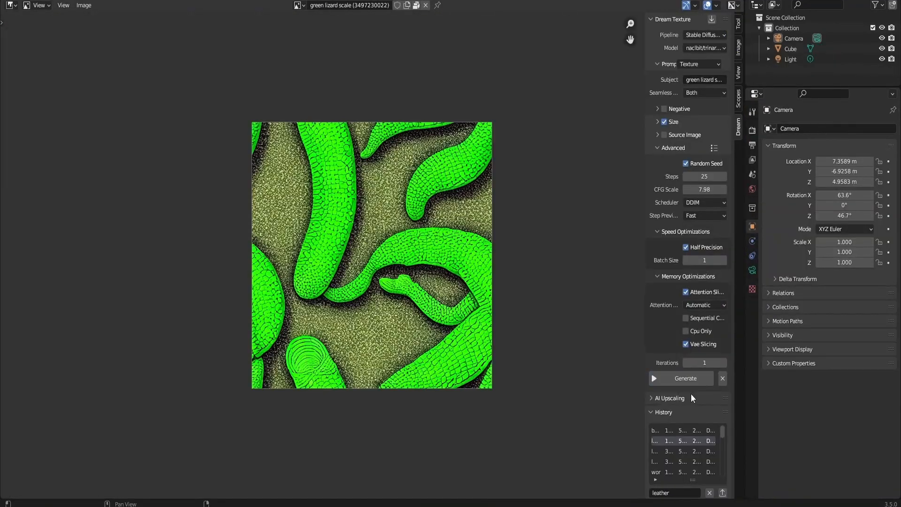
# Generate a lizard-scale texture with a different scheduler, then an image from the render with an edited prompt.
pyautogui.click(703, 203)
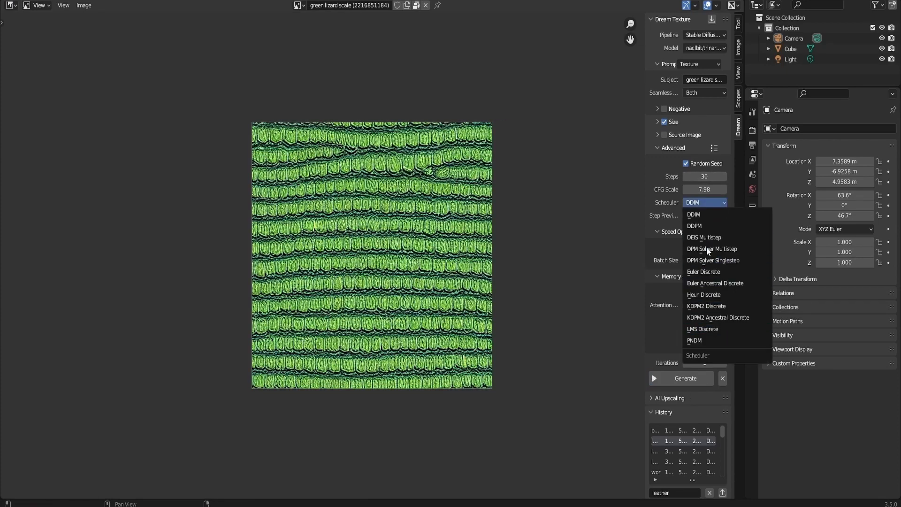
pyautogui.click(706, 305)
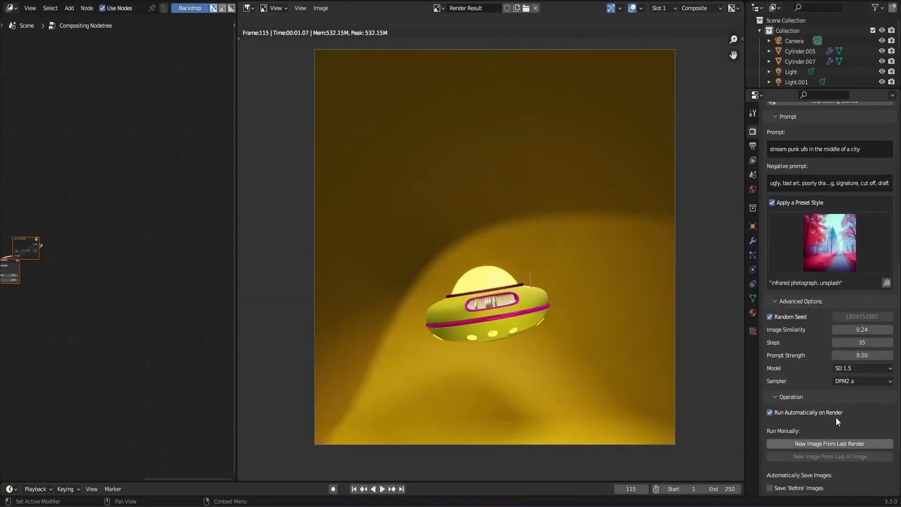
pyautogui.click(829, 443)
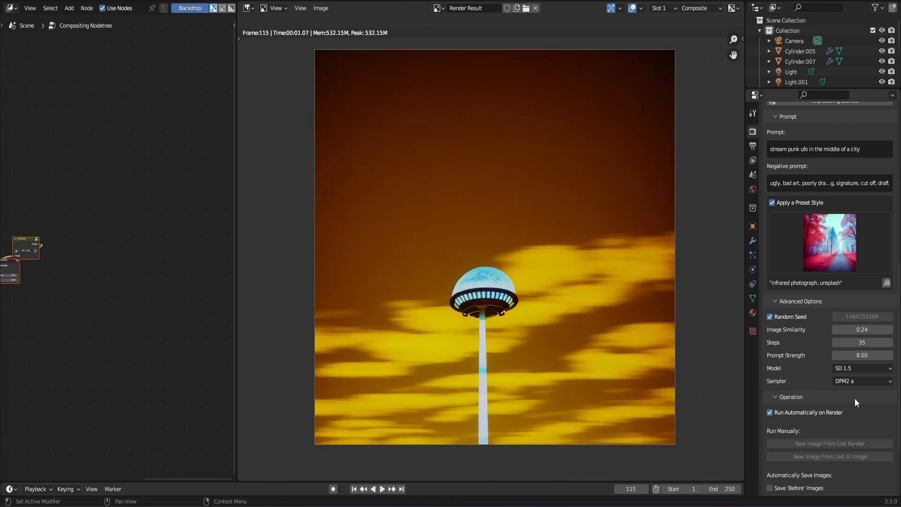
pyautogui.click(830, 443)
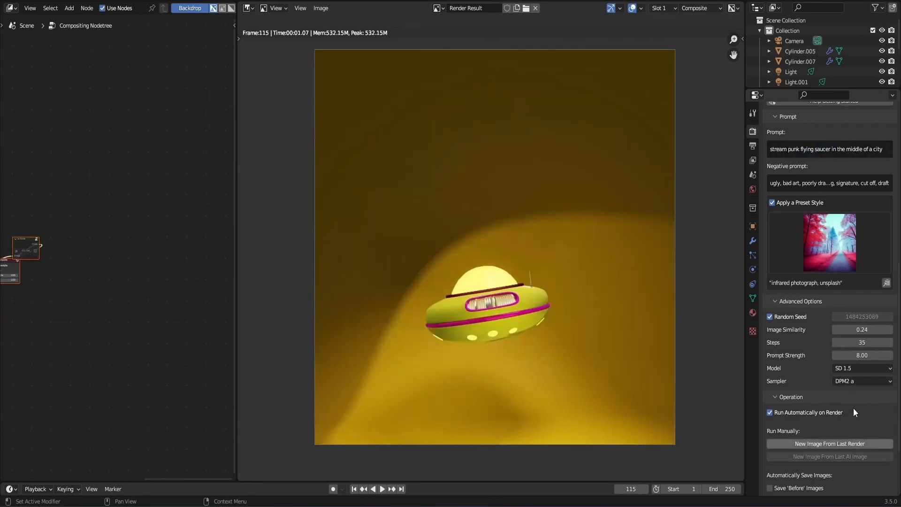
pyautogui.click(830, 443)
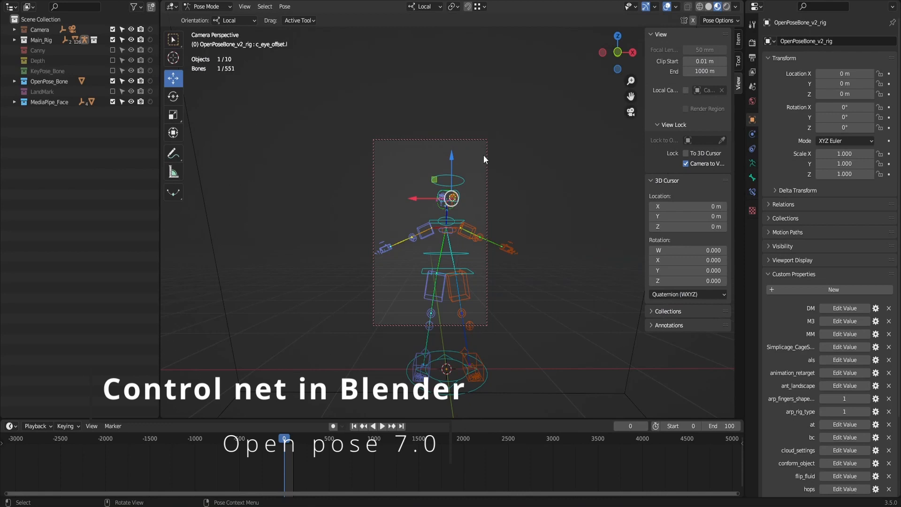
pyautogui.moveTo(484, 160)
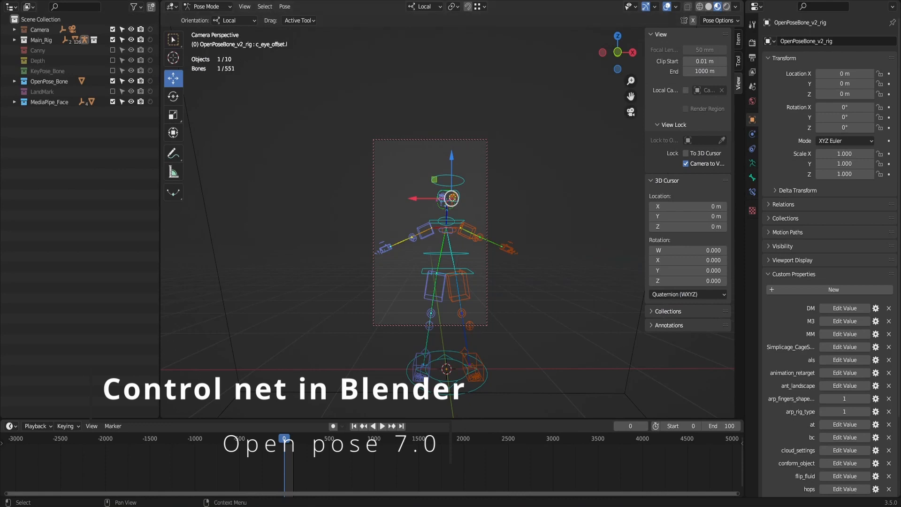
pyautogui.moveTo(466, 293)
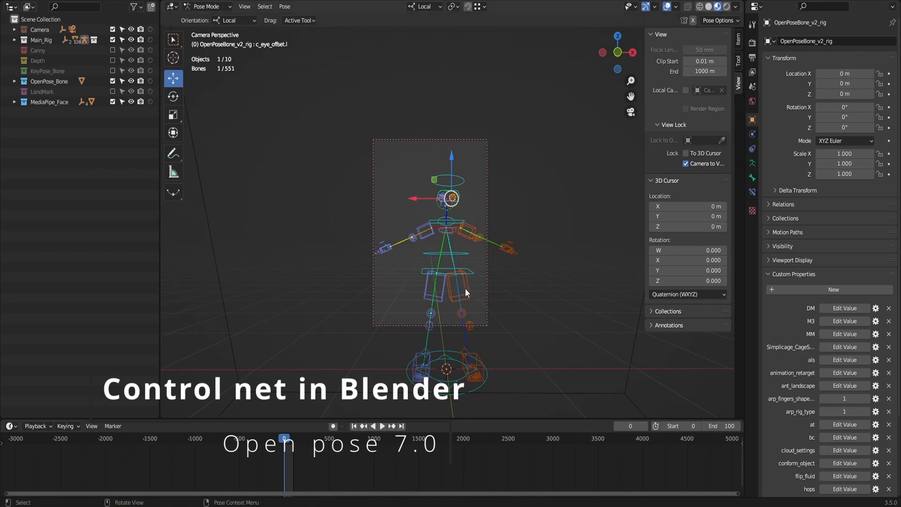
pyautogui.moveTo(485, 236)
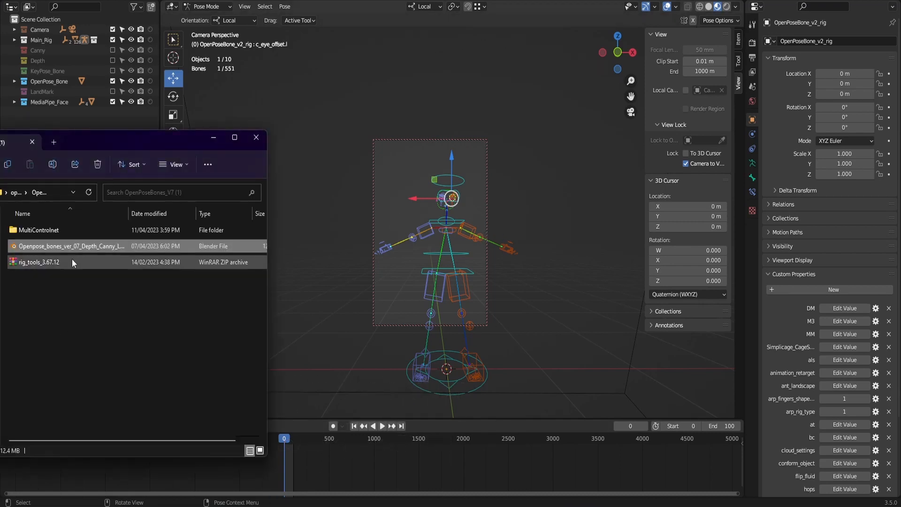
# Select the Openpose_bones Blender file in the OpenPoseBones_V7 folder.
pyautogui.click(71, 245)
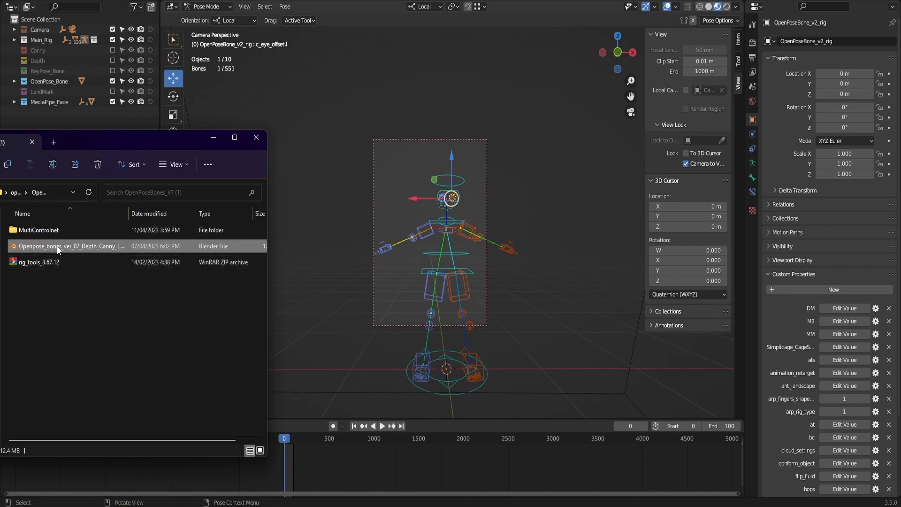
pyautogui.moveTo(74, 246)
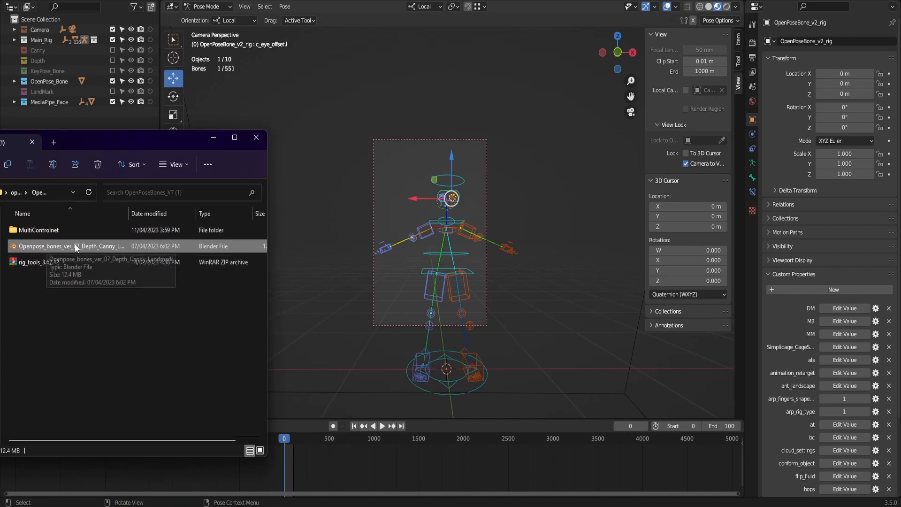
pyautogui.moveTo(213, 137)
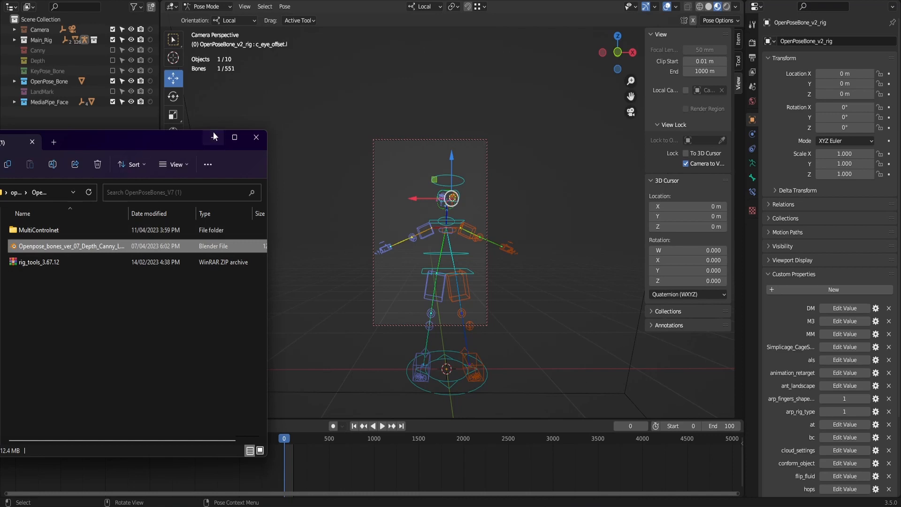
pyautogui.click(255, 137)
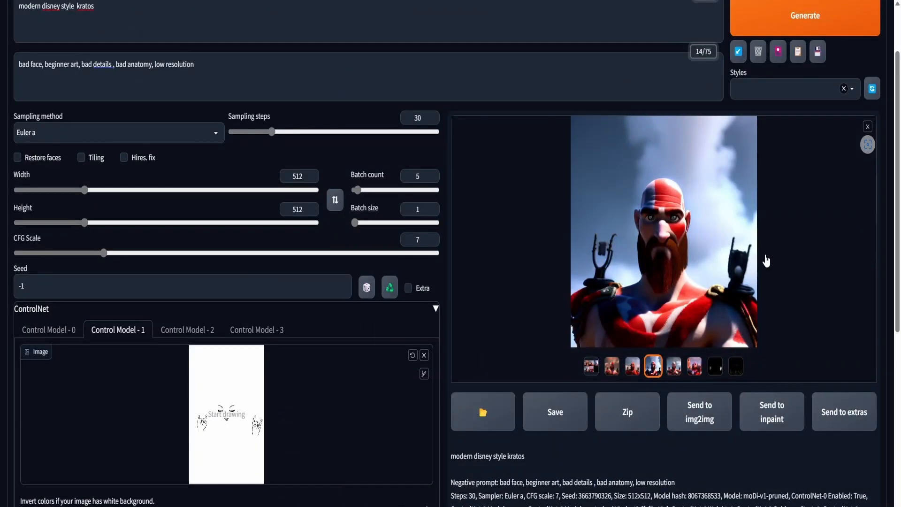
pyautogui.moveTo(688, 275)
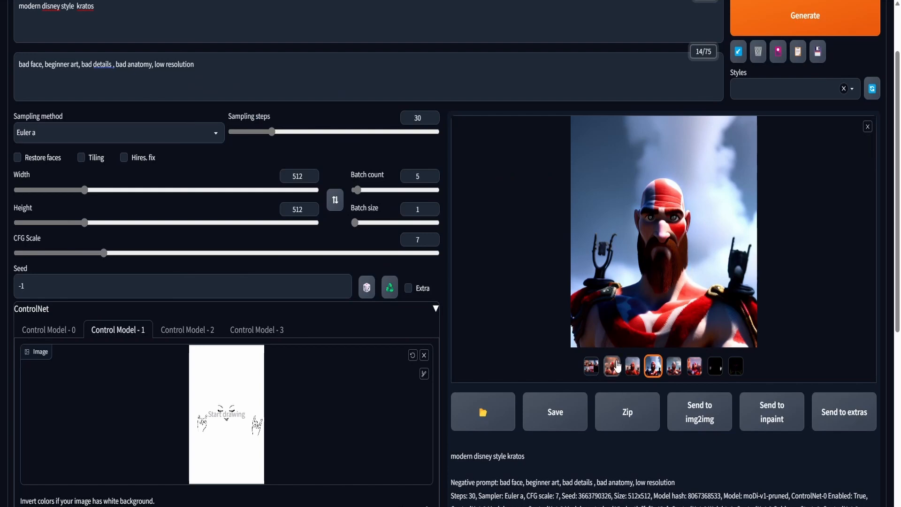
pyautogui.click(663, 230)
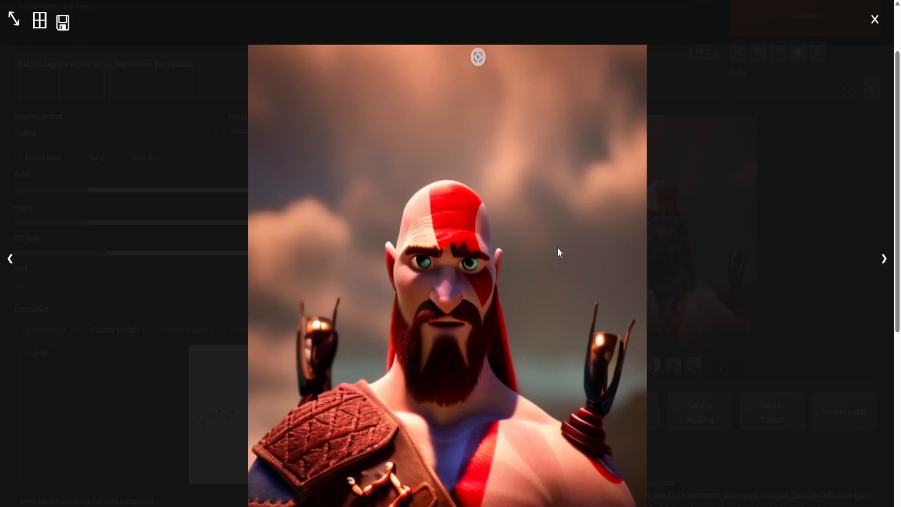
pyautogui.moveTo(589, 403)
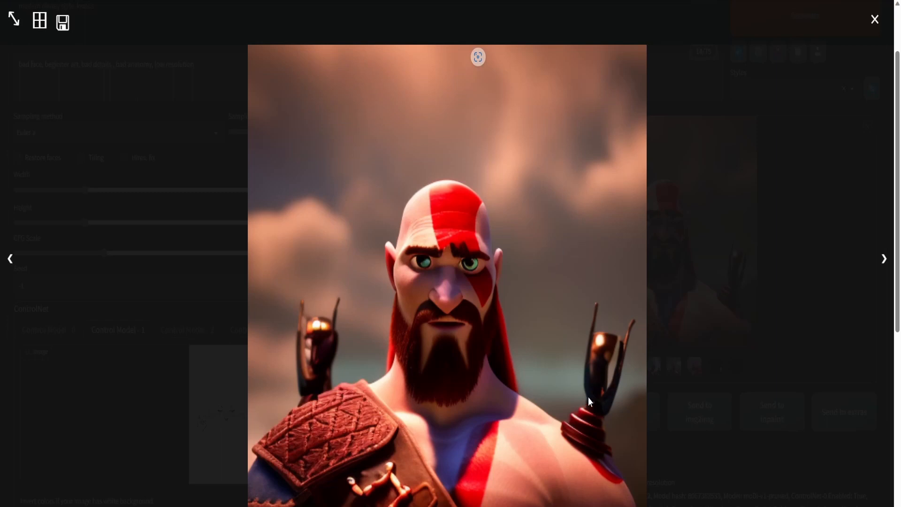
pyautogui.moveTo(496, 361)
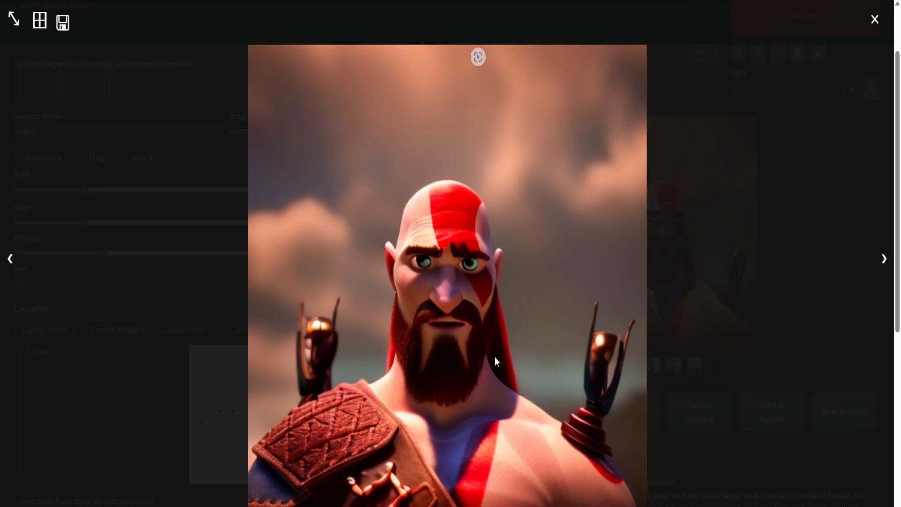
pyautogui.click(884, 259)
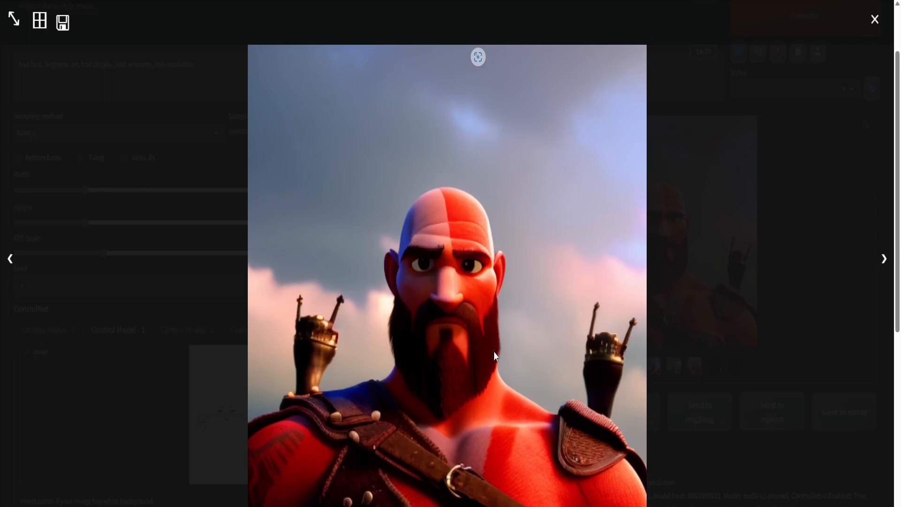
pyautogui.click(884, 258)
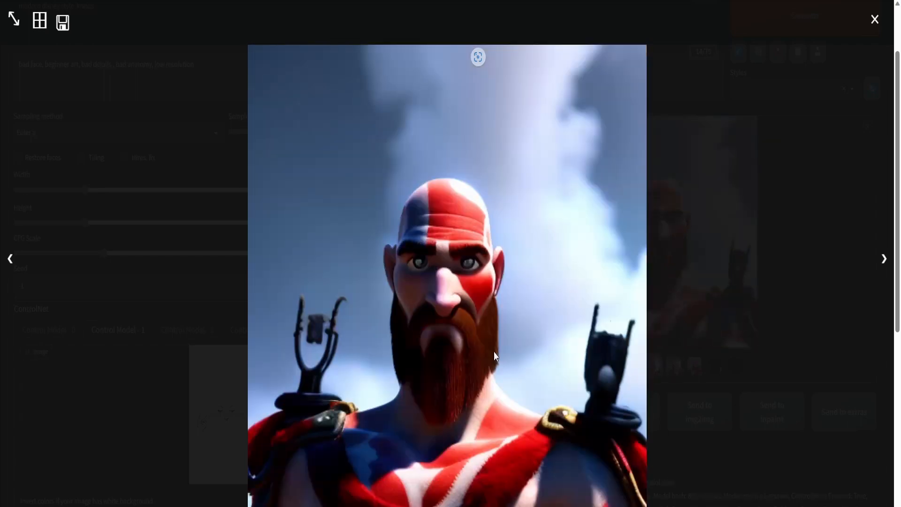
pyautogui.click(884, 259)
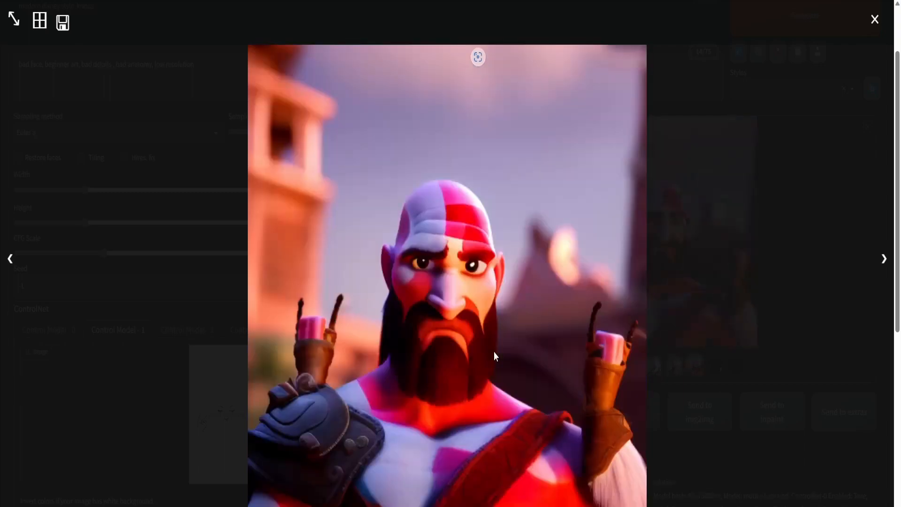
pyautogui.click(874, 19)
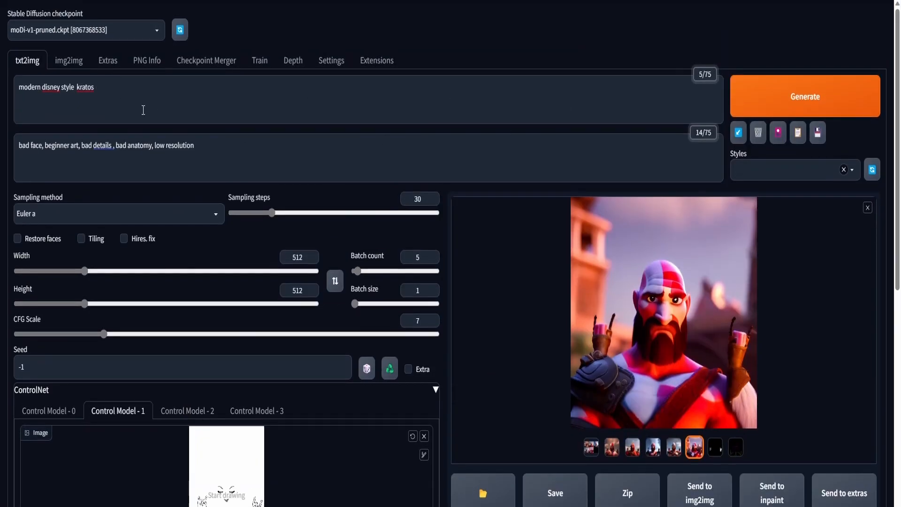
pyautogui.click(97, 87)
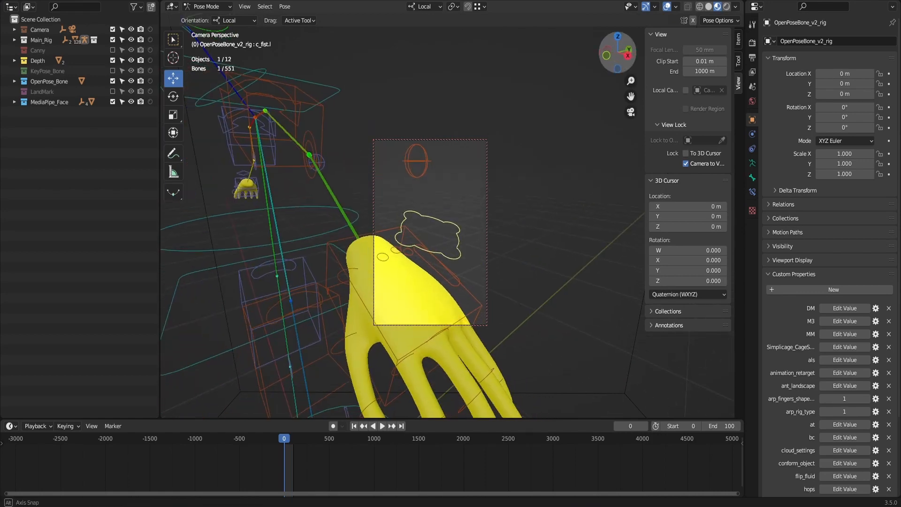
# Scale and rotate the hand IK bones into raised fists, then select the arm stretch bone.
pyautogui.press('s')
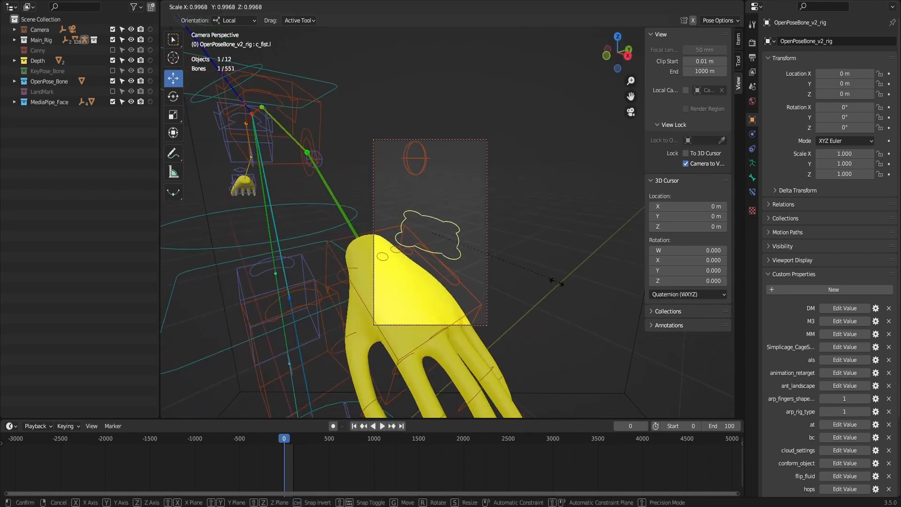
pyautogui.moveTo(505, 274)
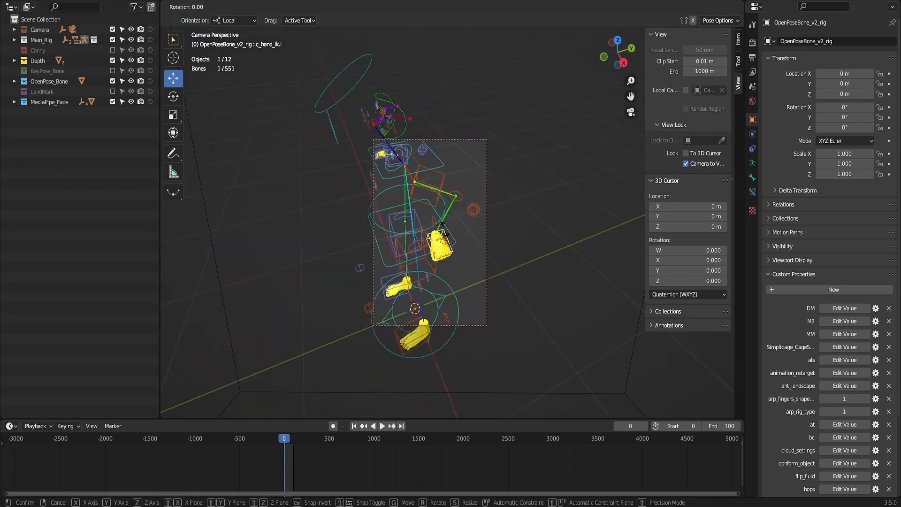
pyautogui.moveTo(440, 241)
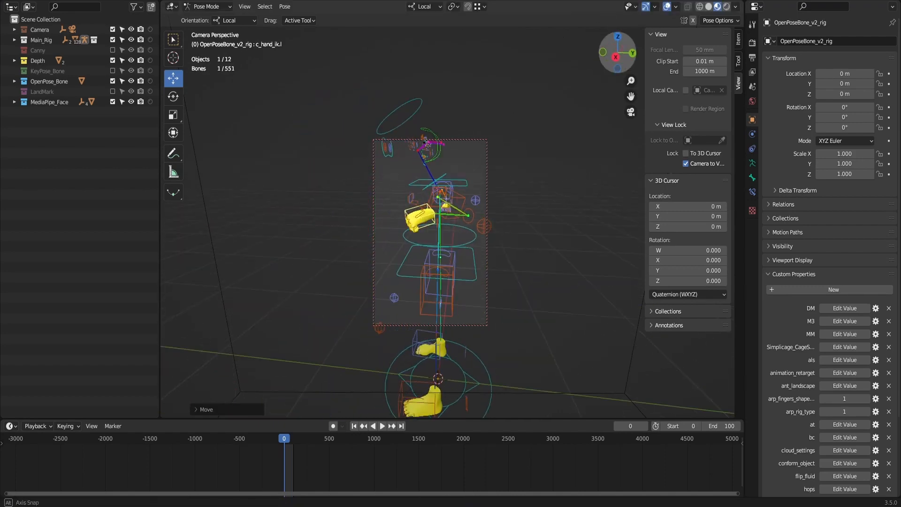
pyautogui.press('r')
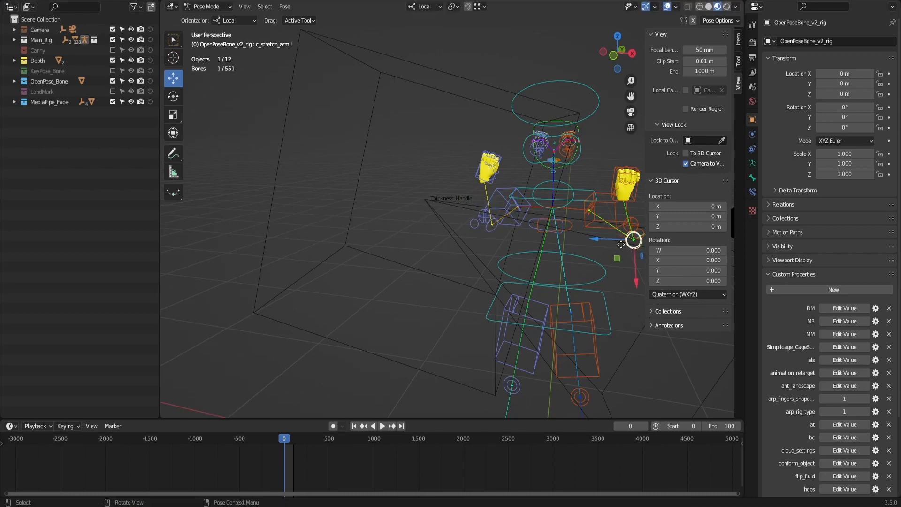
pyautogui.click(487, 170)
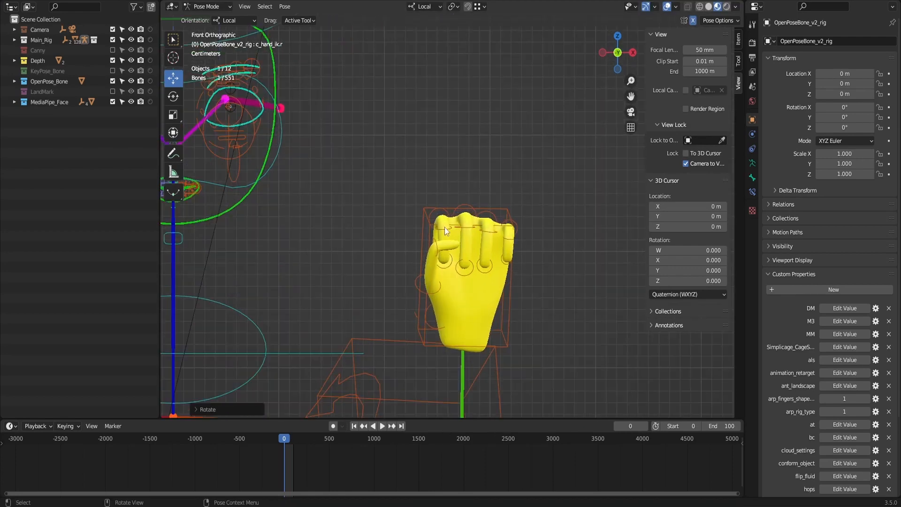
# Rotate the fist and bend the index finger bones toward a horns gesture.
pyautogui.press('r')
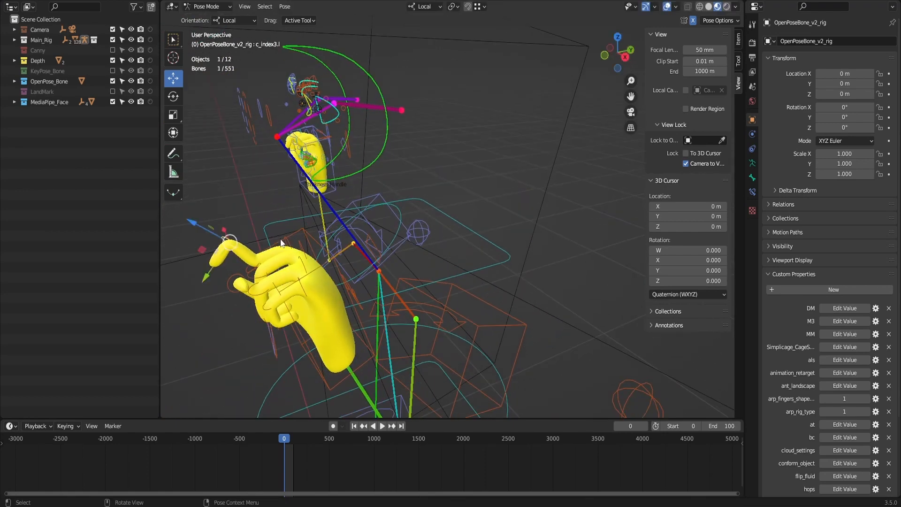
pyautogui.press('r')
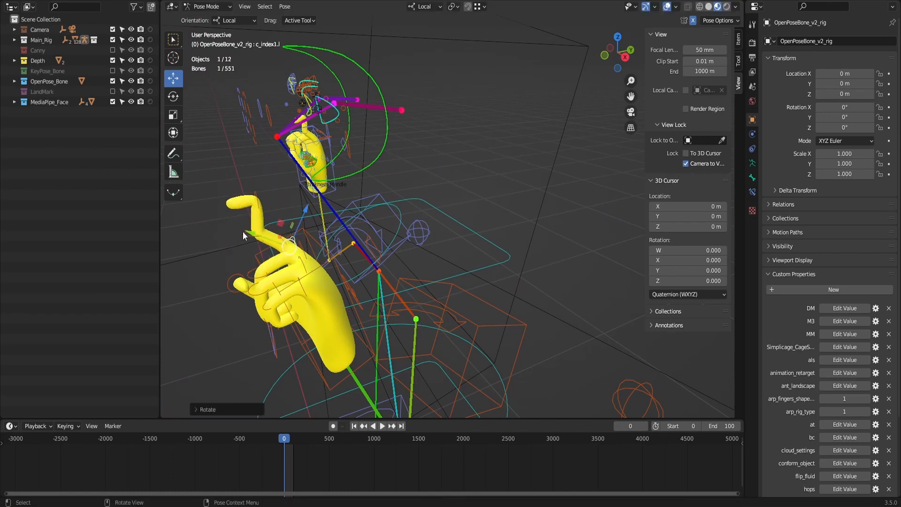
pyautogui.press('r')
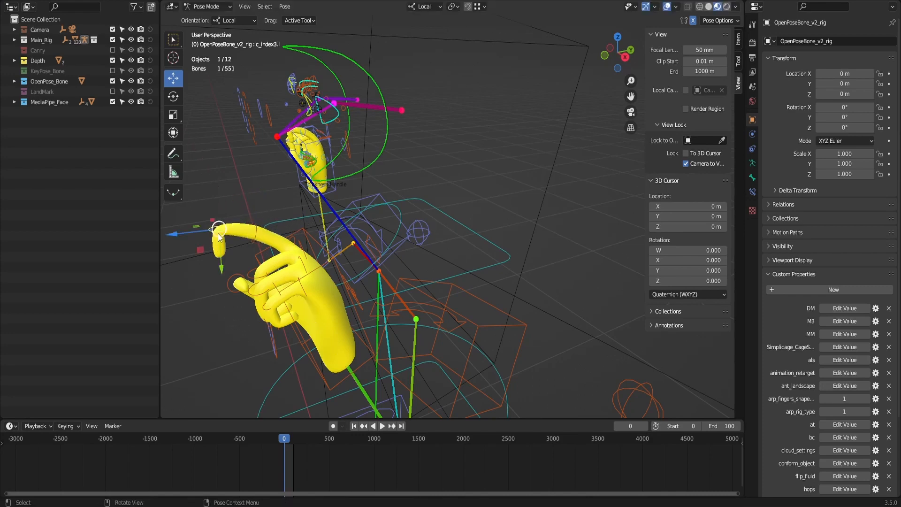
pyautogui.press('r')
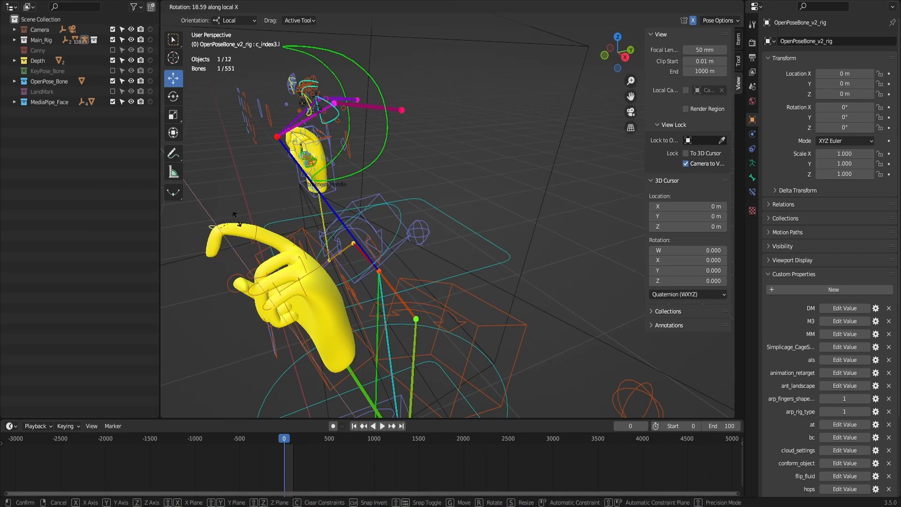
pyautogui.moveTo(255, 243)
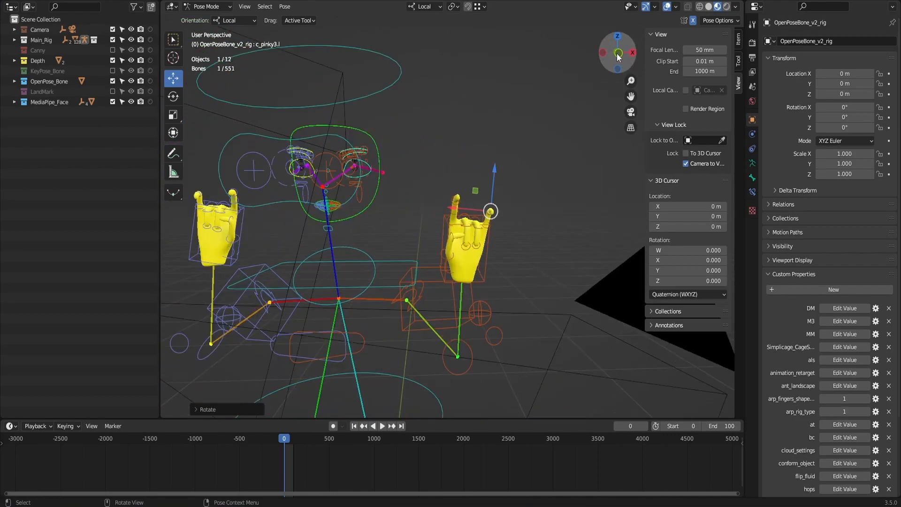
pyautogui.moveTo(614, 51)
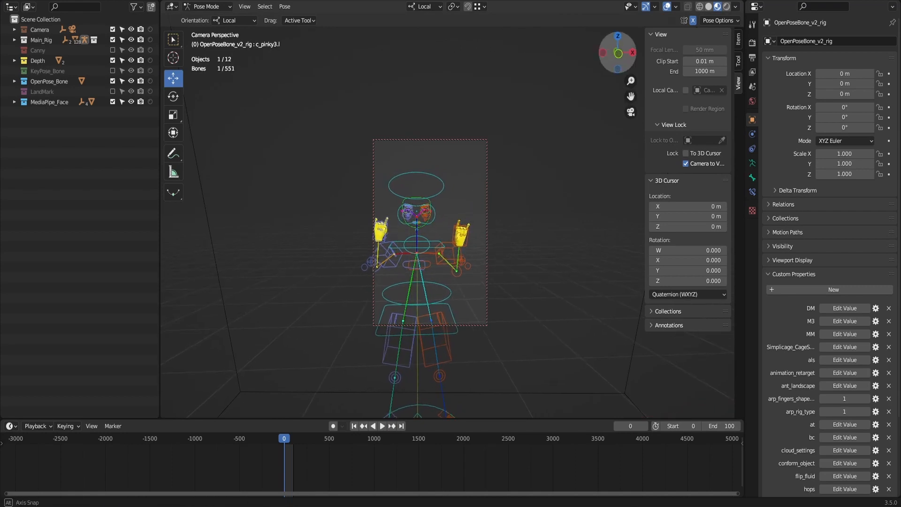
# Select the head and eyelid bones to shape the half-closed eyes.
pyautogui.click(468, 224)
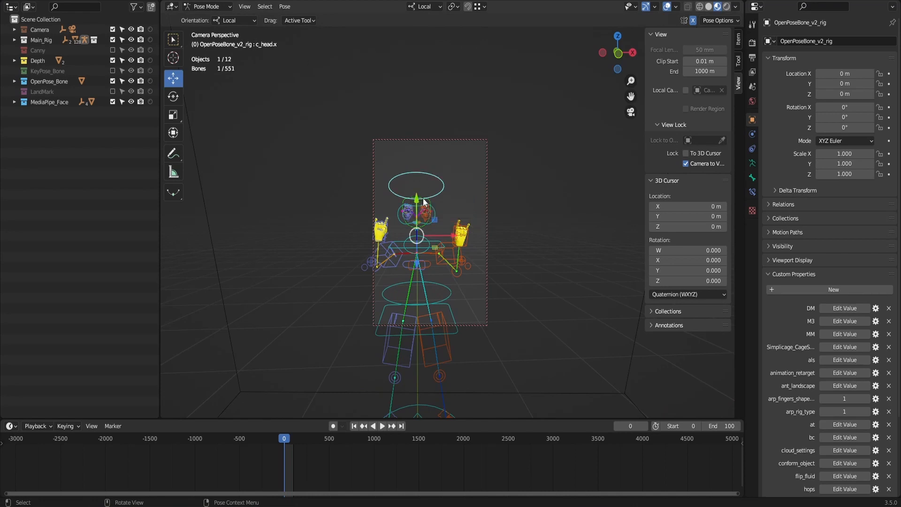
pyautogui.moveTo(431, 205)
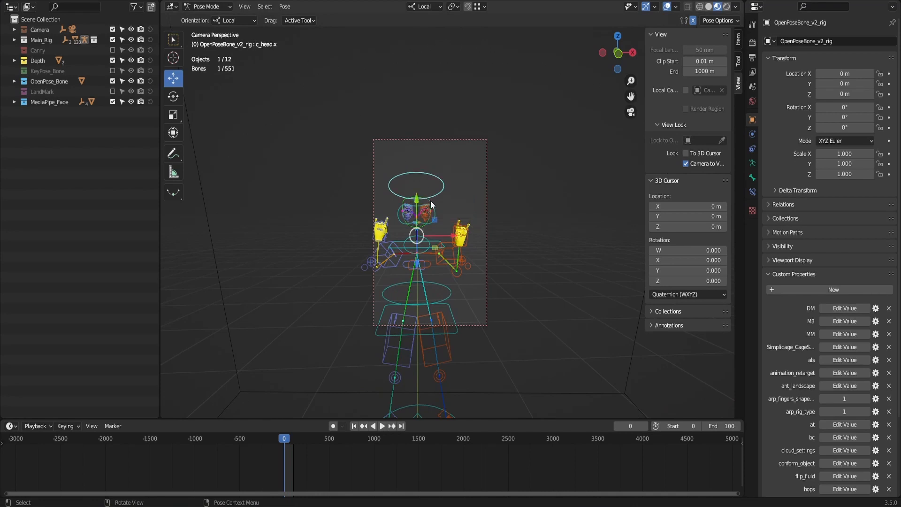
pyautogui.click(50, 102)
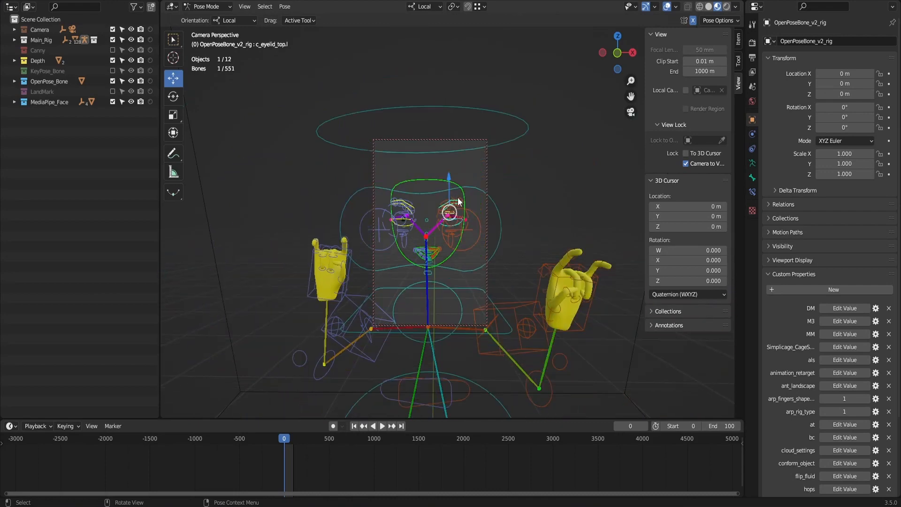
pyautogui.scroll(-3)
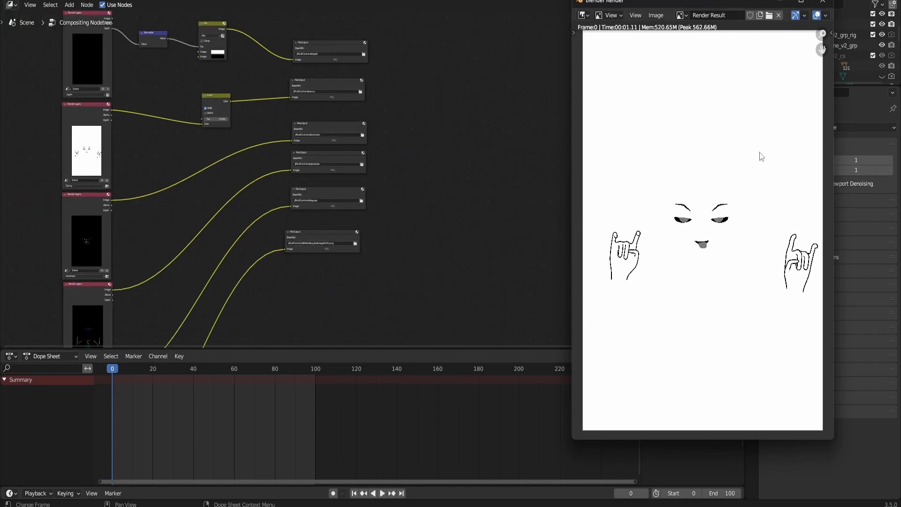
pyautogui.moveTo(731, 269)
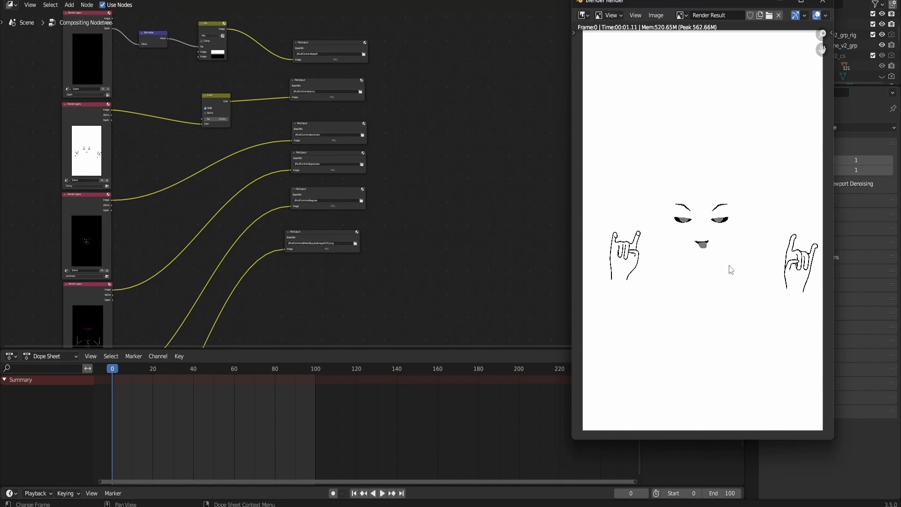
pyautogui.moveTo(400, 146)
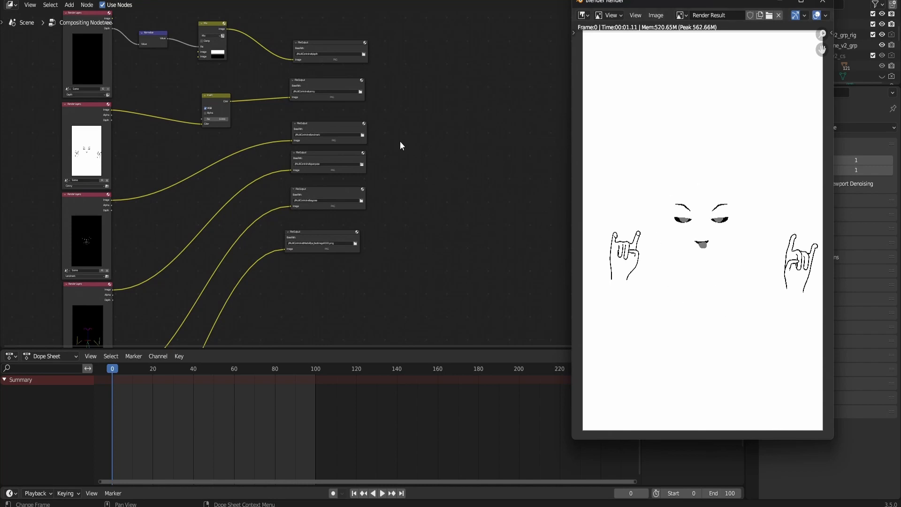
pyautogui.moveTo(399, 119)
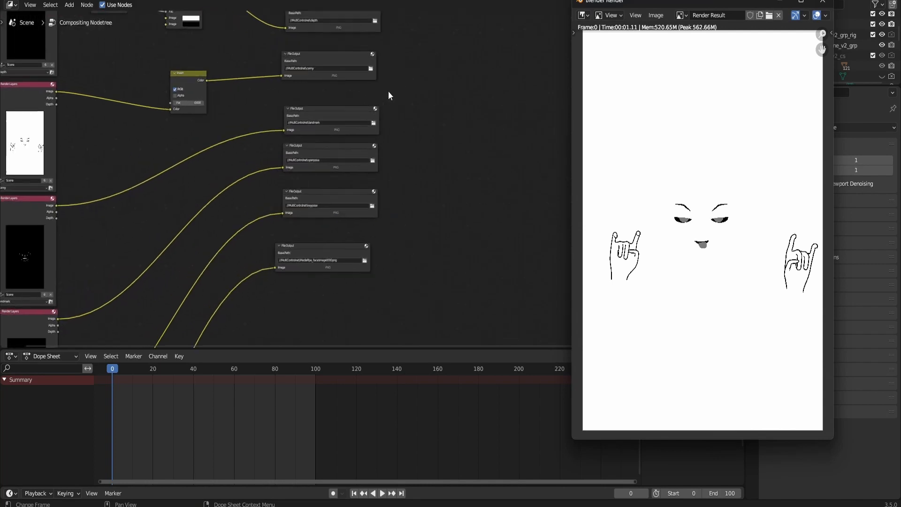
# Dismiss the Render Result window showing the line-art pose render.
pyautogui.click(822, 2)
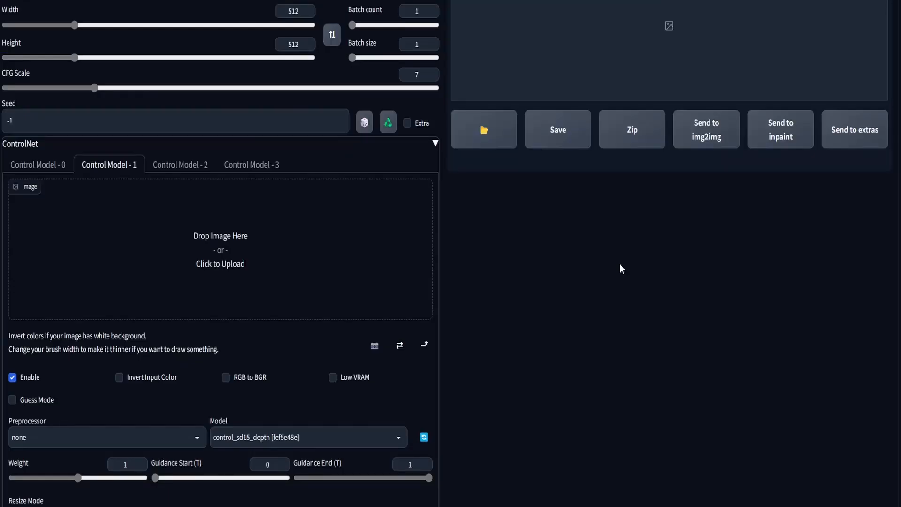
pyautogui.moveTo(617, 279)
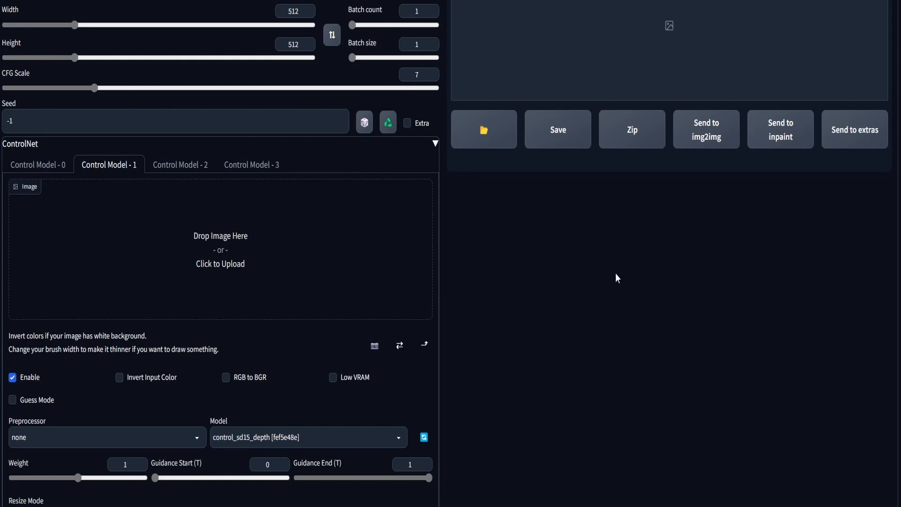
pyautogui.moveTo(233, 273)
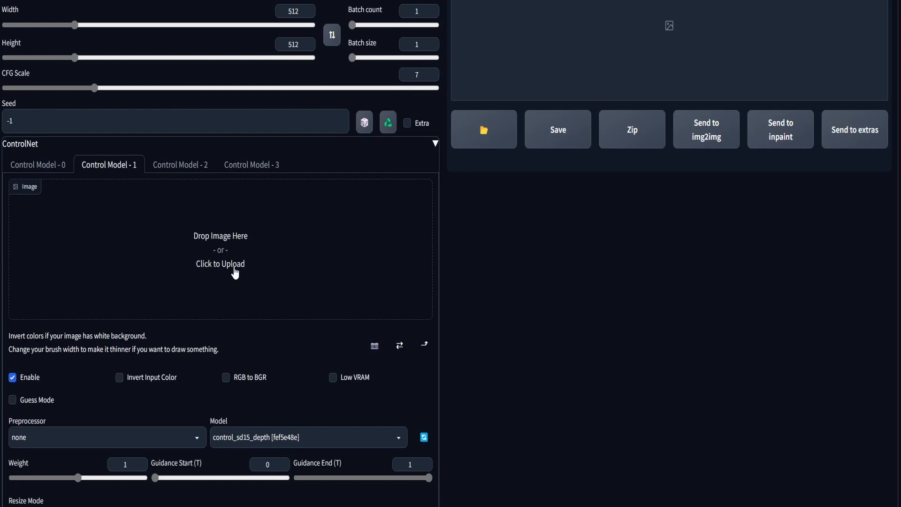
# Upload the pose image to ControlNet and set its model to control_sd15_openpose.
pyautogui.click(220, 263)
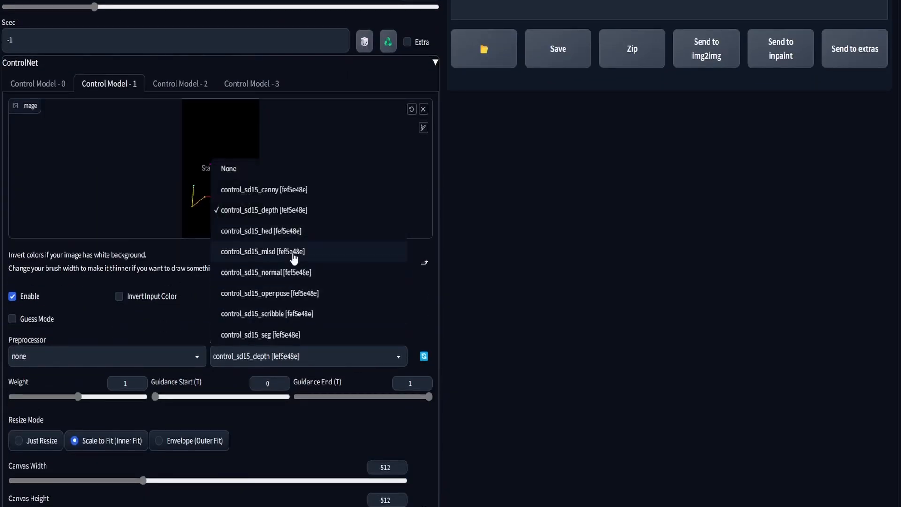
pyautogui.click(270, 293)
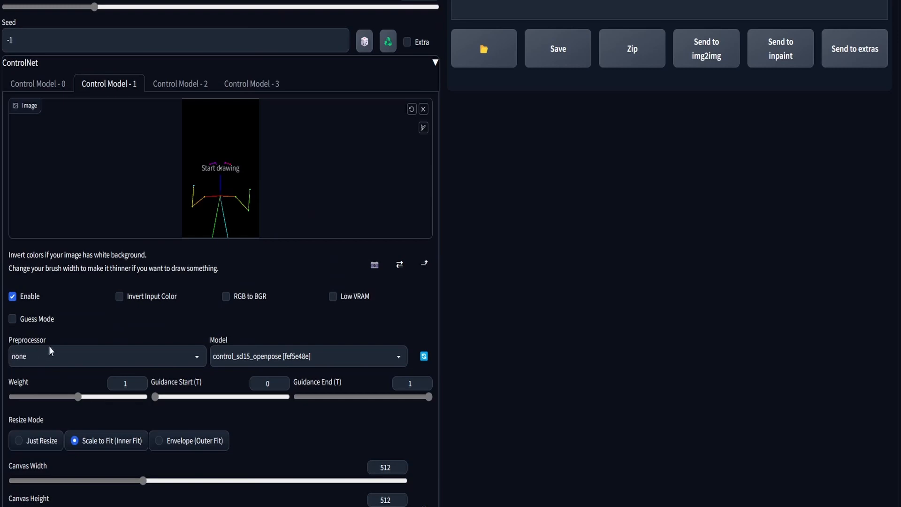
pyautogui.moveTo(342, 220)
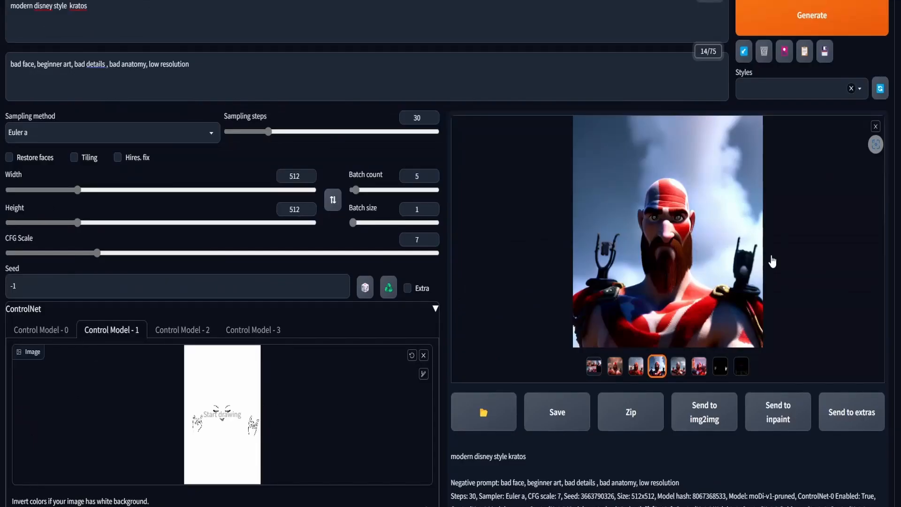
pyautogui.moveTo(690, 260)
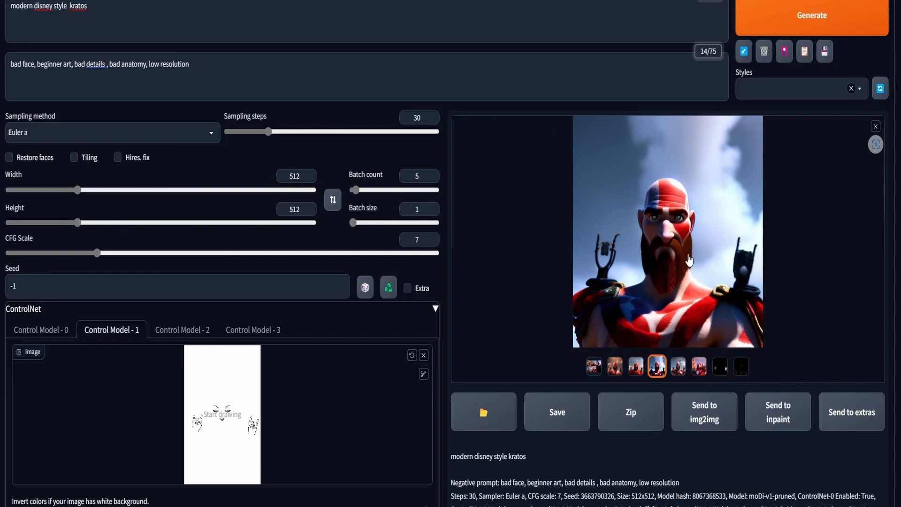
pyautogui.click(615, 366)
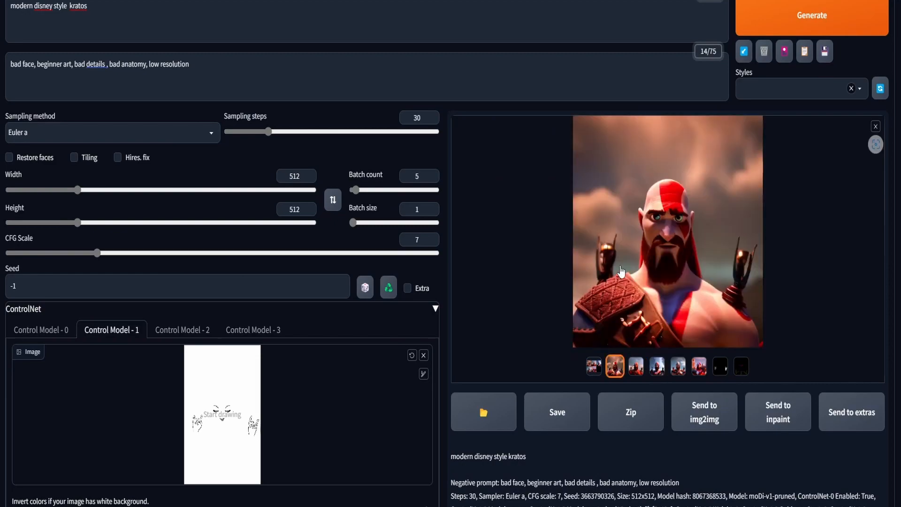
pyautogui.click(667, 231)
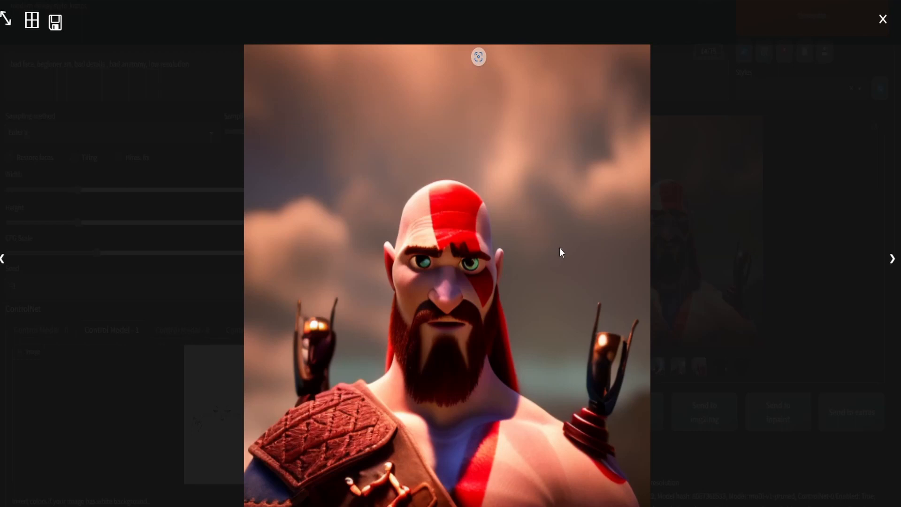
pyautogui.moveTo(569, 251)
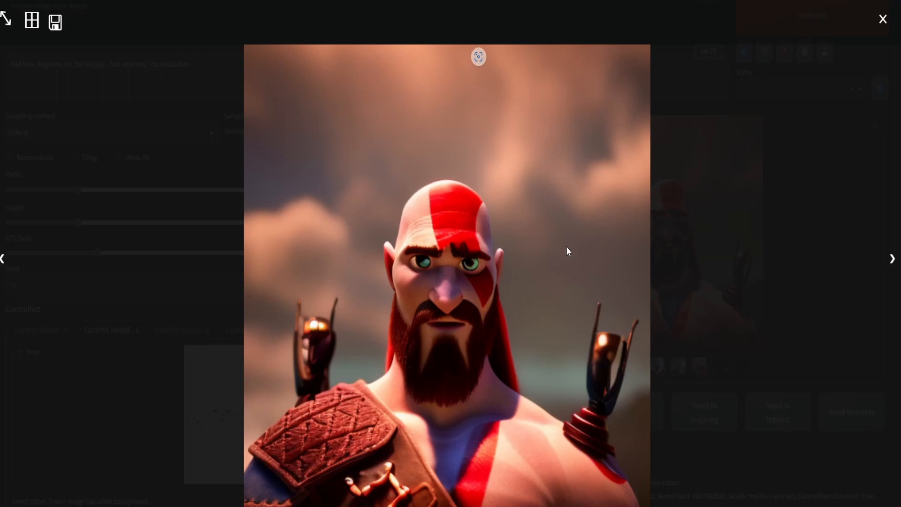
pyautogui.moveTo(303, 380)
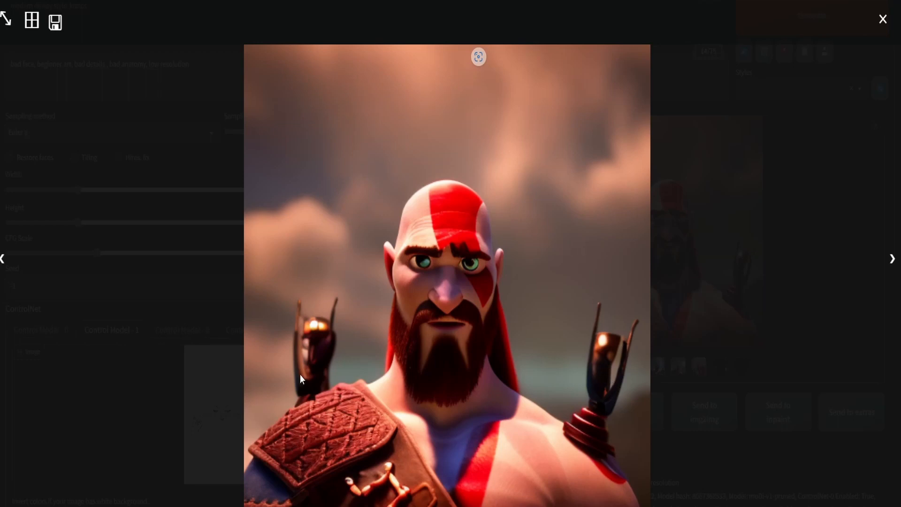
pyautogui.moveTo(496, 356)
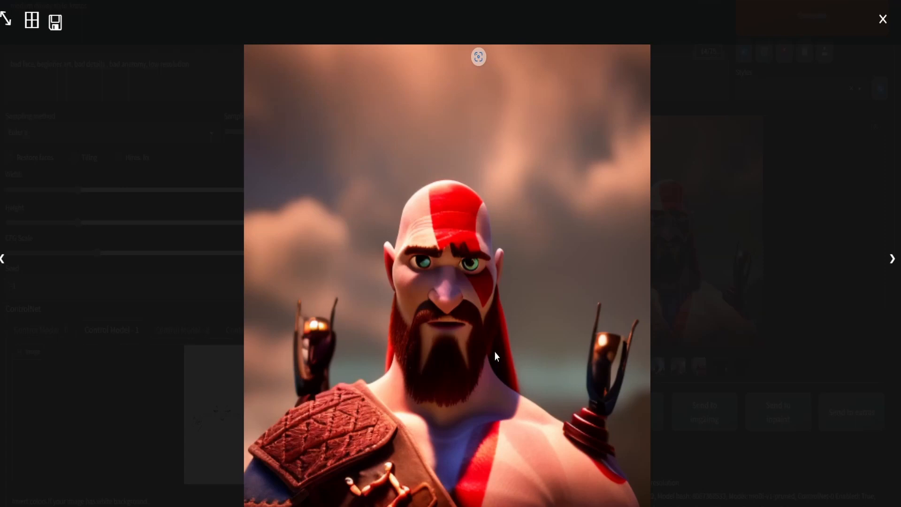
pyautogui.click(891, 258)
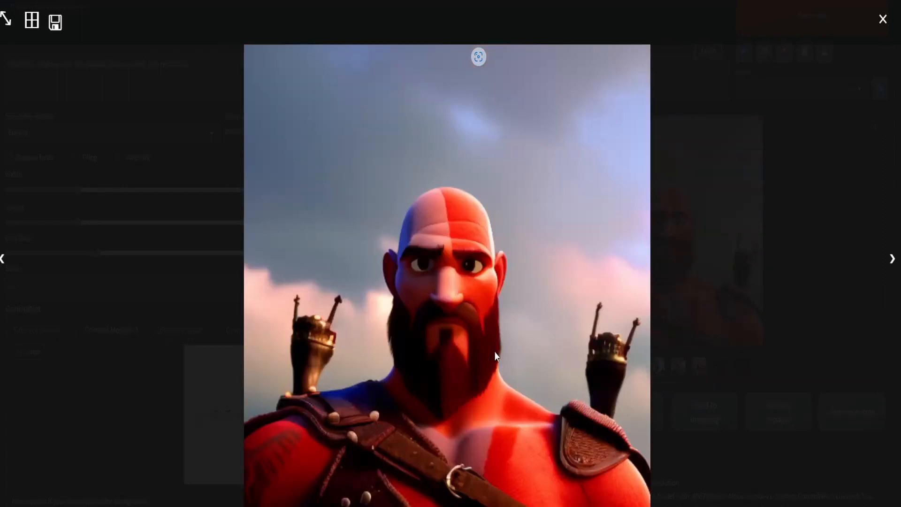
pyautogui.click(893, 259)
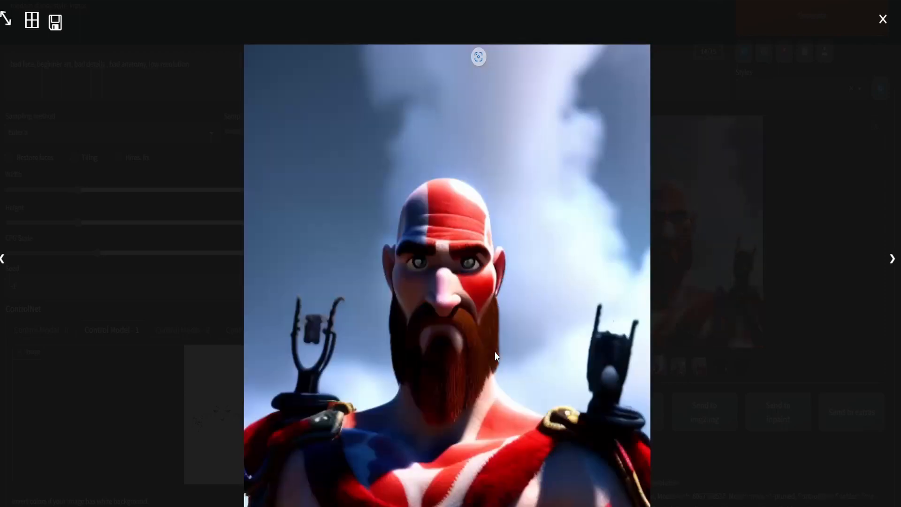
pyautogui.click(893, 258)
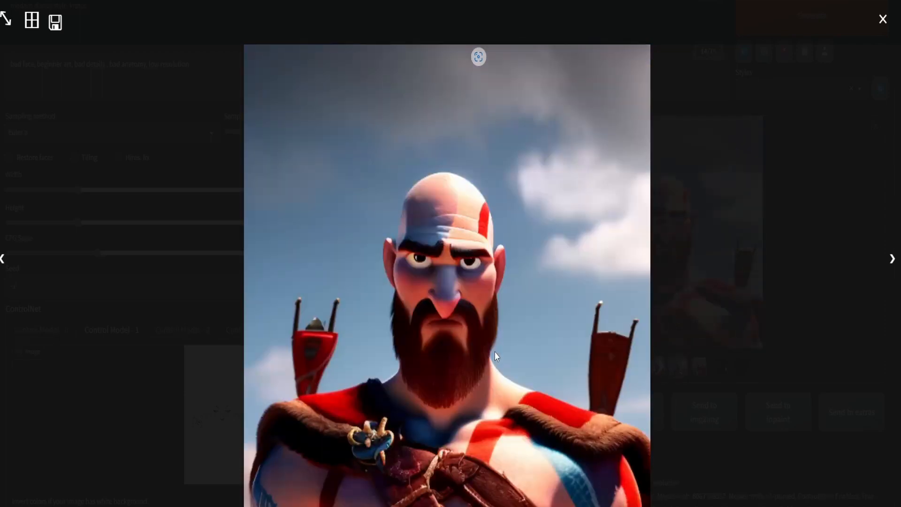
pyautogui.click(892, 258)
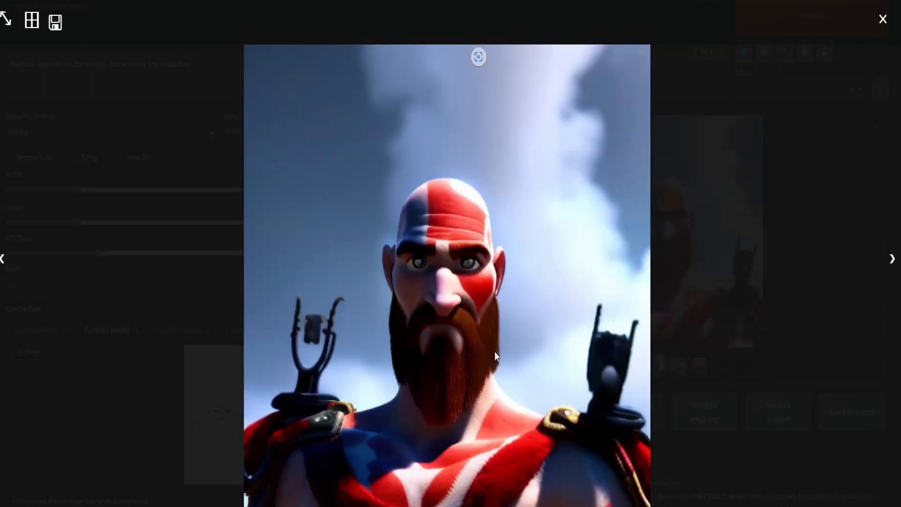
pyautogui.click(883, 18)
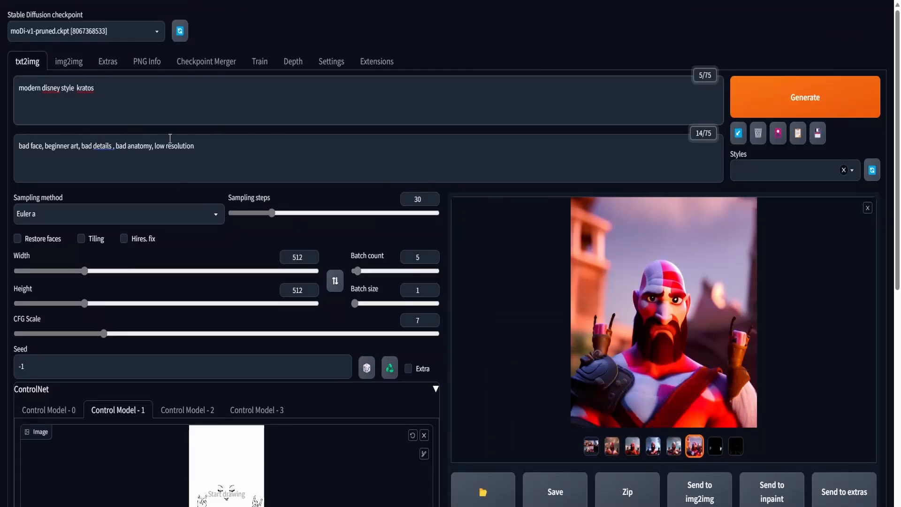
pyautogui.moveTo(192, 169)
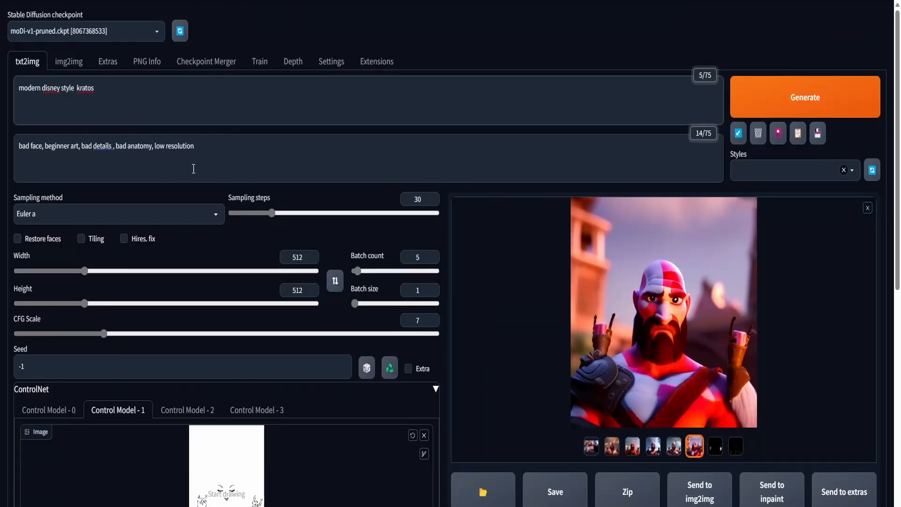
# Browse the generated Kratos images full-size, then close the lightbox.
pyautogui.click(664, 310)
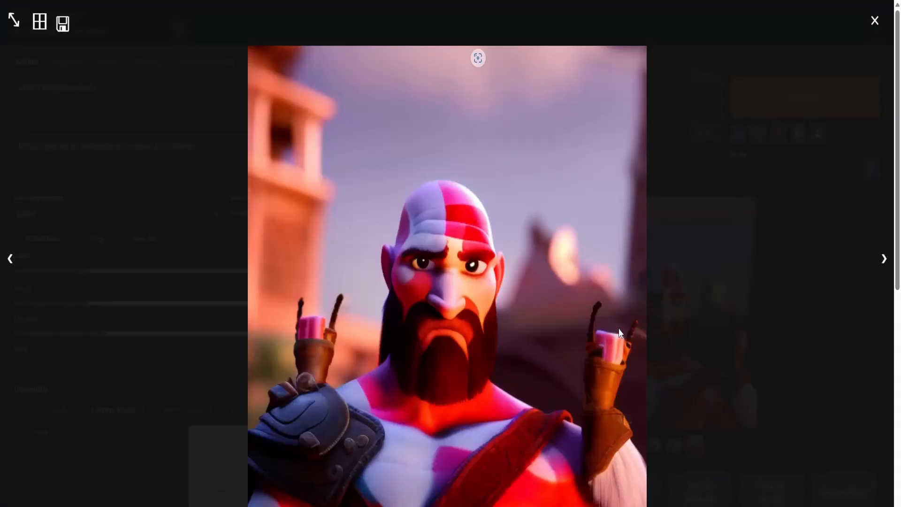
pyautogui.click(883, 258)
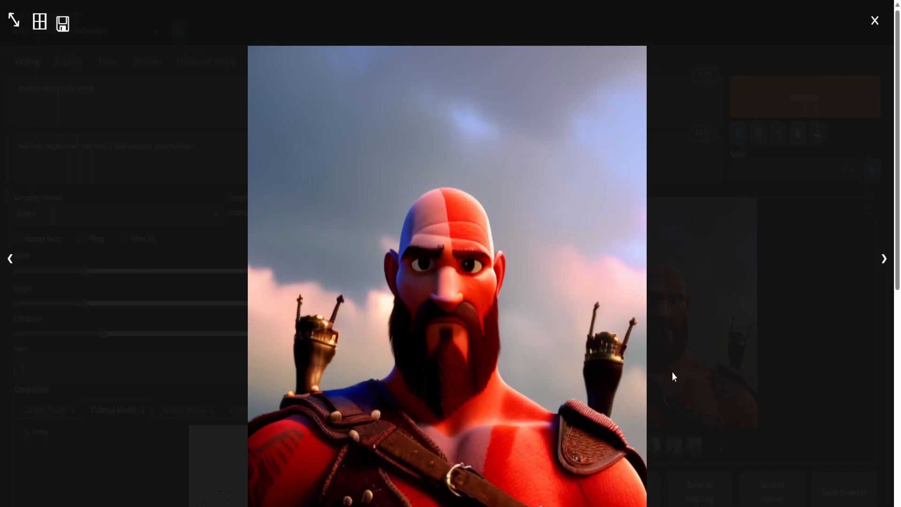
pyautogui.moveTo(431, 376)
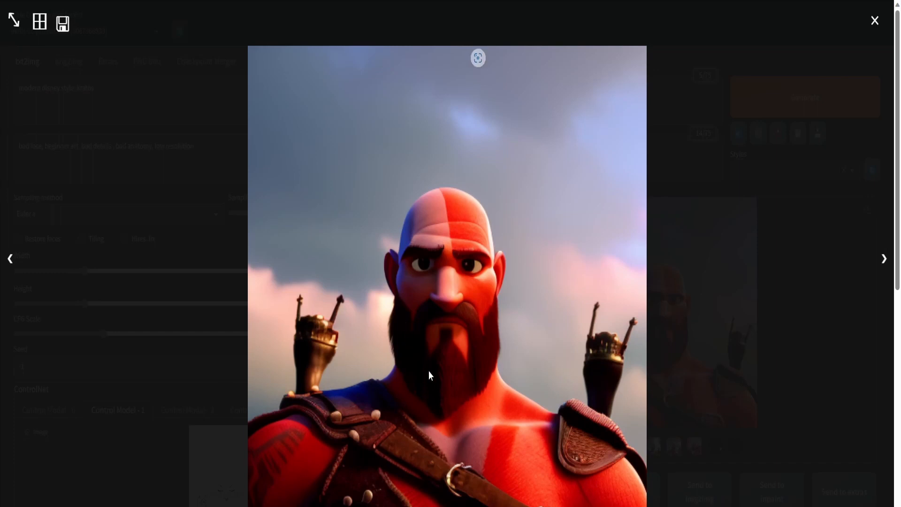
pyautogui.click(874, 21)
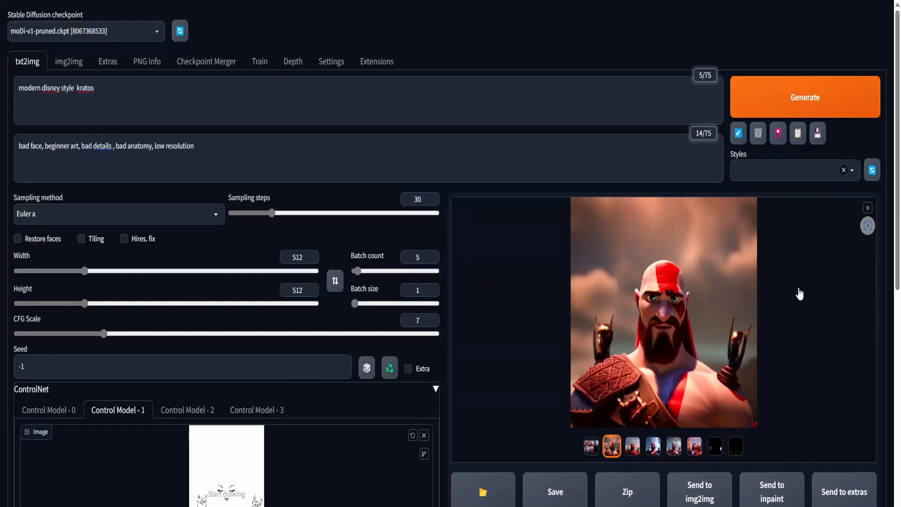
# Scroll through the generation info and hoodie-girl portrait results.
pyautogui.scroll(-3)
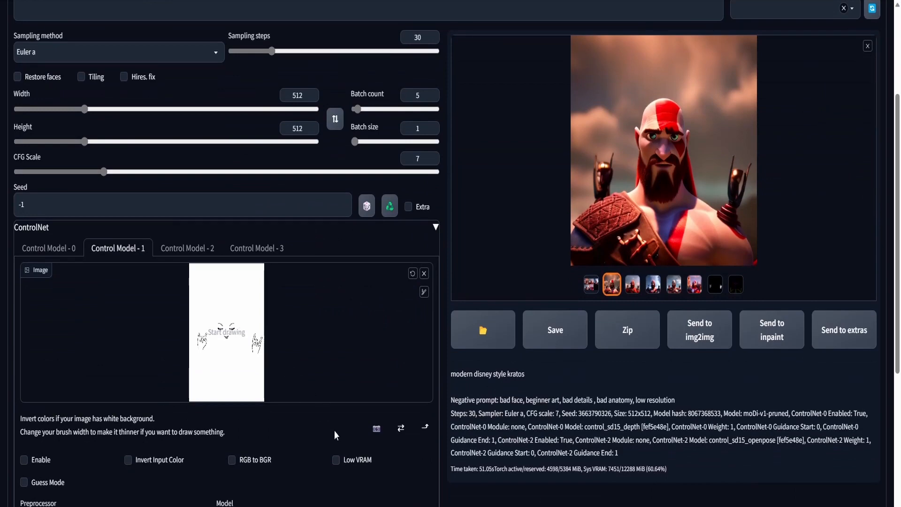
pyautogui.scroll(3)
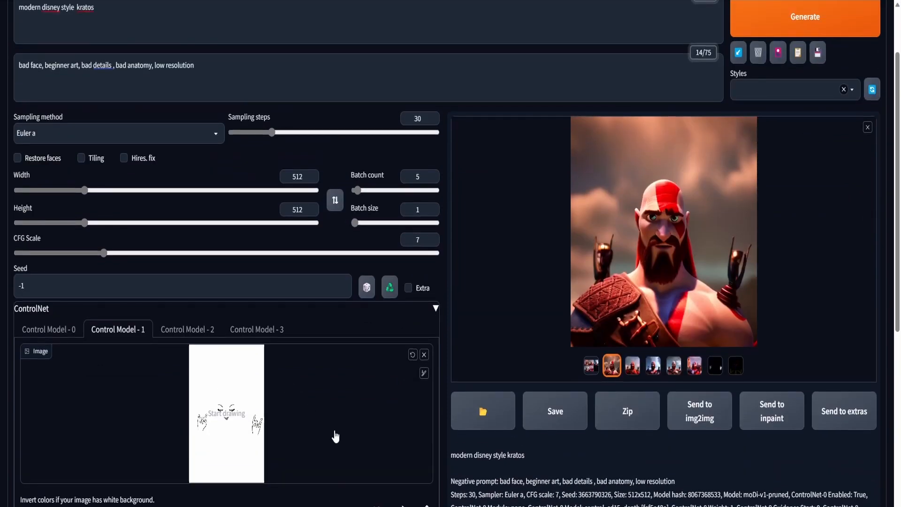
pyautogui.scroll(3)
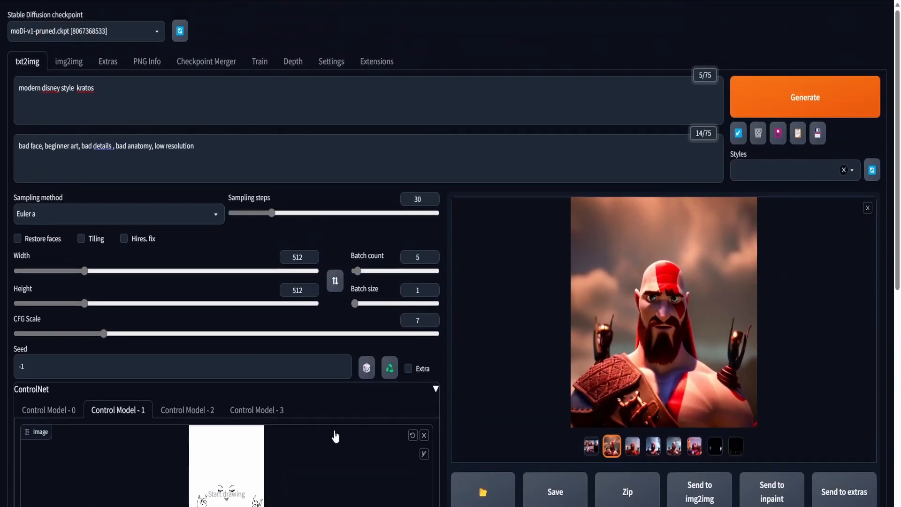
pyautogui.scroll(-3)
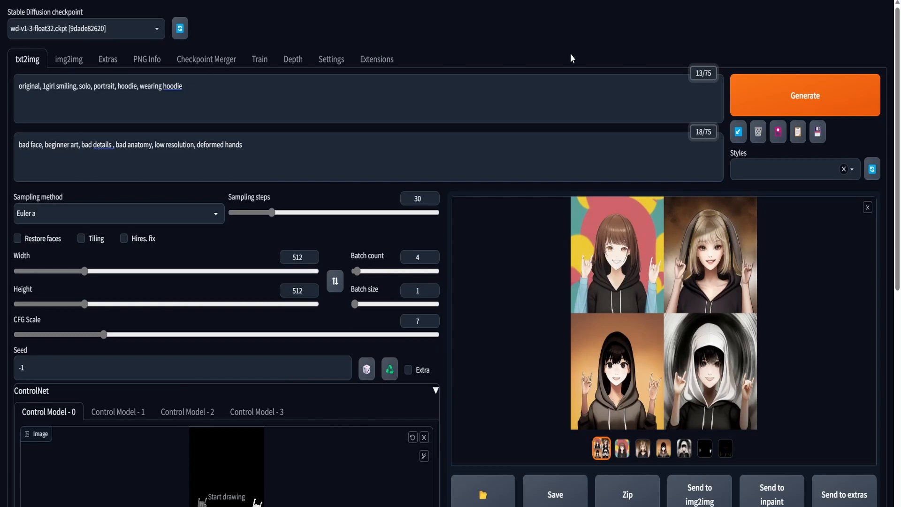
pyautogui.moveTo(419, 106)
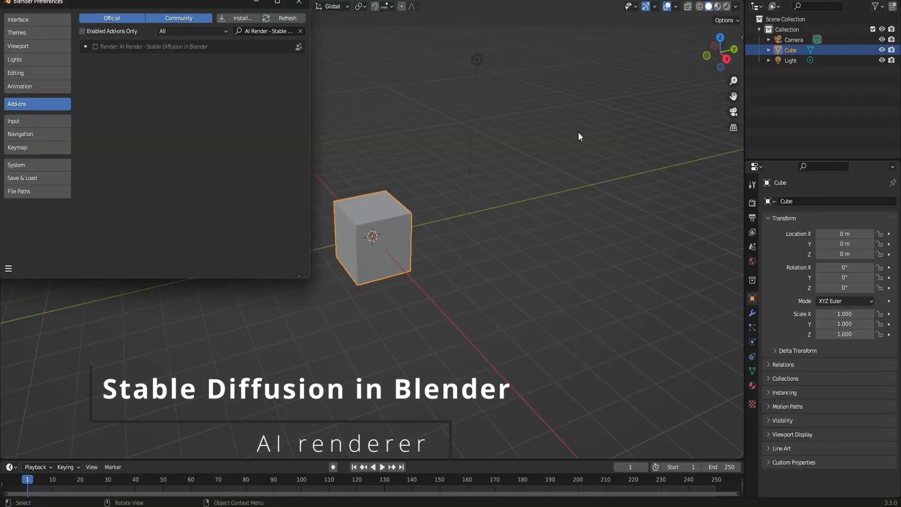
pyautogui.moveTo(290, 141)
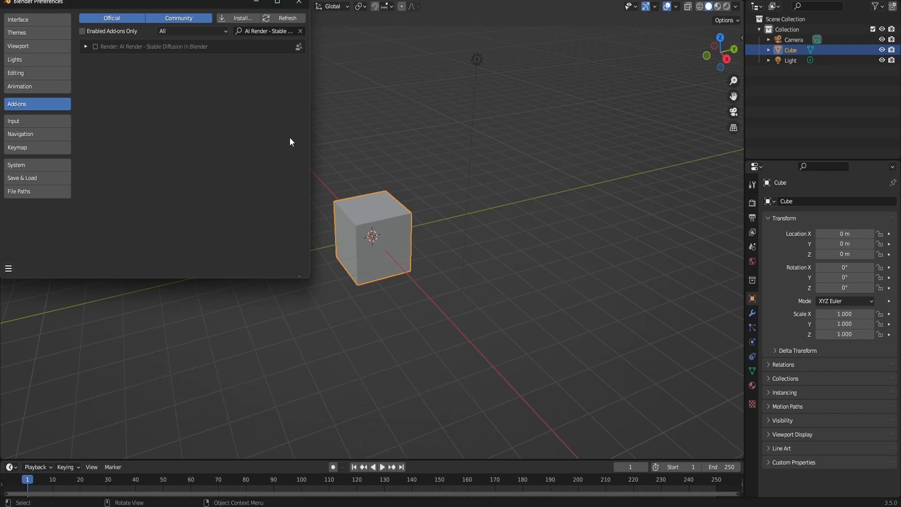
pyautogui.moveTo(240, 77)
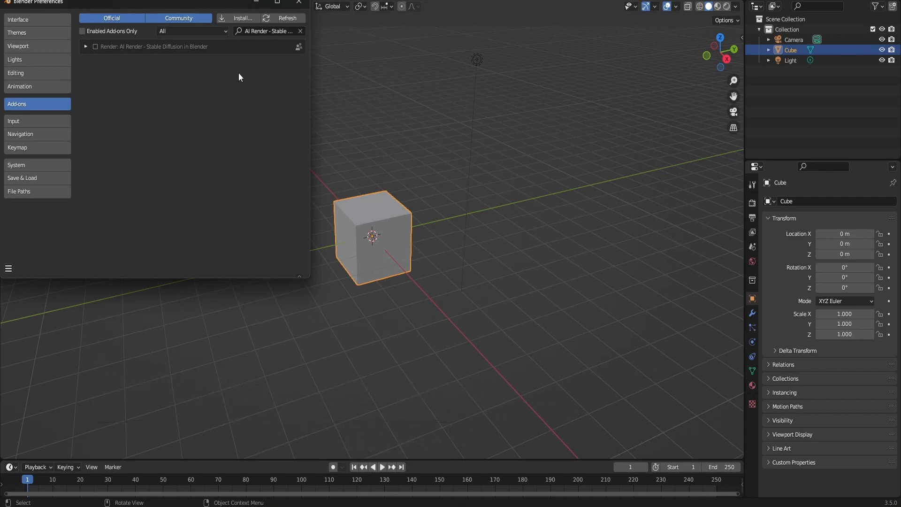
pyautogui.moveTo(200, 66)
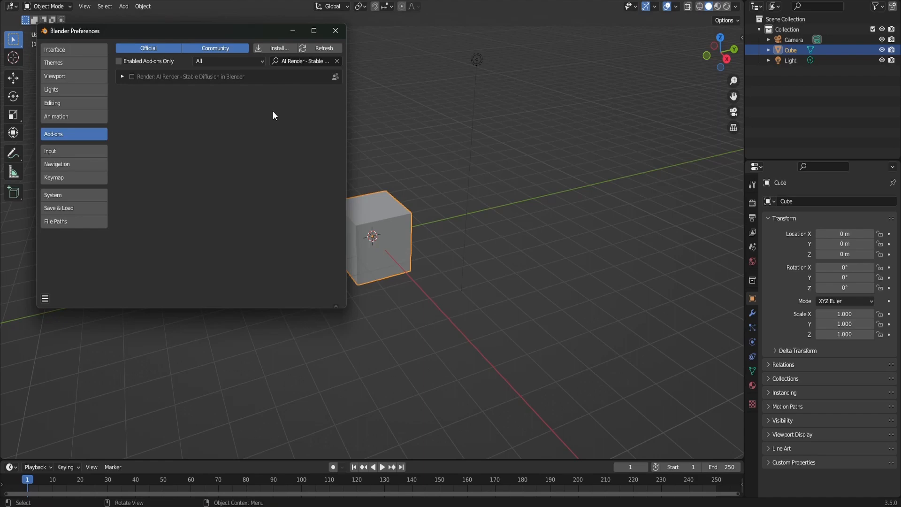
pyautogui.moveTo(132, 79)
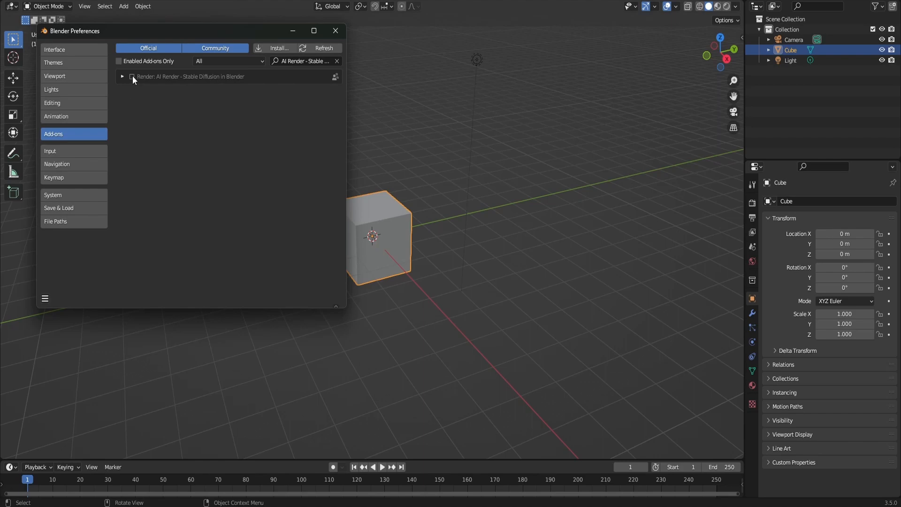
# Expand the AI Render add-on entry and its Updates section.
pyautogui.click(121, 77)
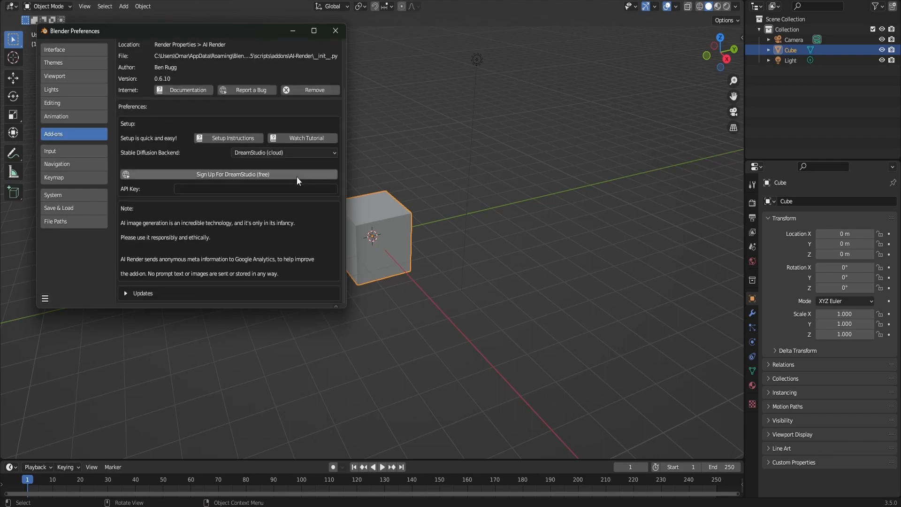
pyautogui.moveTo(256, 181)
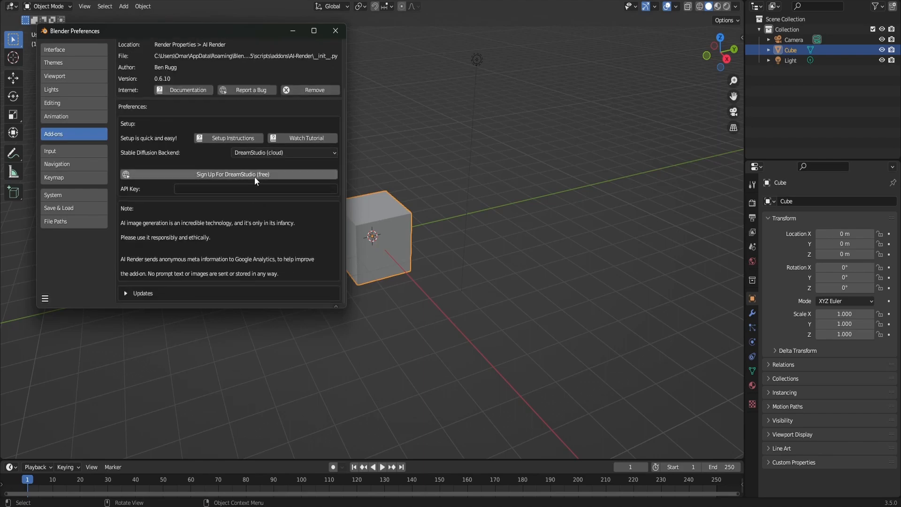
pyautogui.moveTo(233, 174)
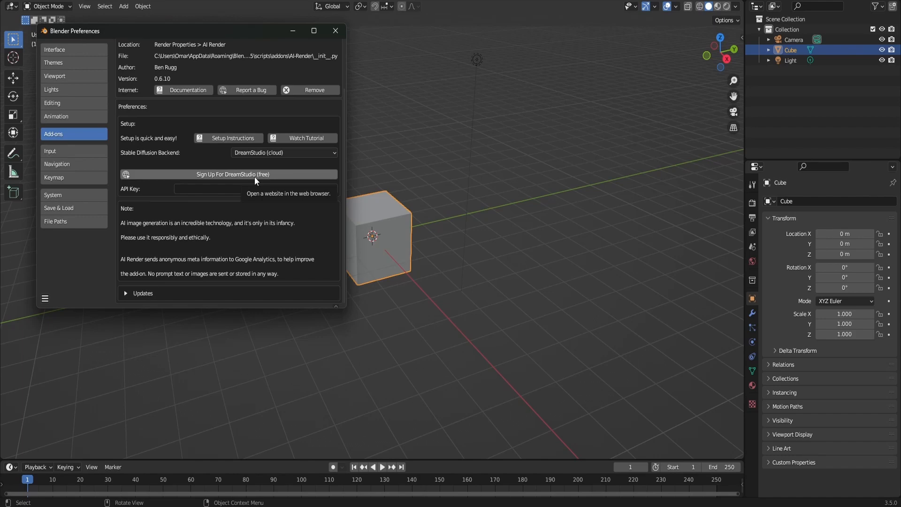
pyautogui.moveTo(237, 230)
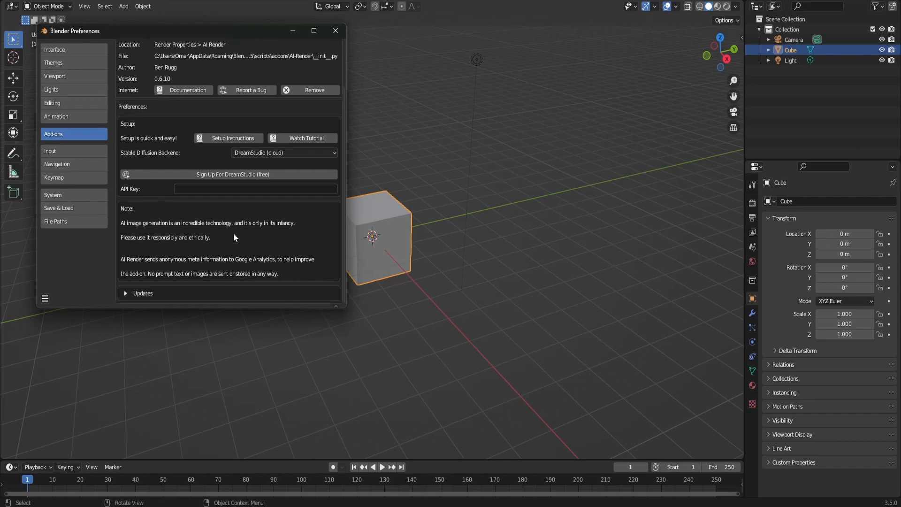
pyautogui.click(143, 293)
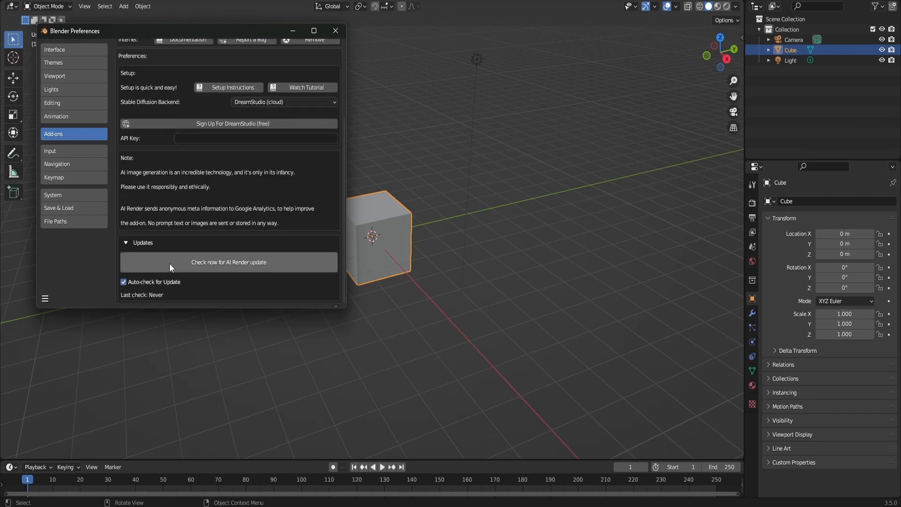
pyautogui.scroll(3)
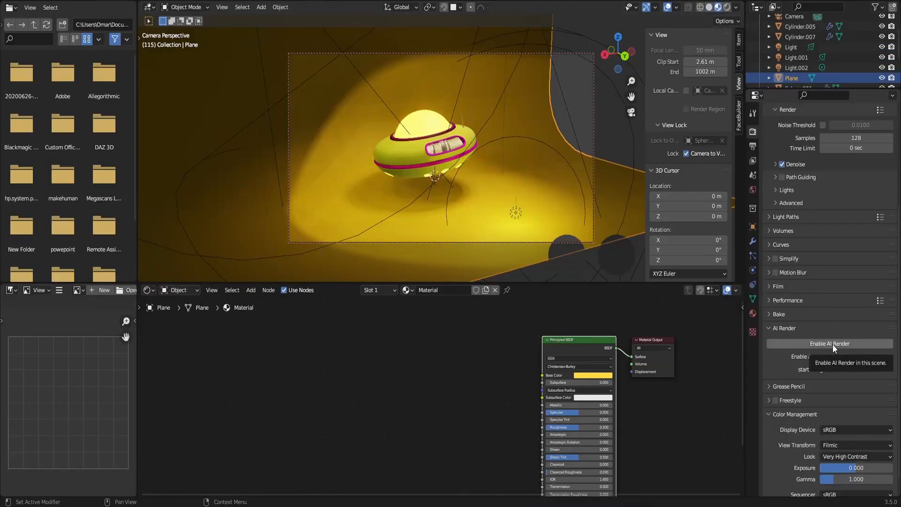
pyautogui.moveTo(420, 163)
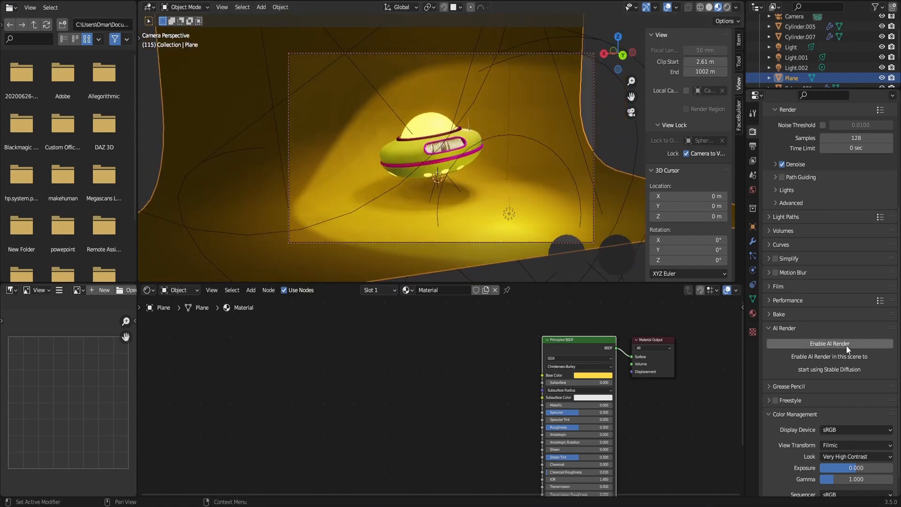
# Enable AI Render and choose a supported image size preset.
pyautogui.click(829, 343)
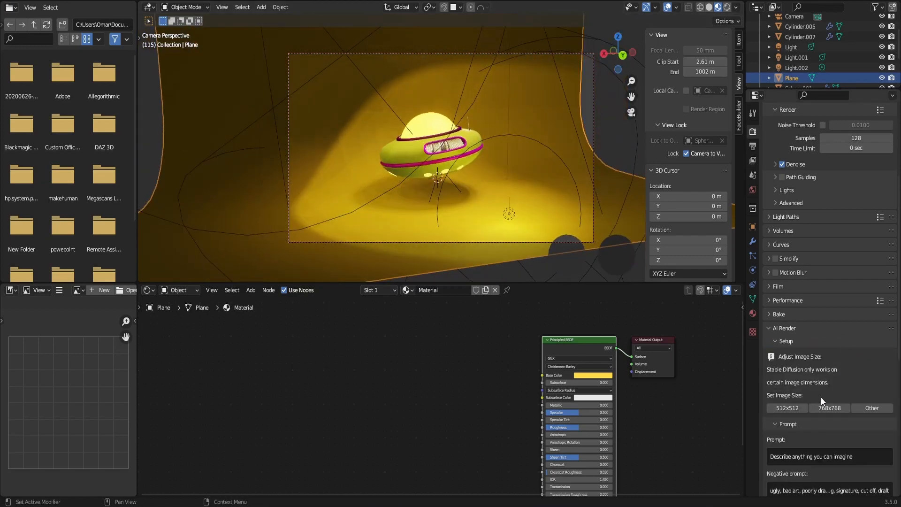
pyautogui.click(786, 408)
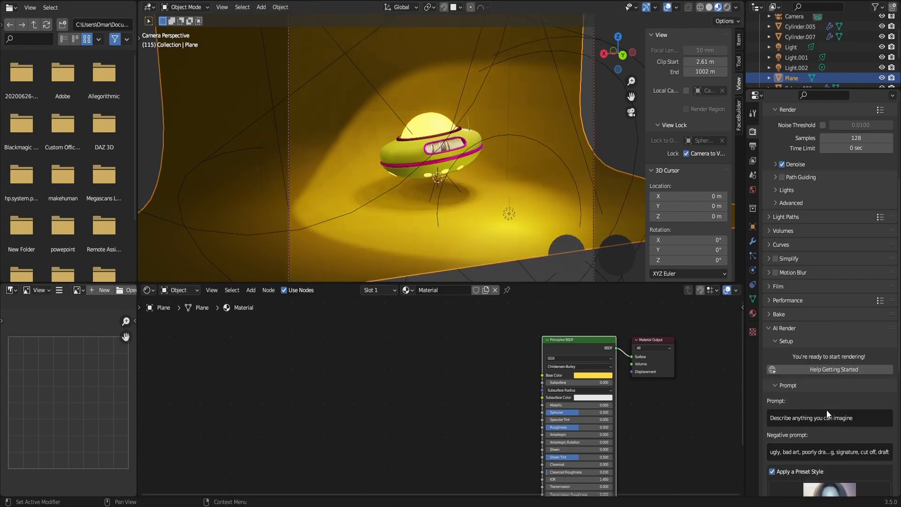
pyautogui.scroll(-3)
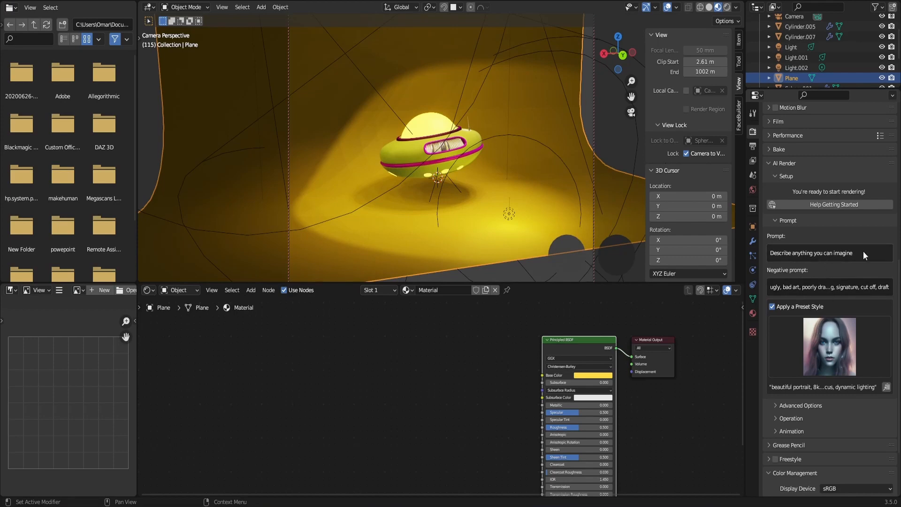
# Enter the AI Render prompt 'vintage ufo a city'.
pyautogui.click(828, 253)
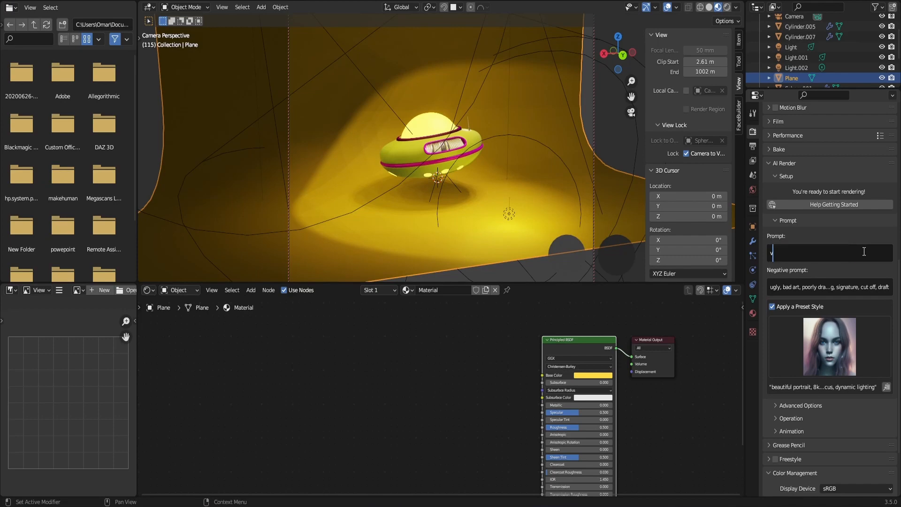
pyautogui.write('vintage')
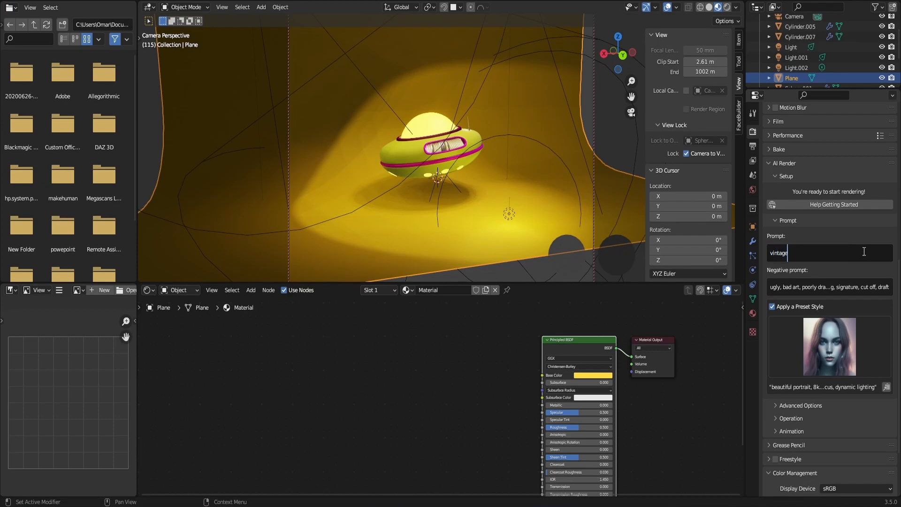
pyautogui.write('ufo in the middle of')
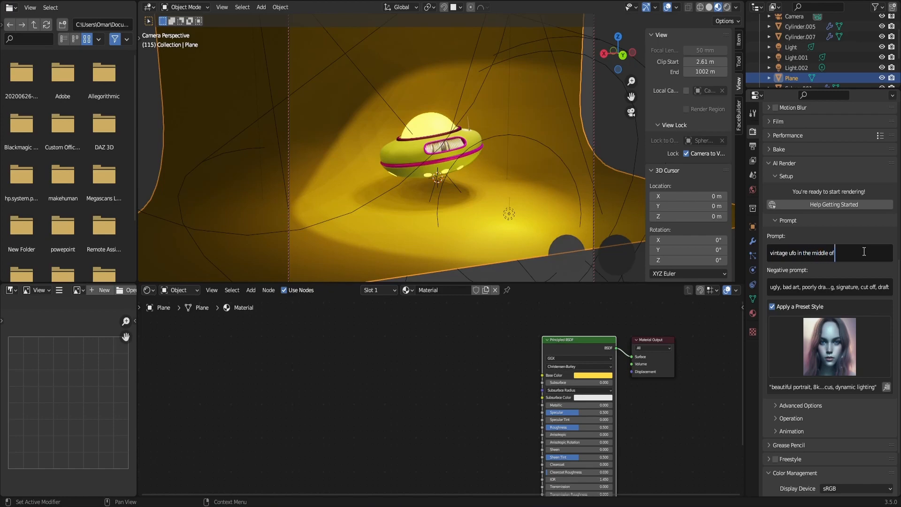
pyautogui.write('a city')
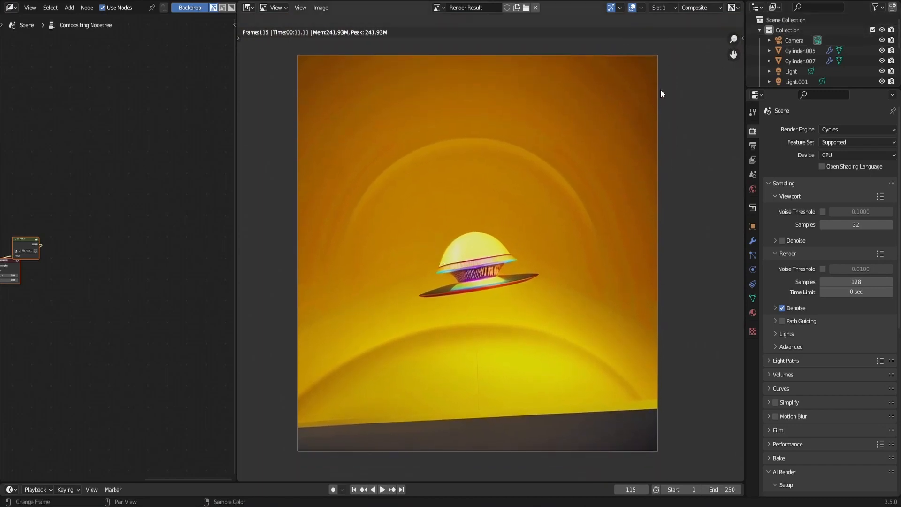
pyautogui.moveTo(509, 262)
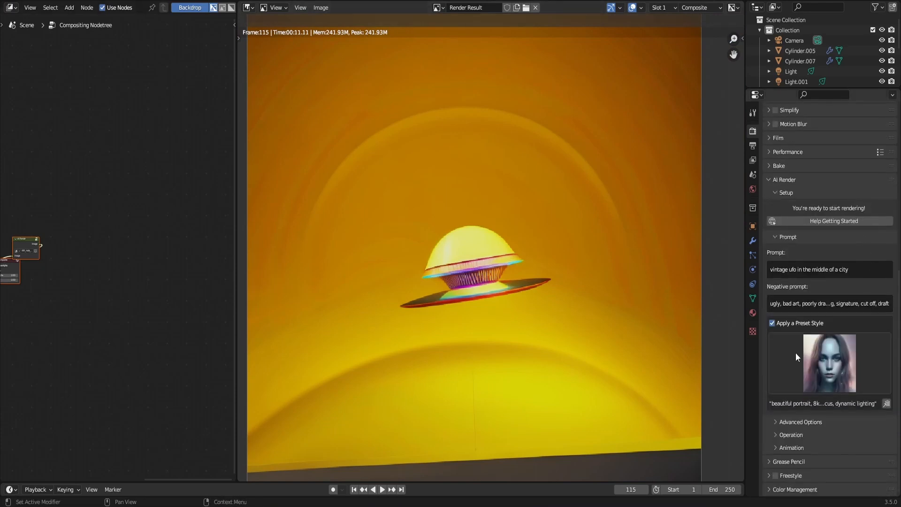
# Apply the Wadim Kashin preset style and switch the render engine to Eevee.
pyautogui.click(829, 363)
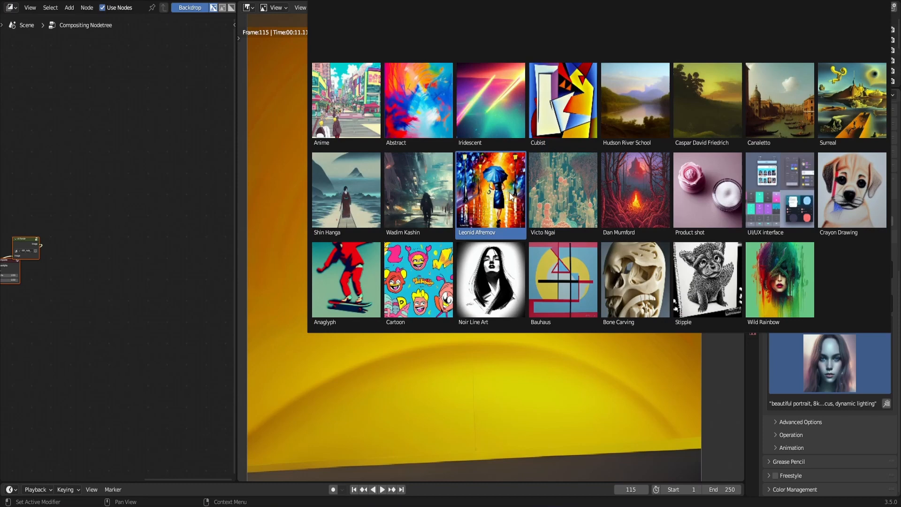
pyautogui.moveTo(418, 190)
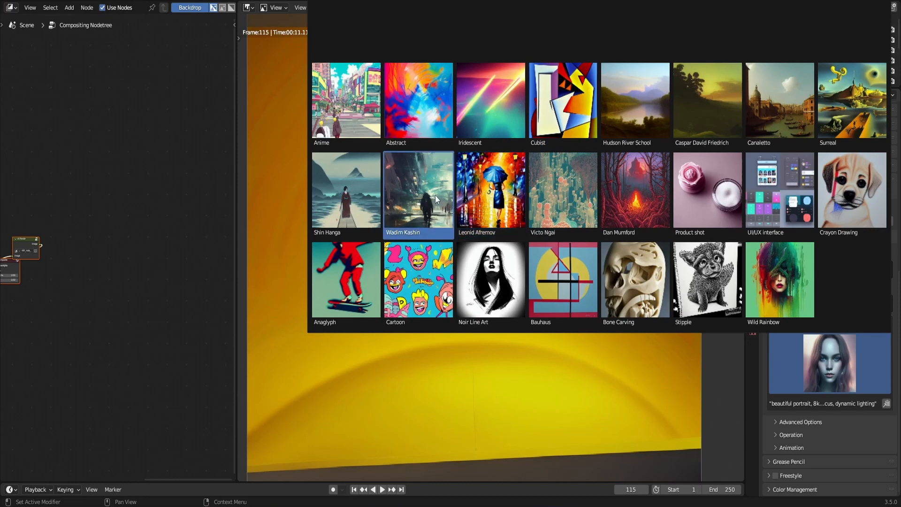
pyautogui.click(418, 190)
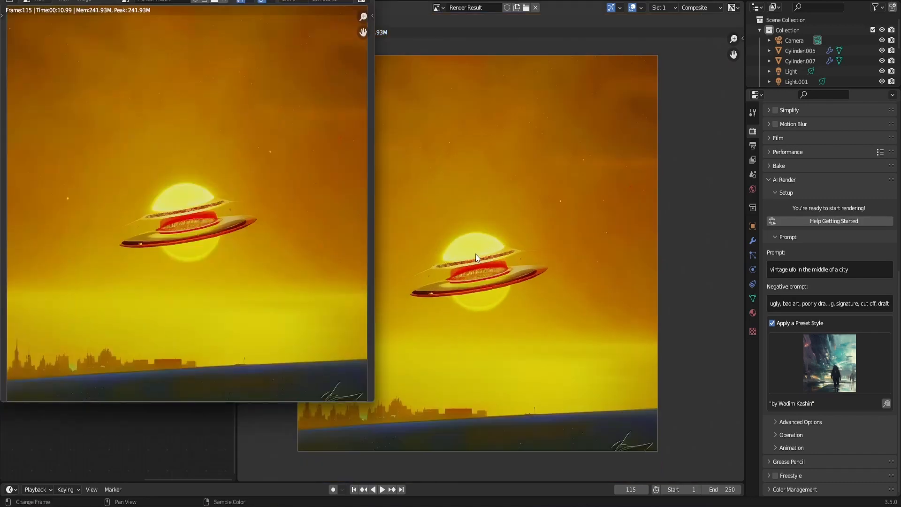
pyautogui.moveTo(163, 354)
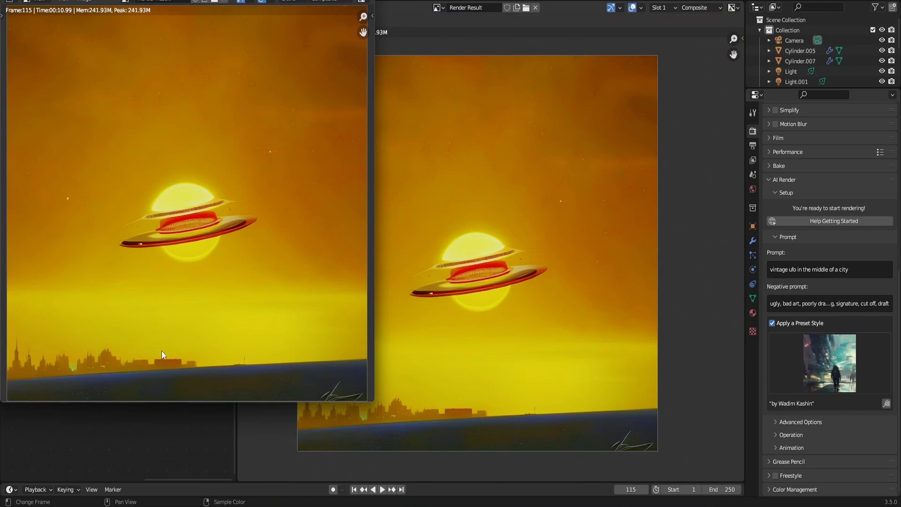
pyautogui.moveTo(104, 392)
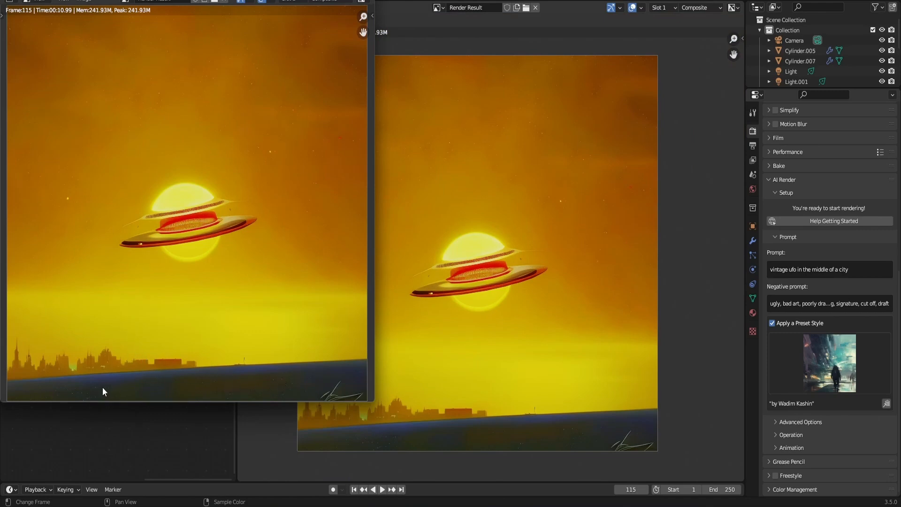
pyautogui.moveTo(582, 241)
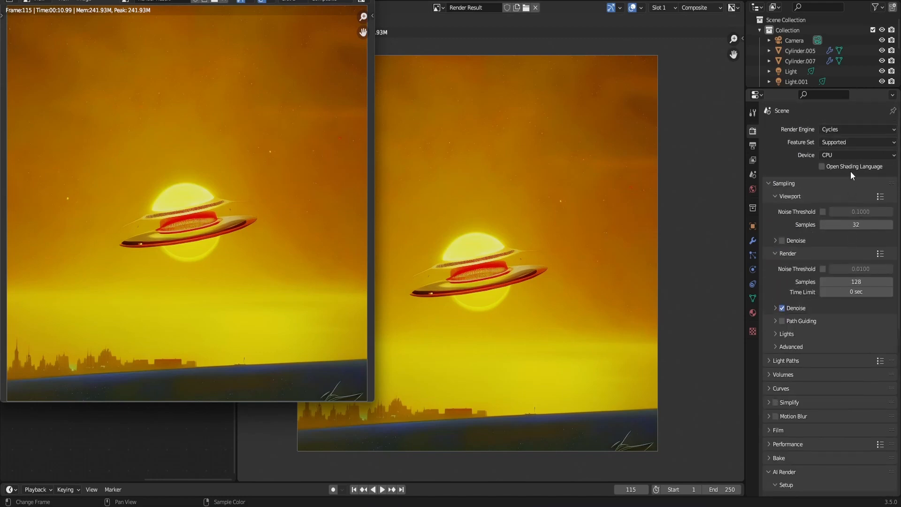
pyautogui.click(856, 154)
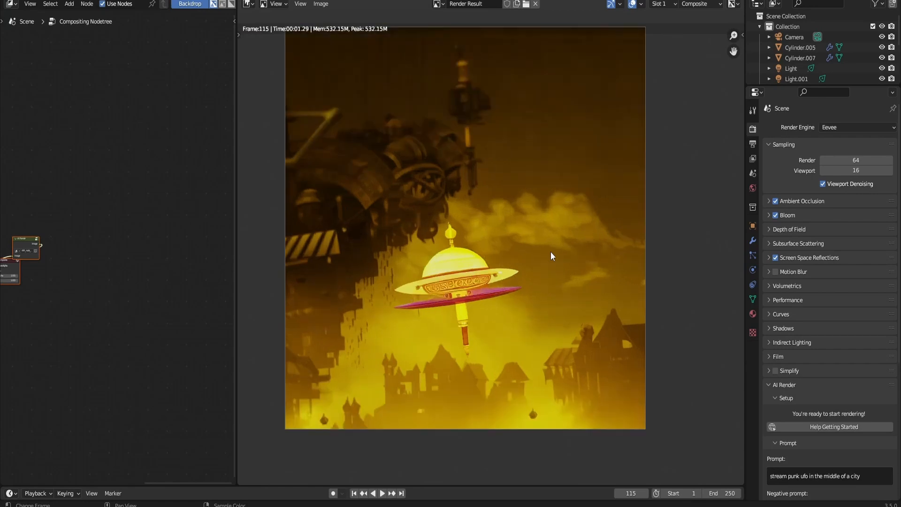
pyautogui.moveTo(609, 207)
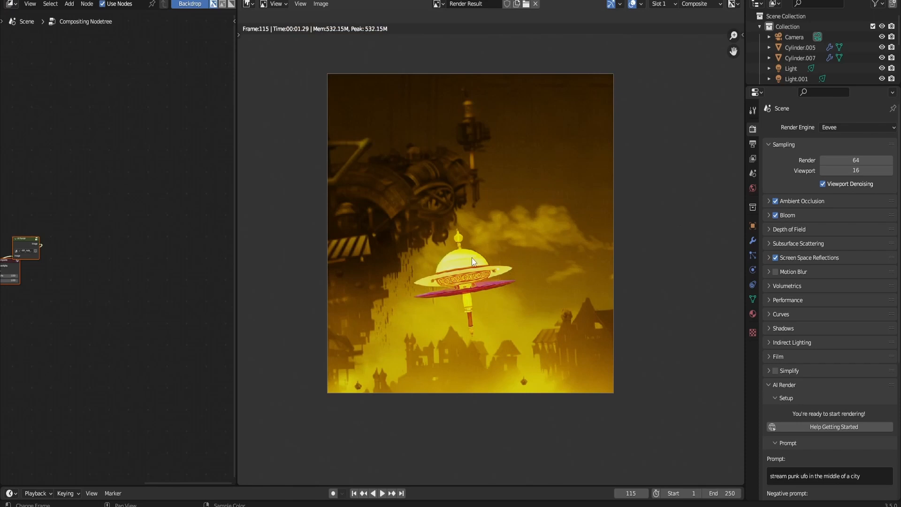
pyautogui.moveTo(508, 246)
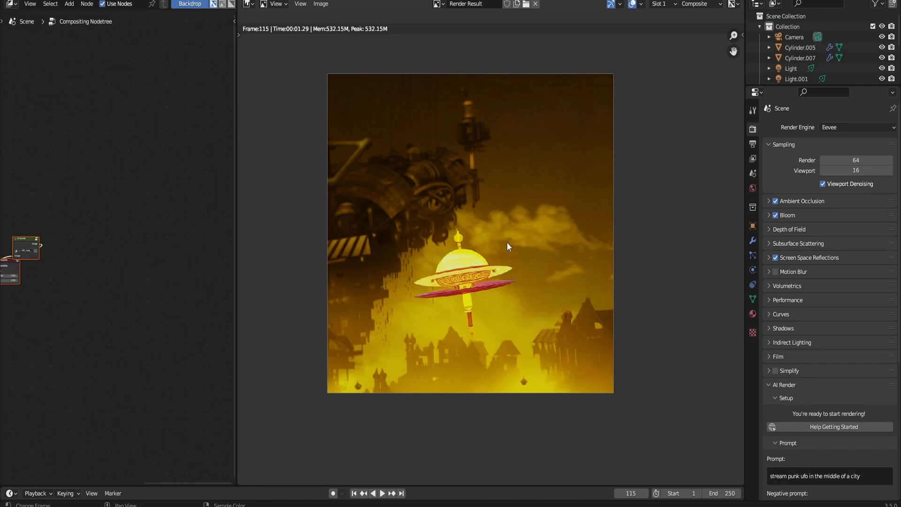
pyautogui.moveTo(546, 239)
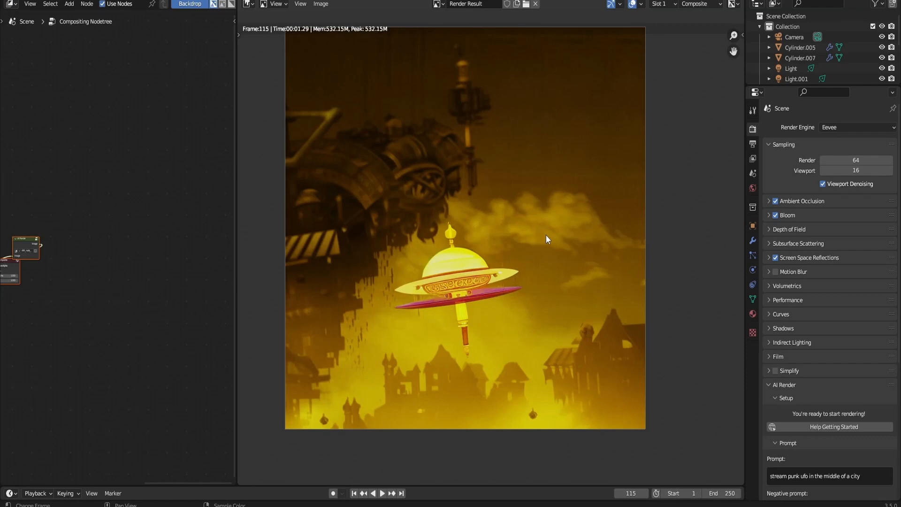
pyautogui.moveTo(664, 220)
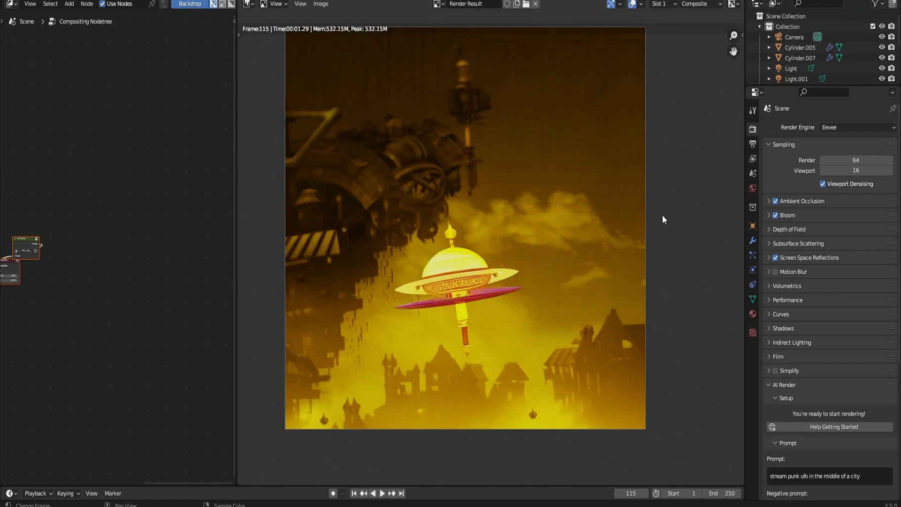
pyautogui.scroll(-3)
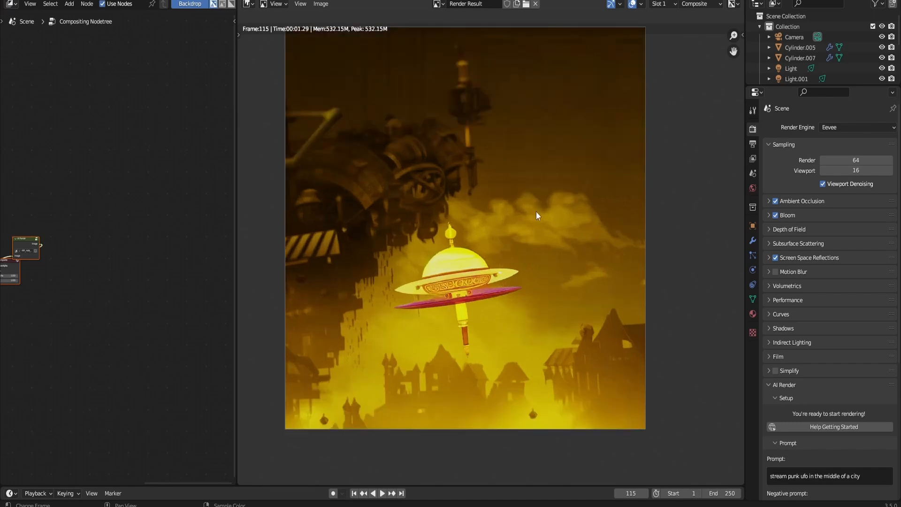
pyautogui.scroll(-3)
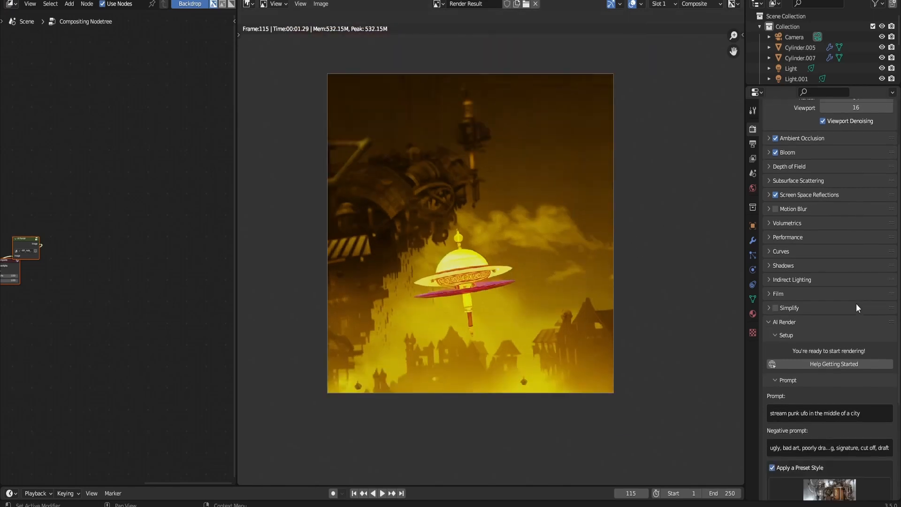
pyautogui.scroll(-3)
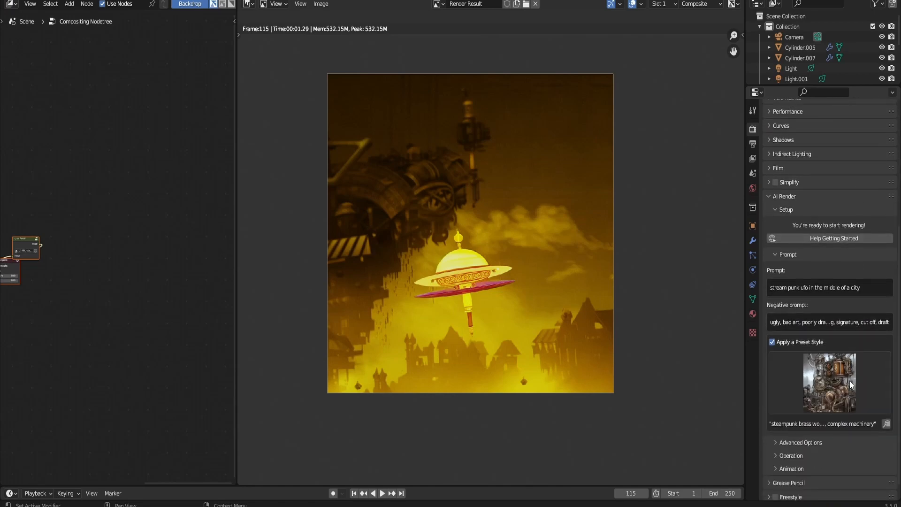
# Choose the Dan Mumford preset style from the preset gallery.
pyautogui.click(830, 383)
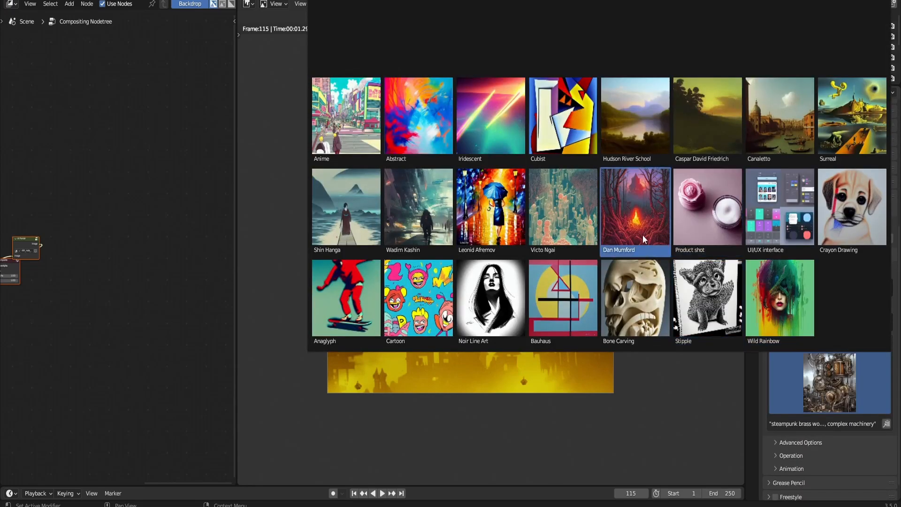
pyautogui.click(635, 207)
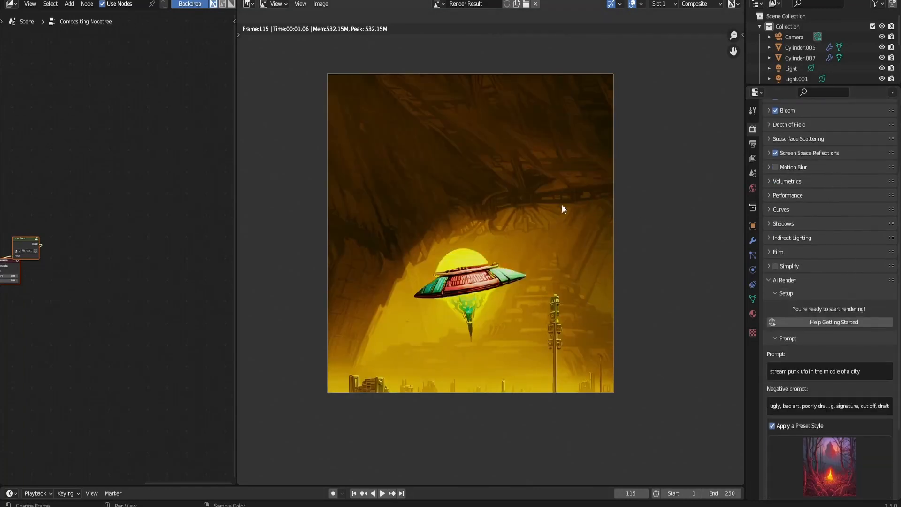
pyautogui.moveTo(528, 199)
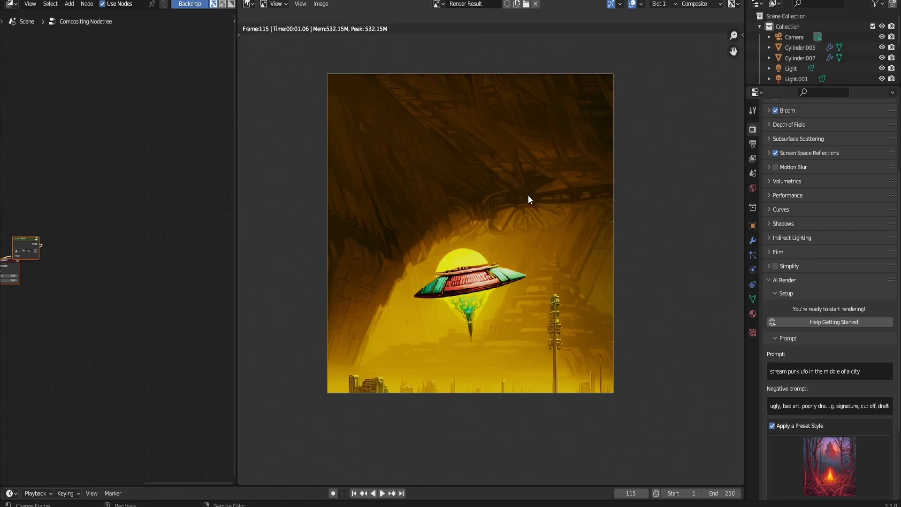
pyautogui.moveTo(438, 272)
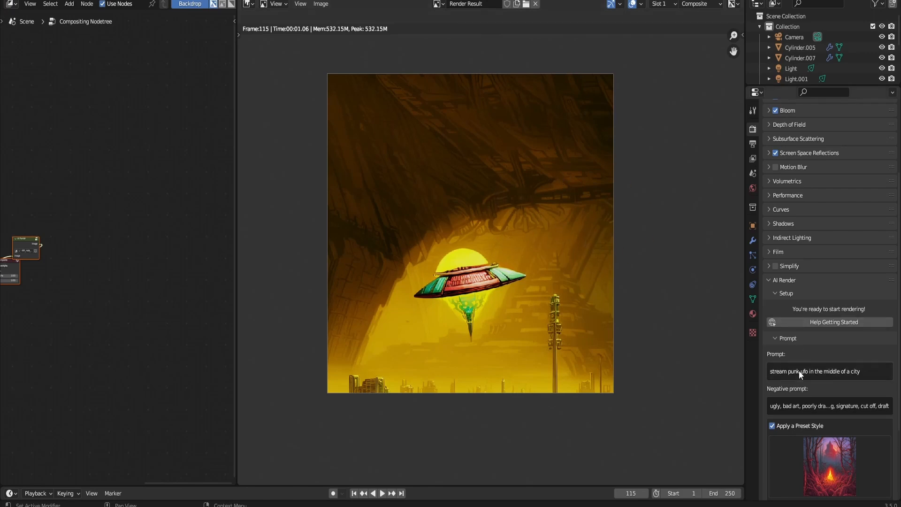
pyautogui.moveTo(813, 384)
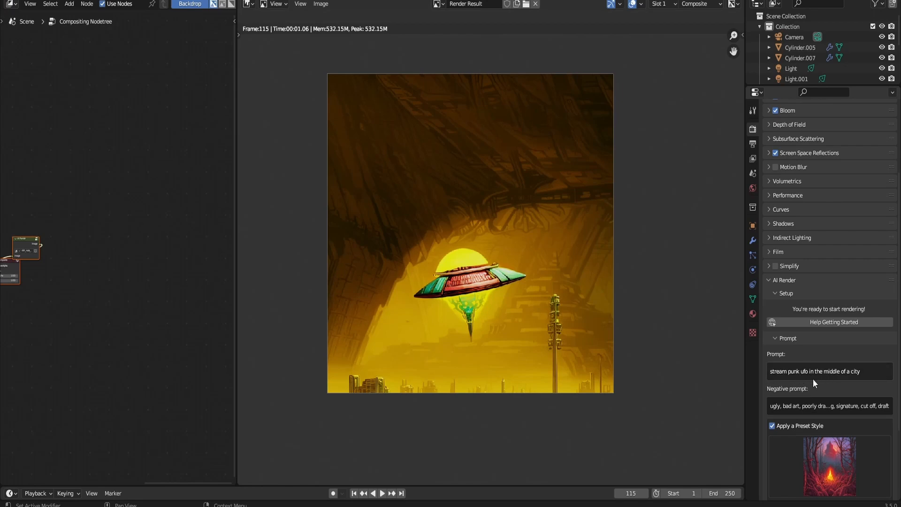
pyautogui.moveTo(545, 229)
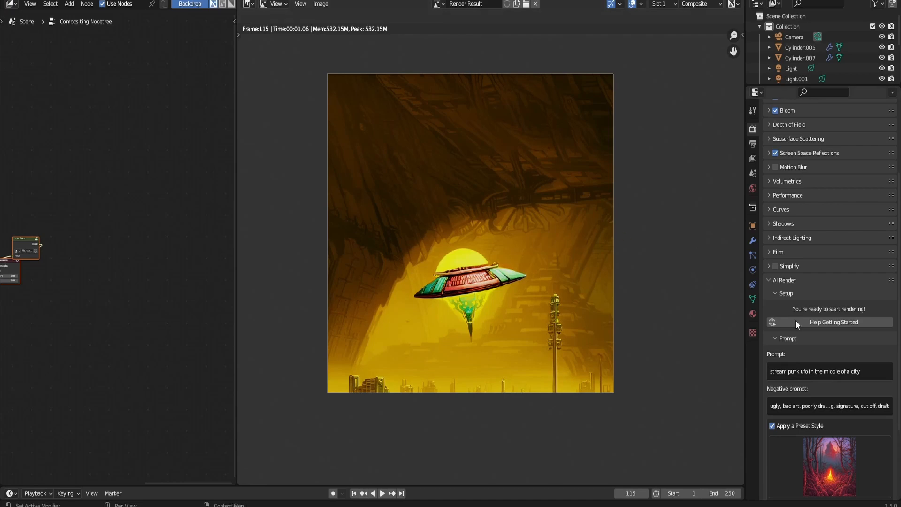
# Switch the Stable Diffusion model to SD 1.5 and the sampler to Euler a.
pyautogui.scroll(-3)
pyautogui.write('8')
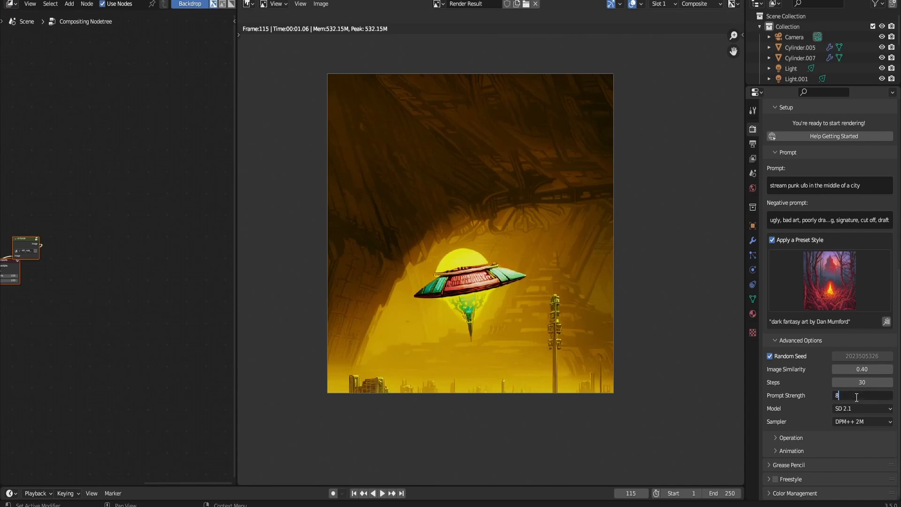
pyautogui.click(862, 408)
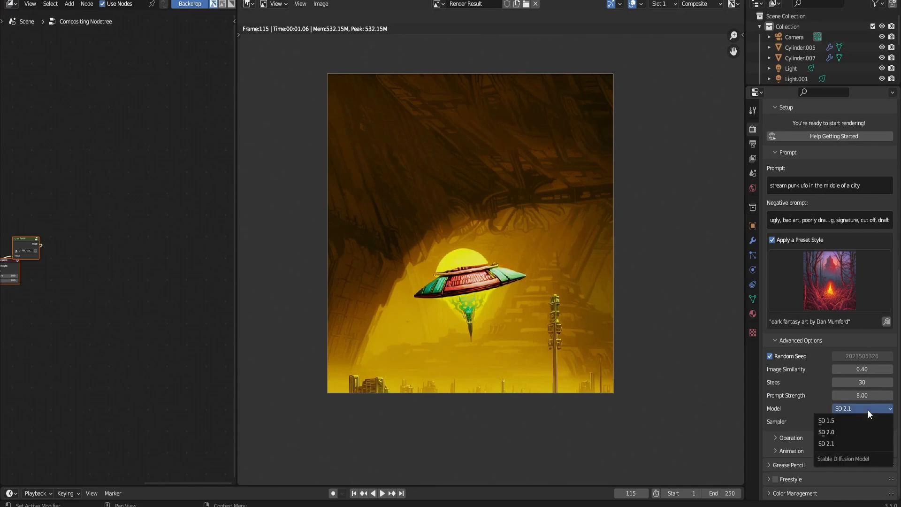
pyautogui.click(861, 422)
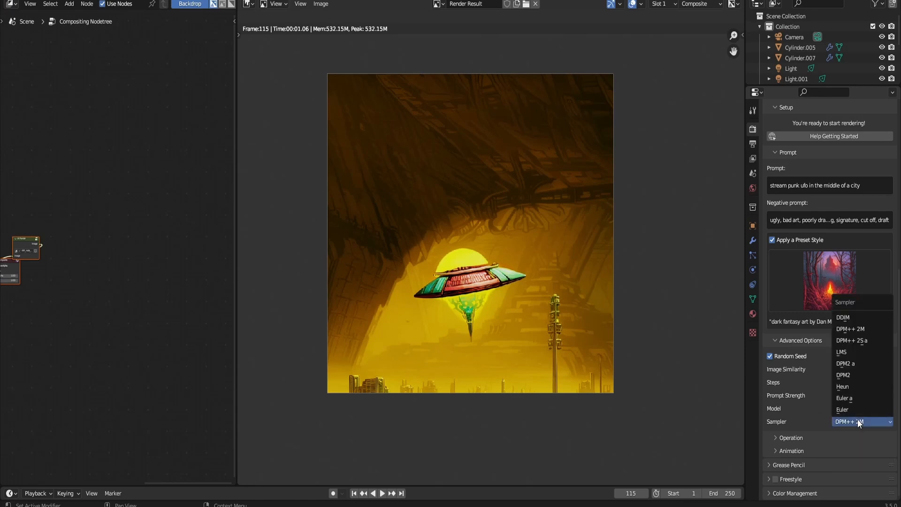
pyautogui.moveTo(856, 398)
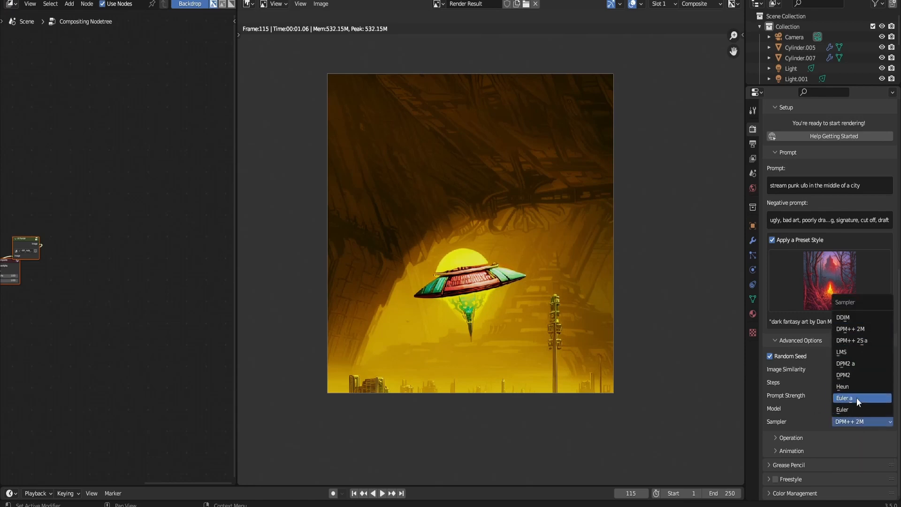
pyautogui.click(850, 398)
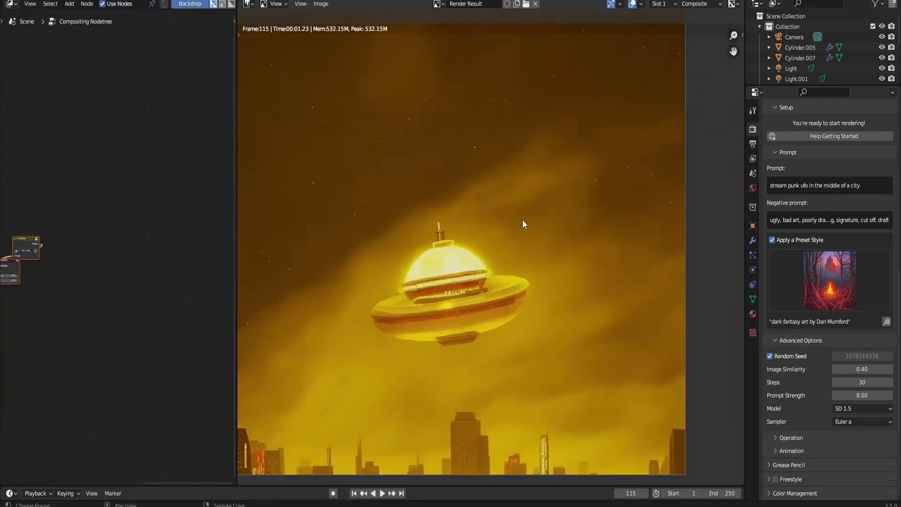
pyautogui.moveTo(848, 415)
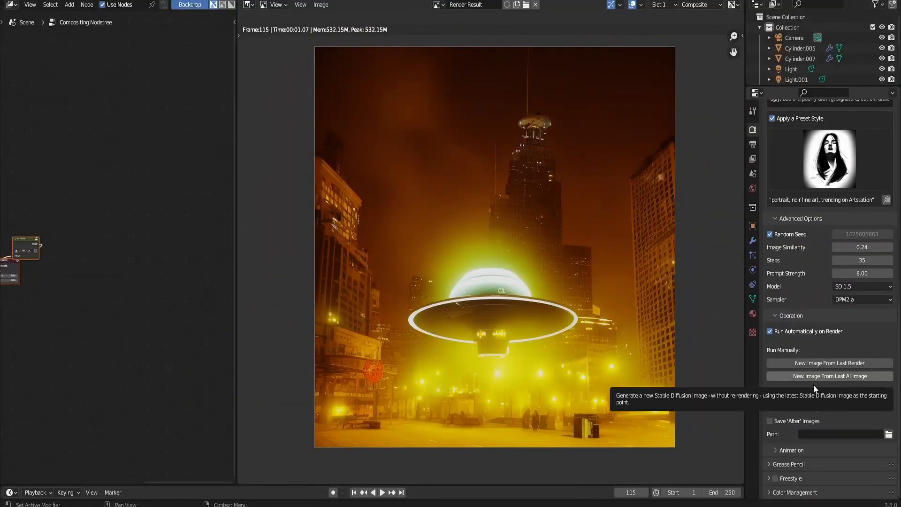
pyautogui.click(829, 376)
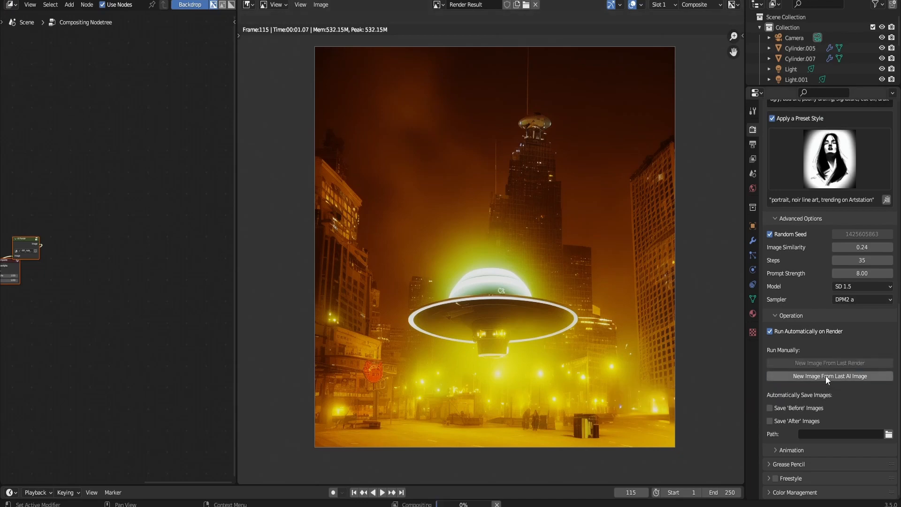
pyautogui.moveTo(720, 325)
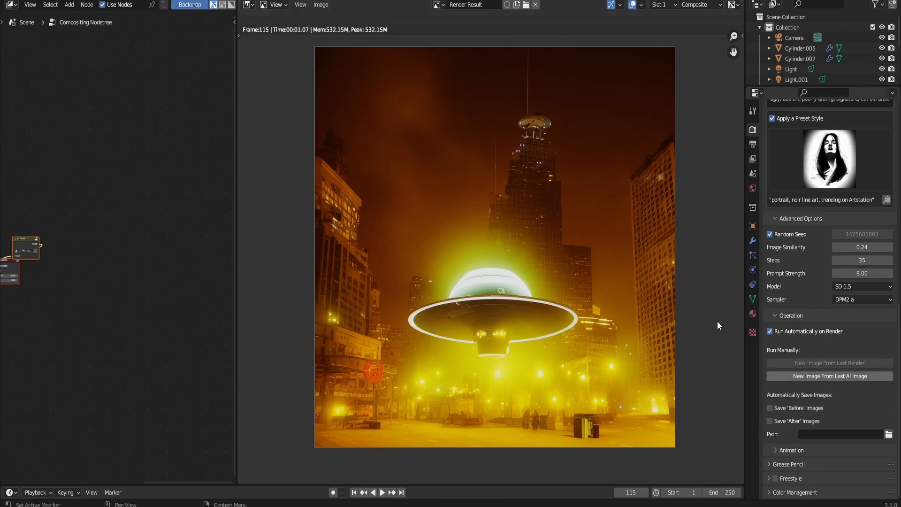
pyautogui.click(830, 363)
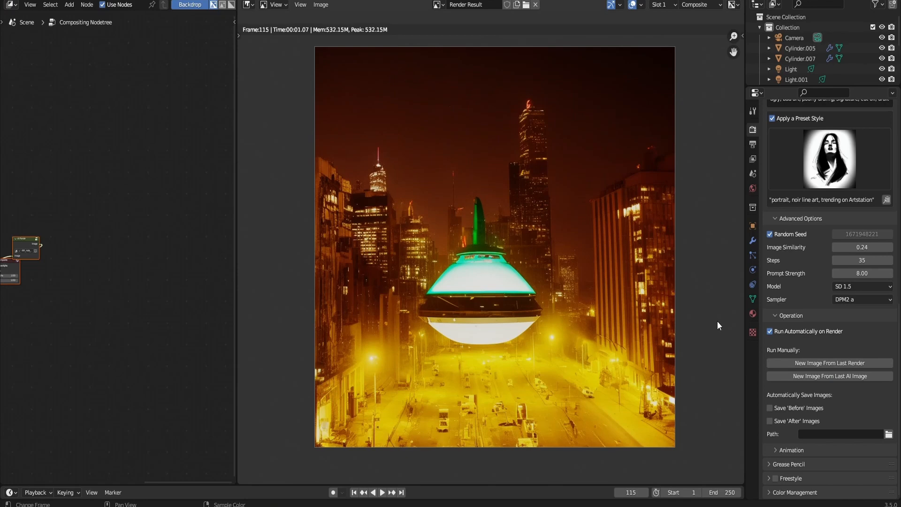
pyautogui.moveTo(663, 343)
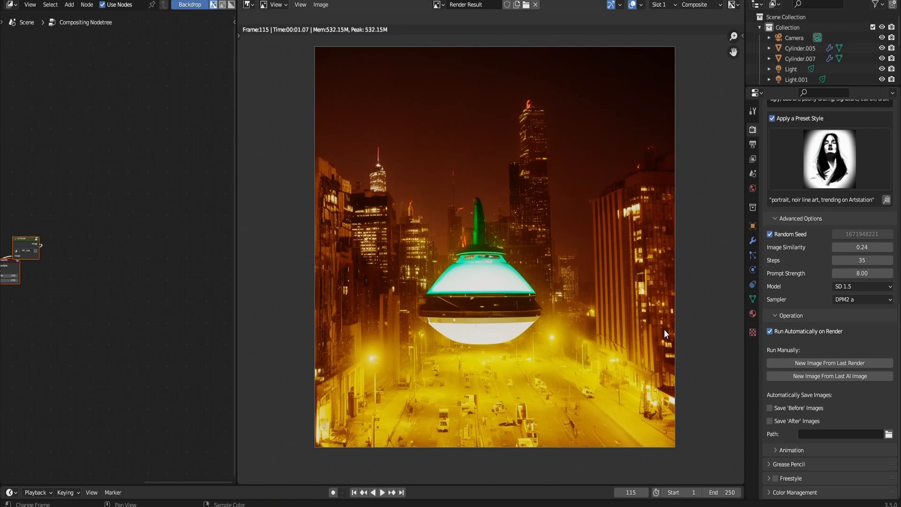
pyautogui.moveTo(306, 305)
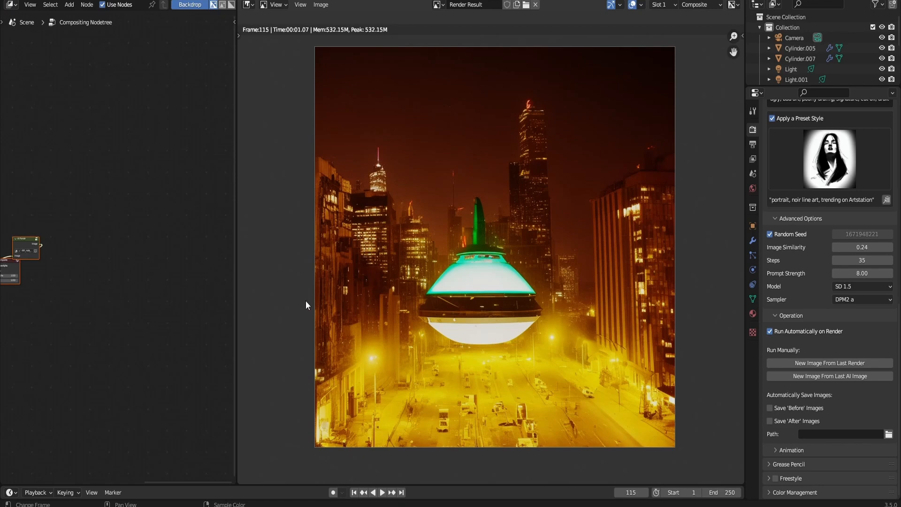
pyautogui.moveTo(364, 284)
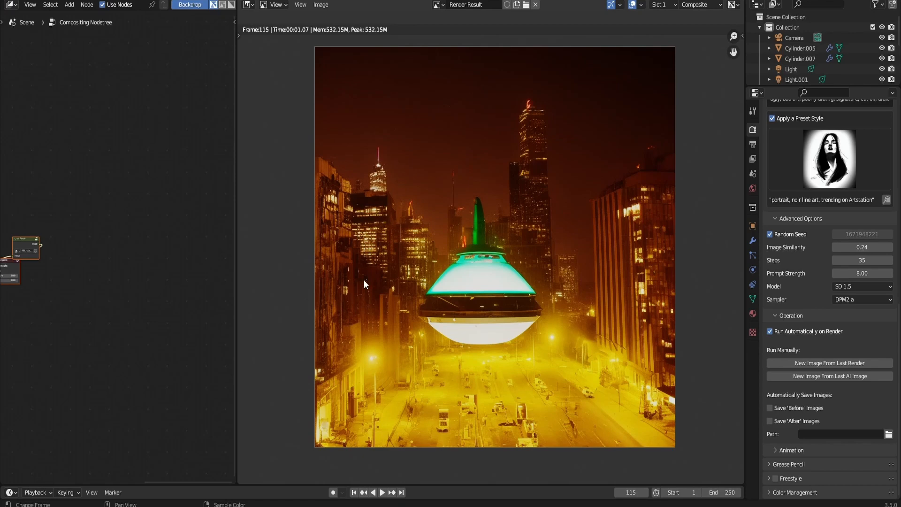
pyautogui.moveTo(481, 273)
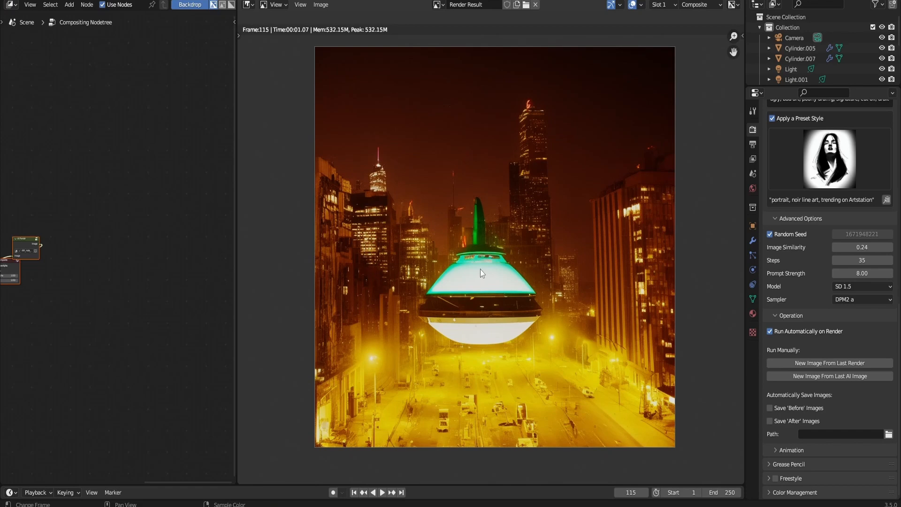
pyautogui.moveTo(825, 290)
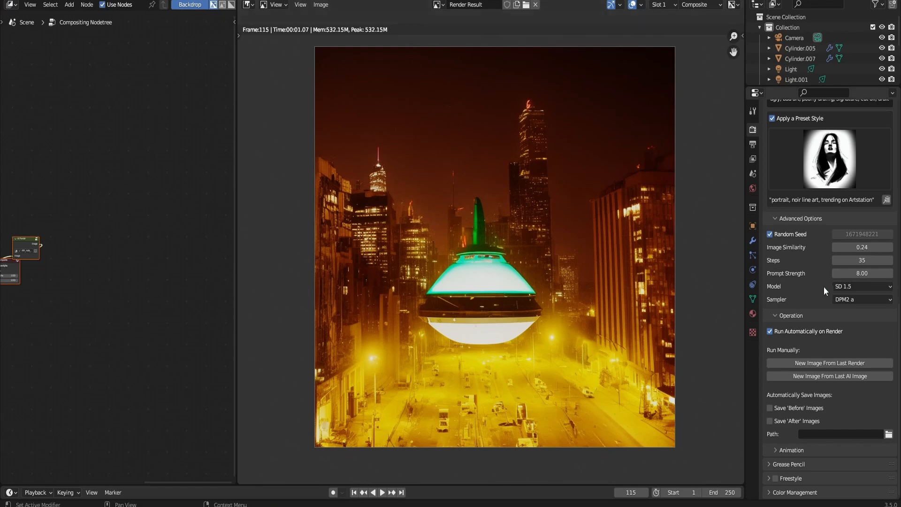
pyautogui.click(862, 286)
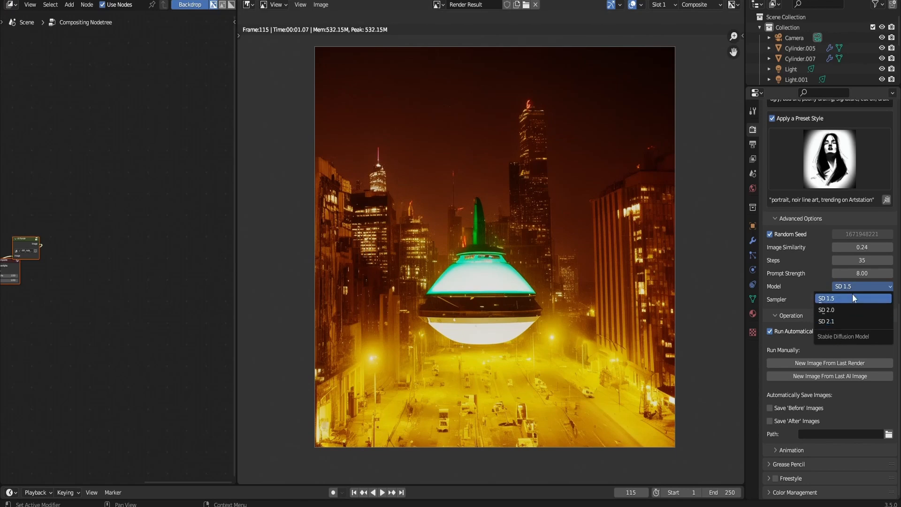
pyautogui.click(829, 298)
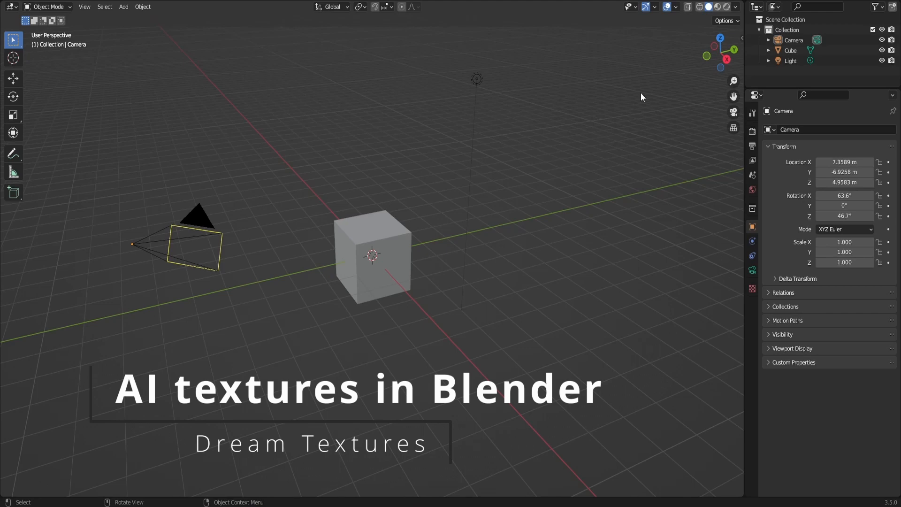
pyautogui.moveTo(685, 67)
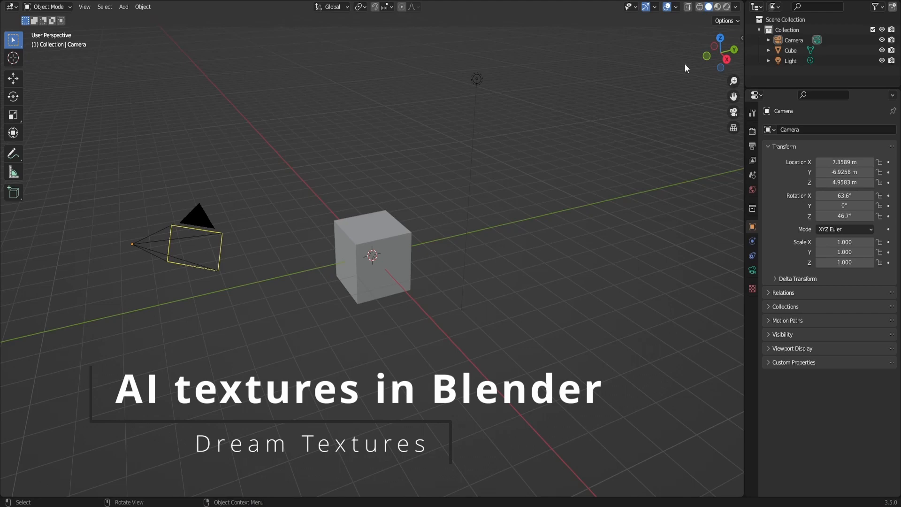
pyautogui.moveTo(632, 59)
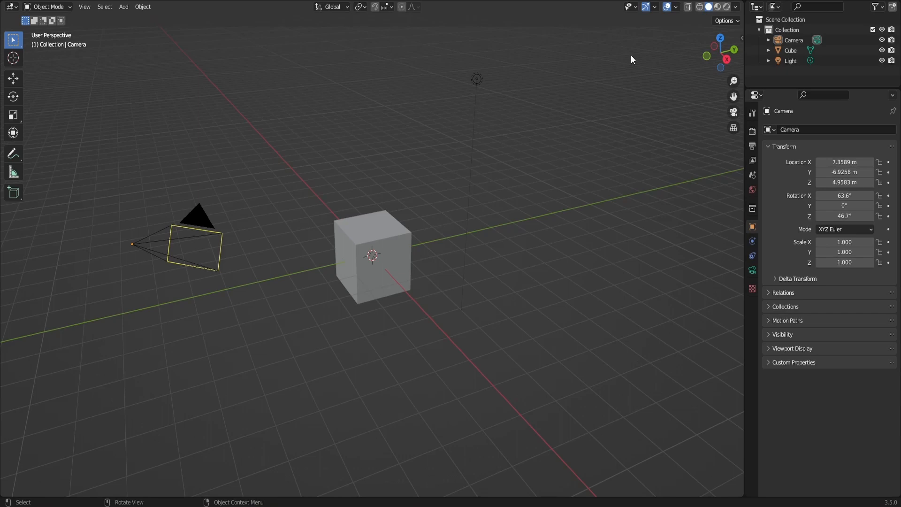
pyautogui.moveTo(743, 35)
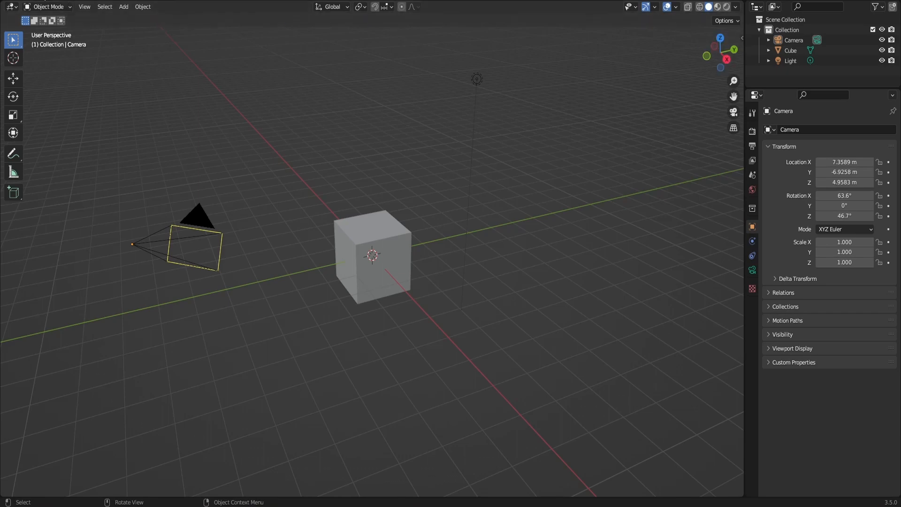
pyautogui.click(11, 7)
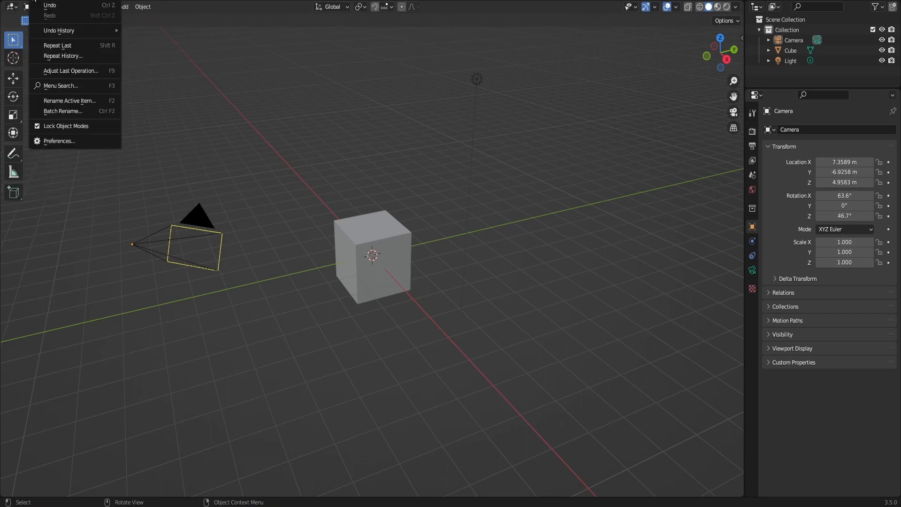
pyautogui.click(59, 141)
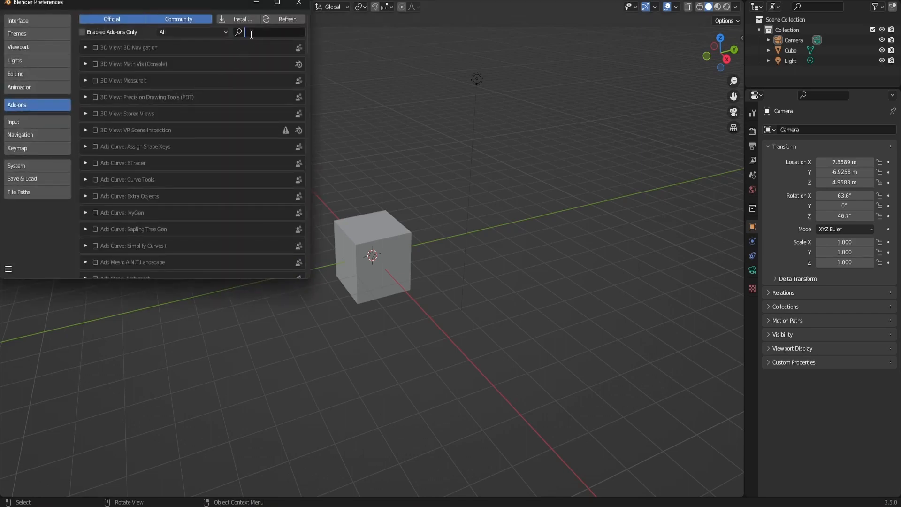
pyautogui.write('dr')
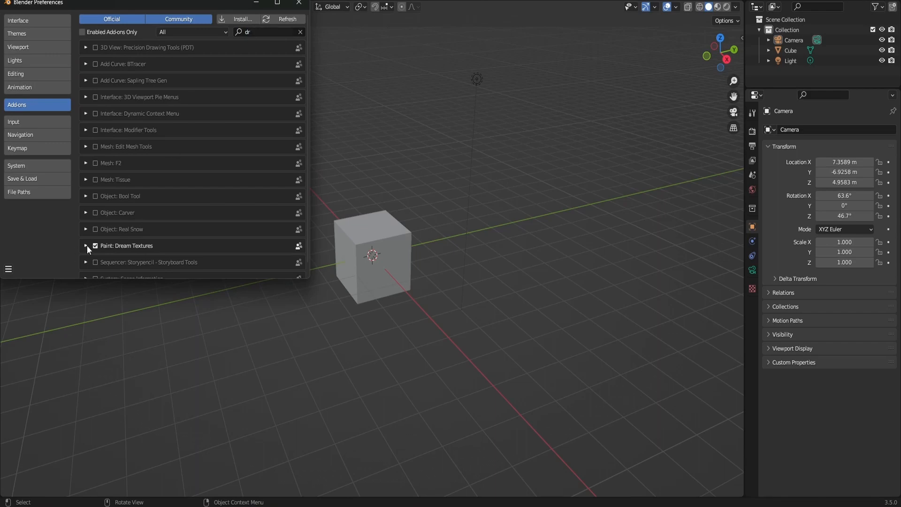
pyautogui.click(86, 245)
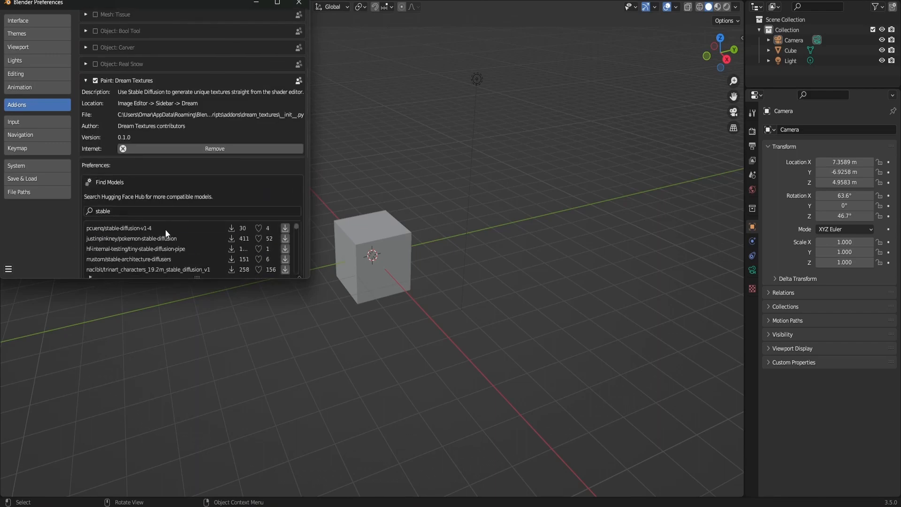
pyautogui.scroll(-3)
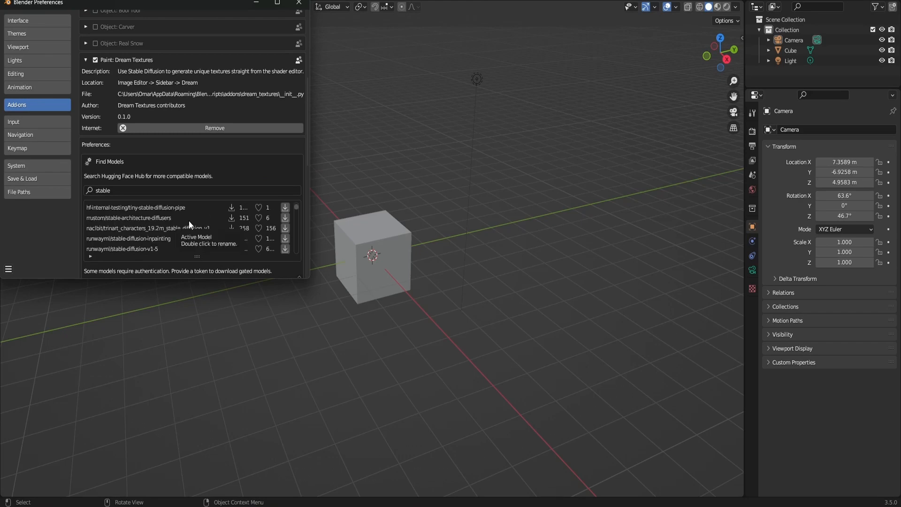
pyautogui.moveTo(207, 246)
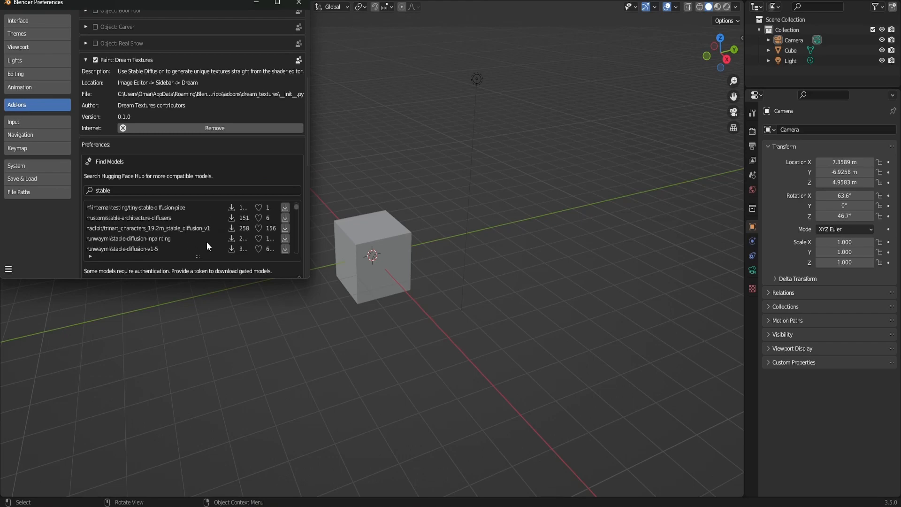
pyautogui.moveTo(206, 237)
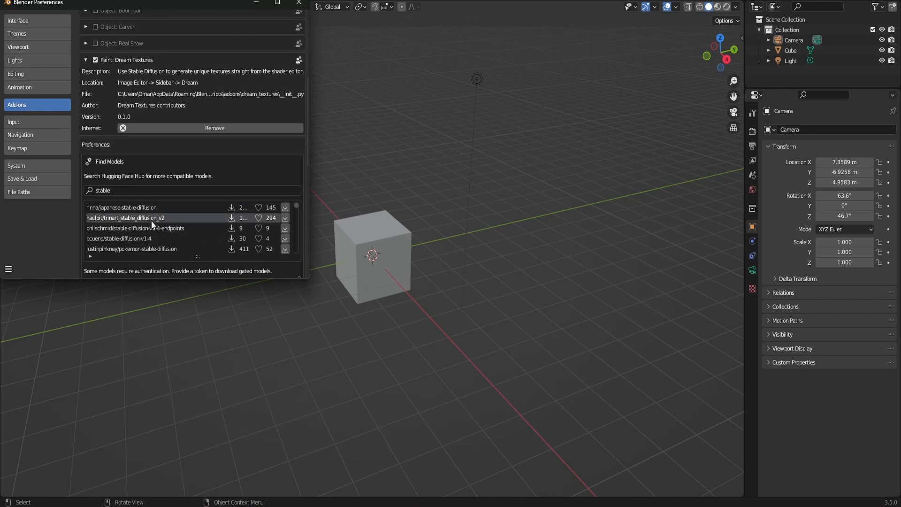
pyautogui.scroll(-3)
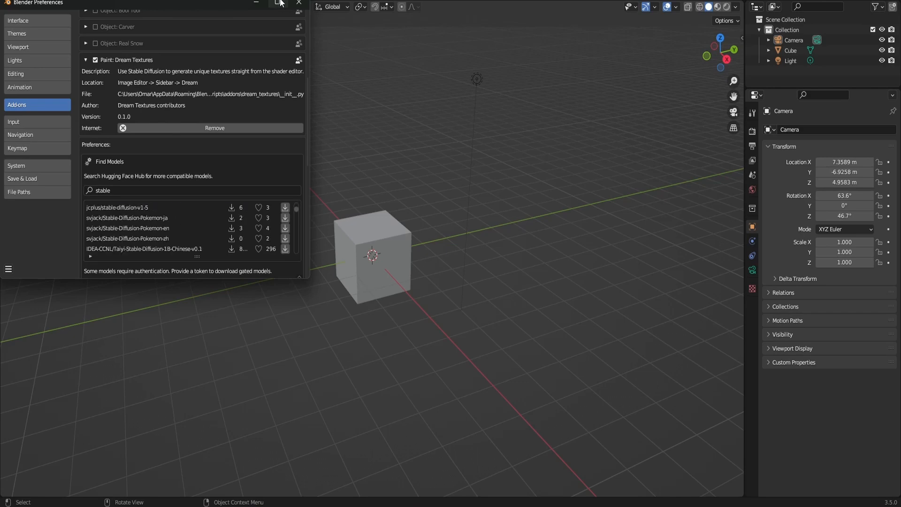
pyautogui.click(298, 2)
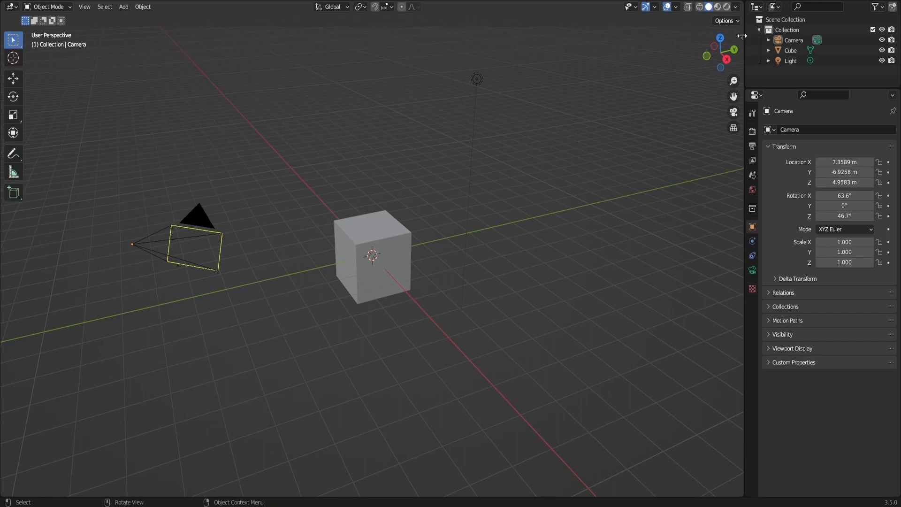
# Show the Dream Texture Projection panel with Stable Diffusion kept as the pipeline.
pyautogui.click(738, 146)
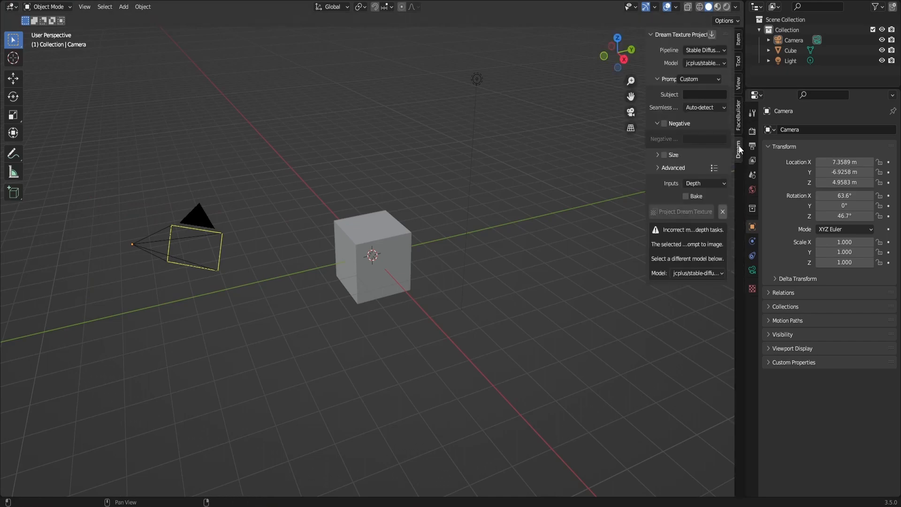
pyautogui.moveTo(690, 63)
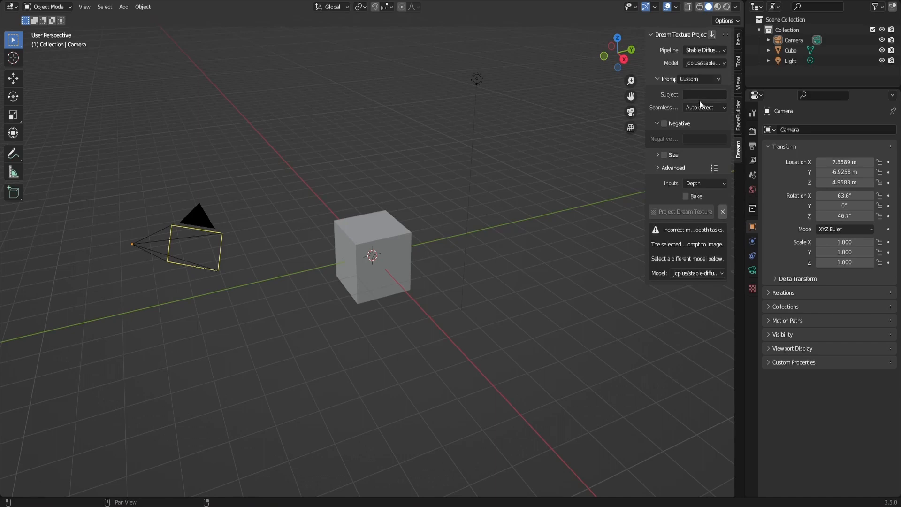
pyautogui.click(703, 50)
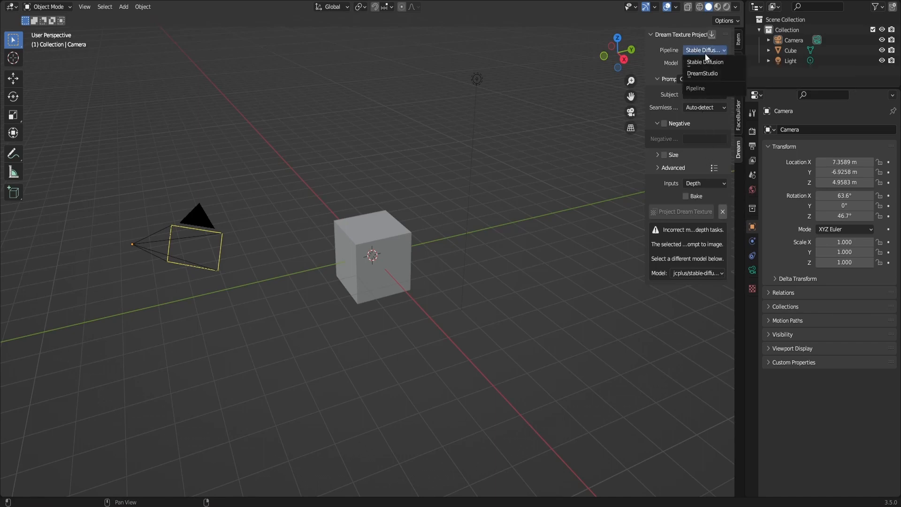
pyautogui.click(704, 63)
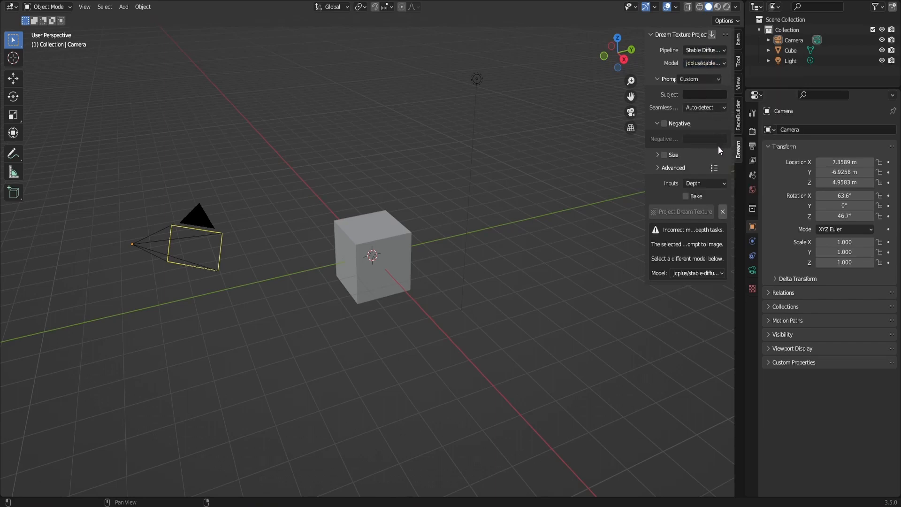
pyautogui.moveTo(669, 138)
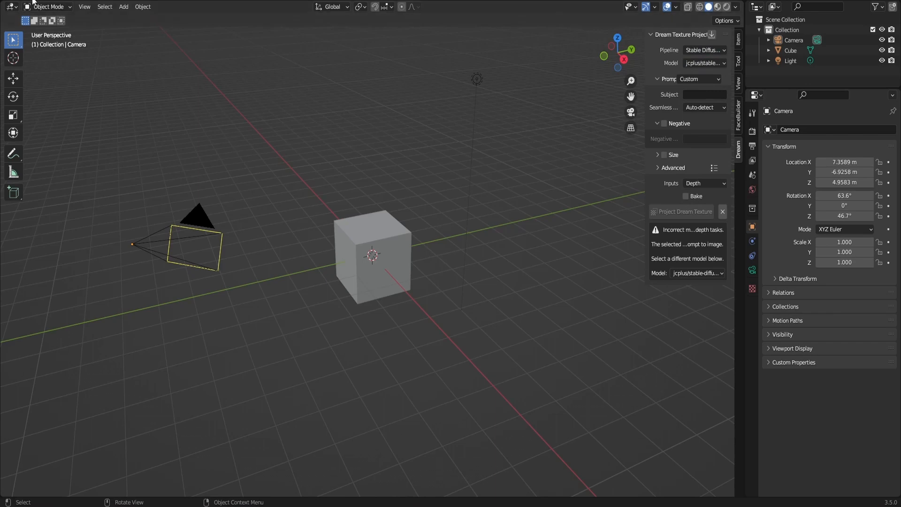
# Change the 3D viewport area's editor type to Image Editor.
pyautogui.click(10, 6)
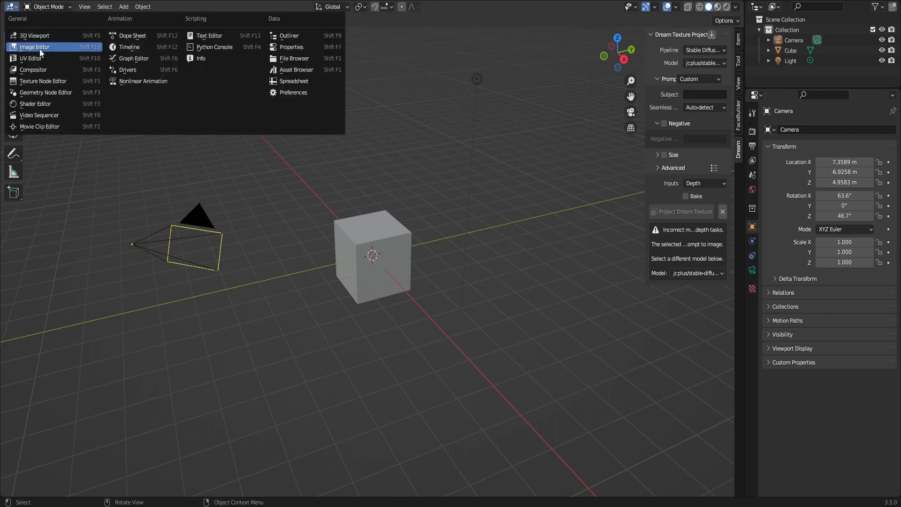
pyautogui.click(35, 47)
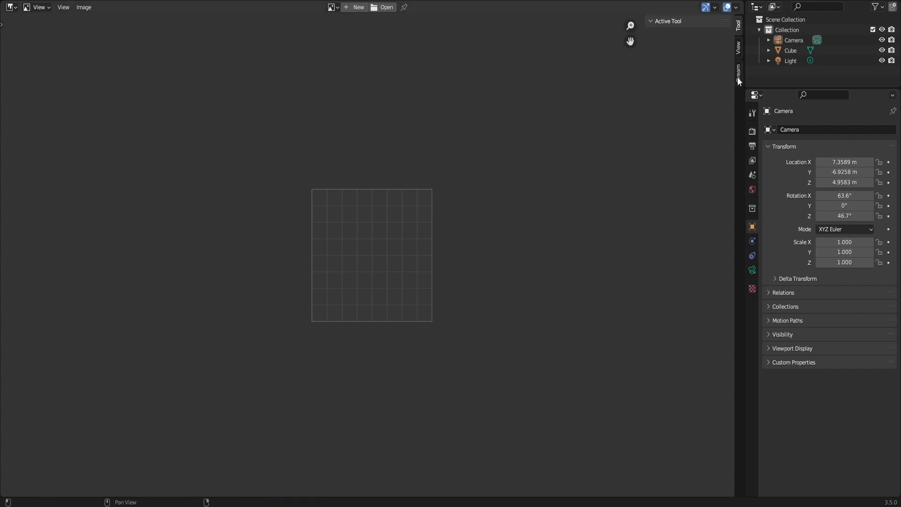
# Generate a one-iteration Dream Texture from the prompt 'green lizard scale'.
pyautogui.click(739, 69)
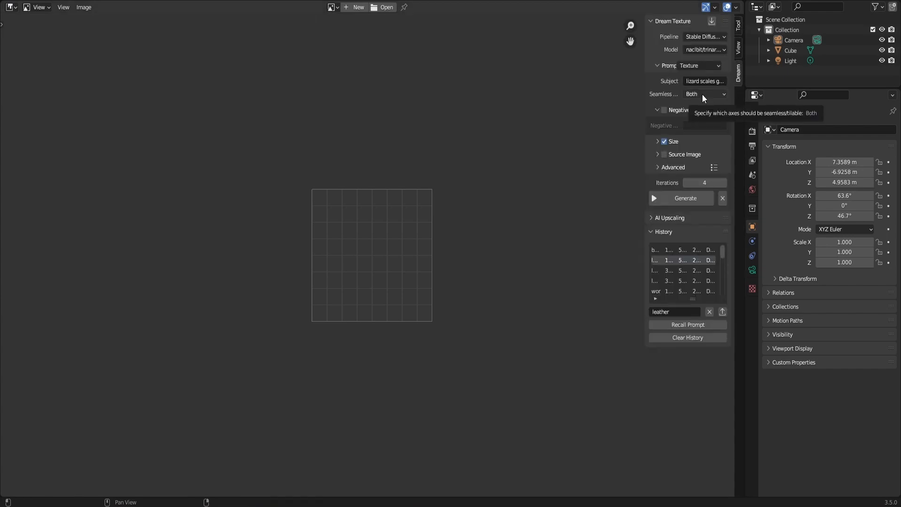
pyautogui.click(705, 93)
pyautogui.write('green')
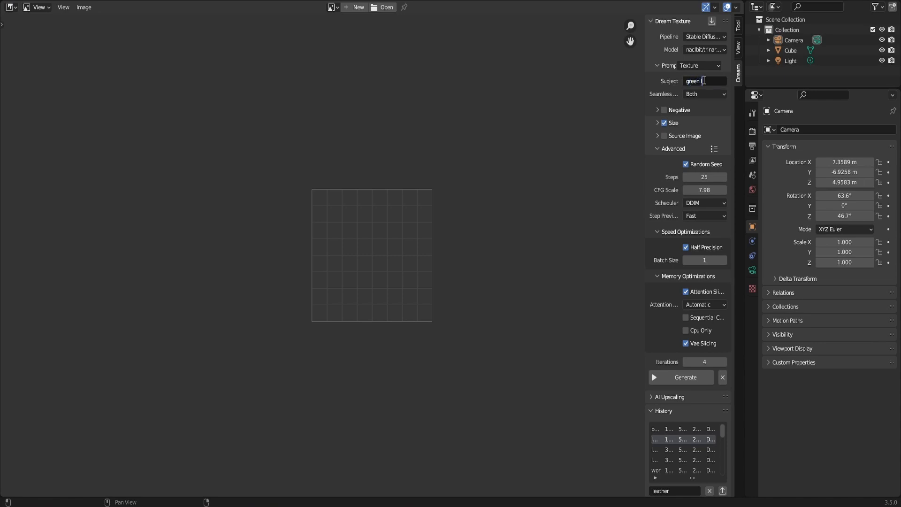
pyautogui.write('lizard')
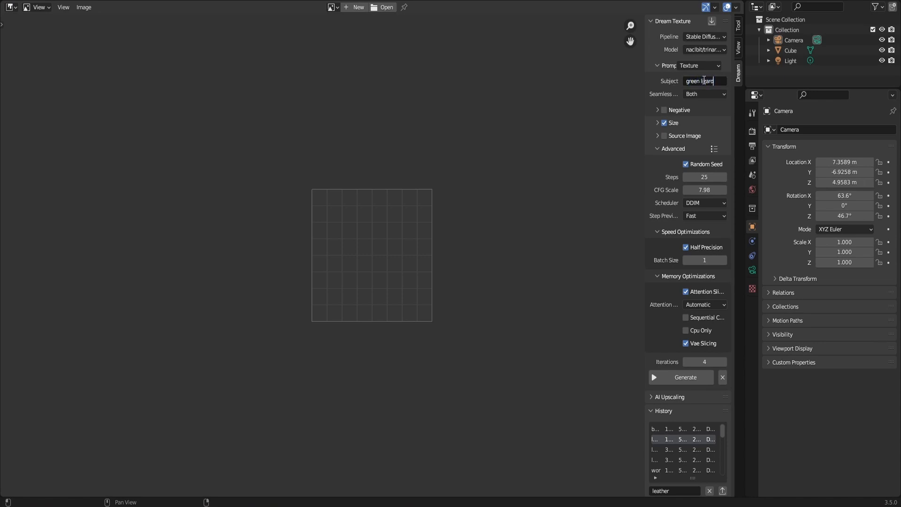
pyautogui.write('scale')
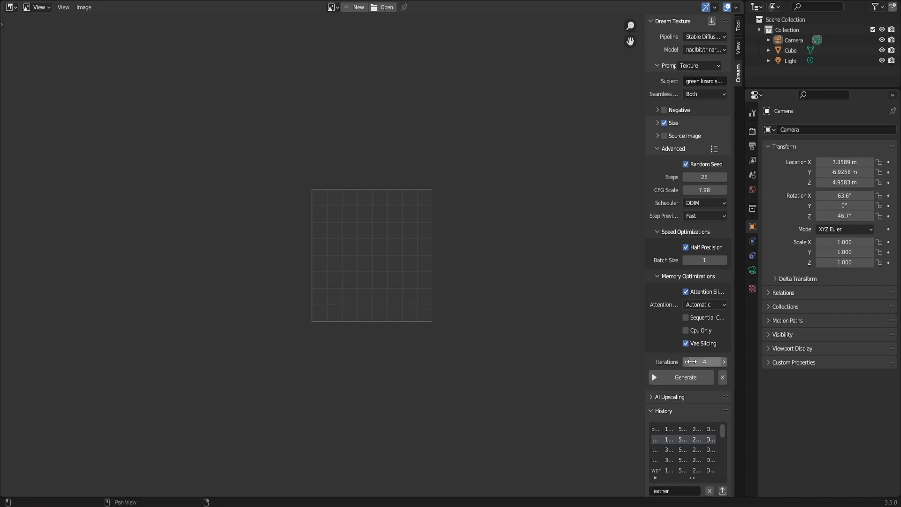
pyautogui.click(685, 361)
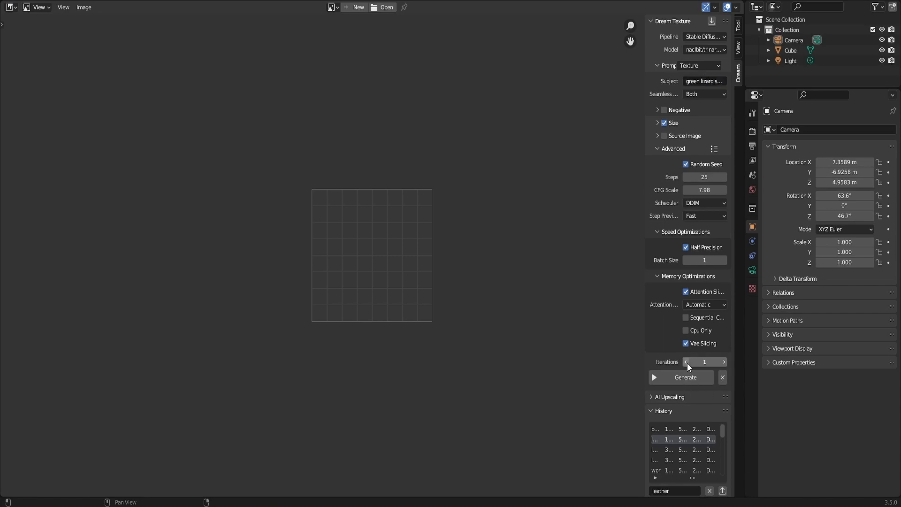
pyautogui.click(680, 377)
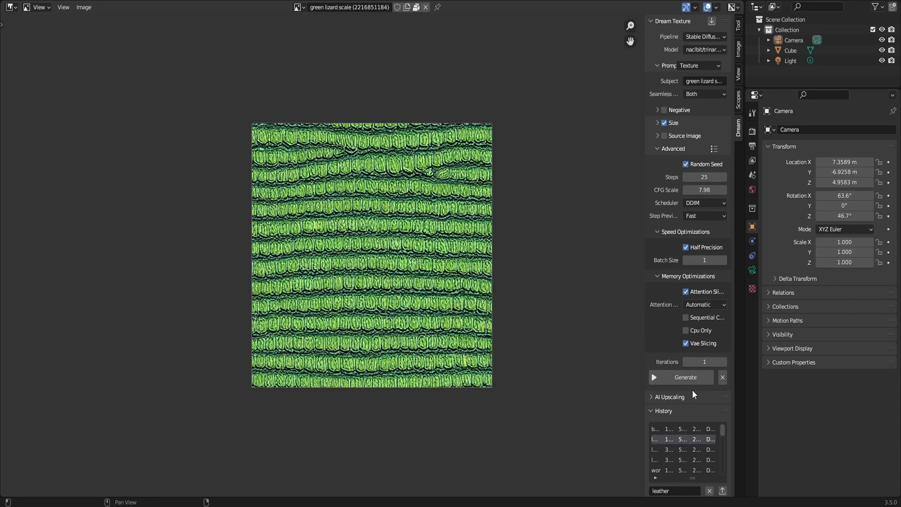
pyautogui.moveTo(431, 248)
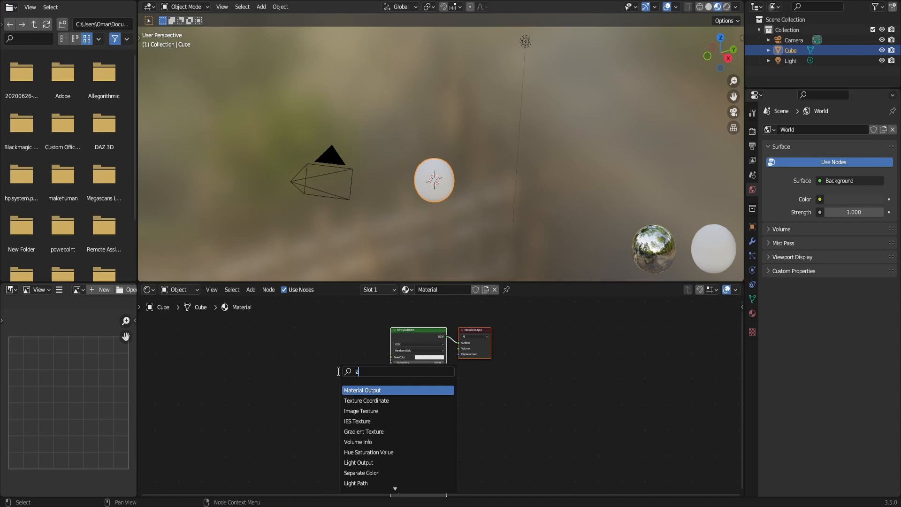
# Add an Image Texture node loaded with a generated green lizard scale image.
pyautogui.click(361, 410)
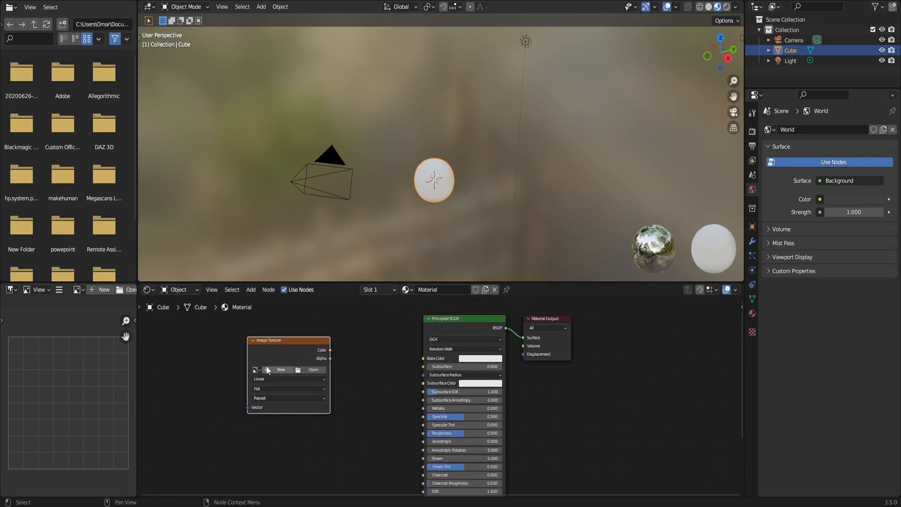
pyautogui.click(256, 369)
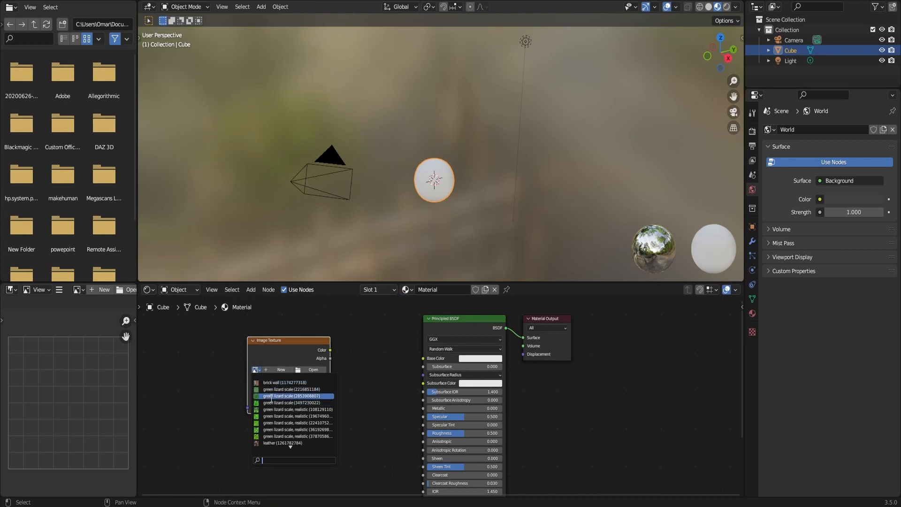
pyautogui.click(294, 396)
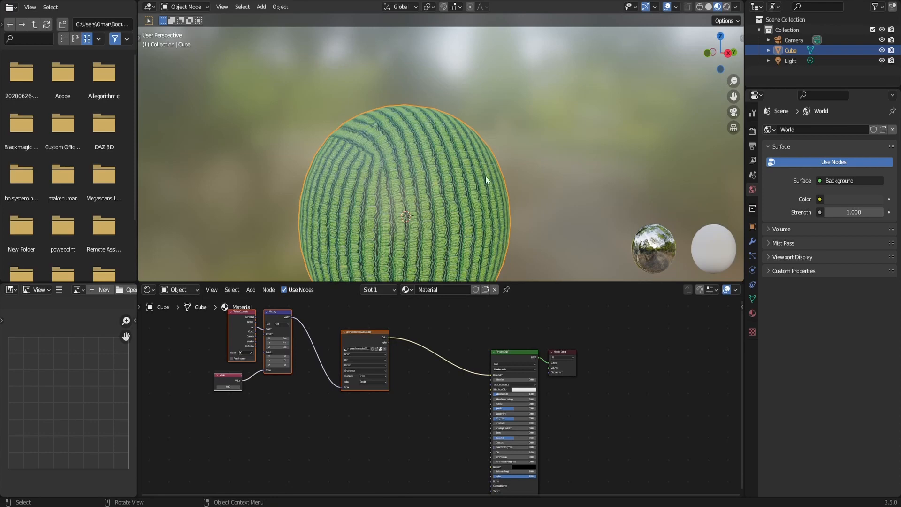
pyautogui.moveTo(449, 181)
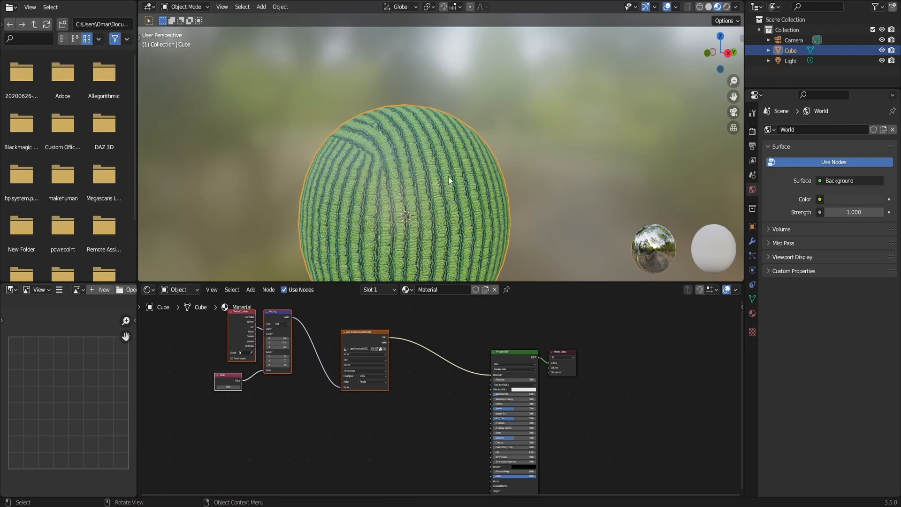
pyautogui.moveTo(453, 179)
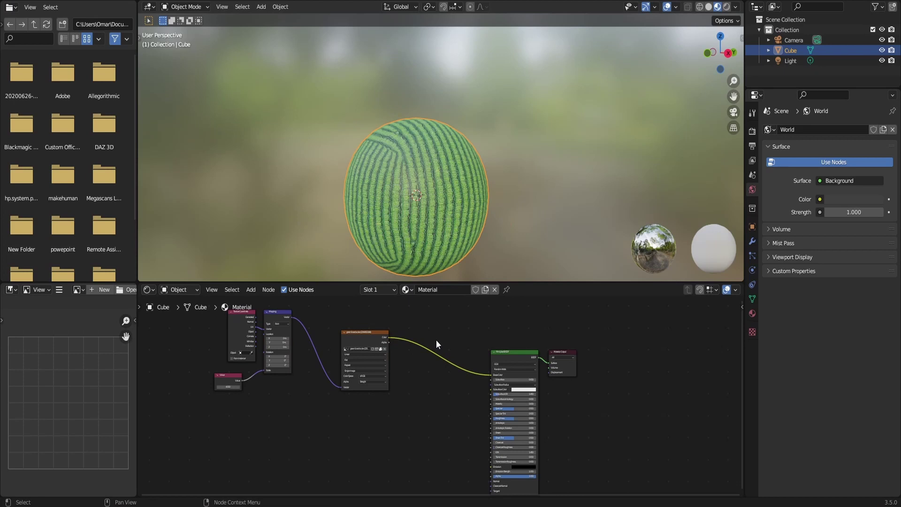
pyautogui.moveTo(525, 113)
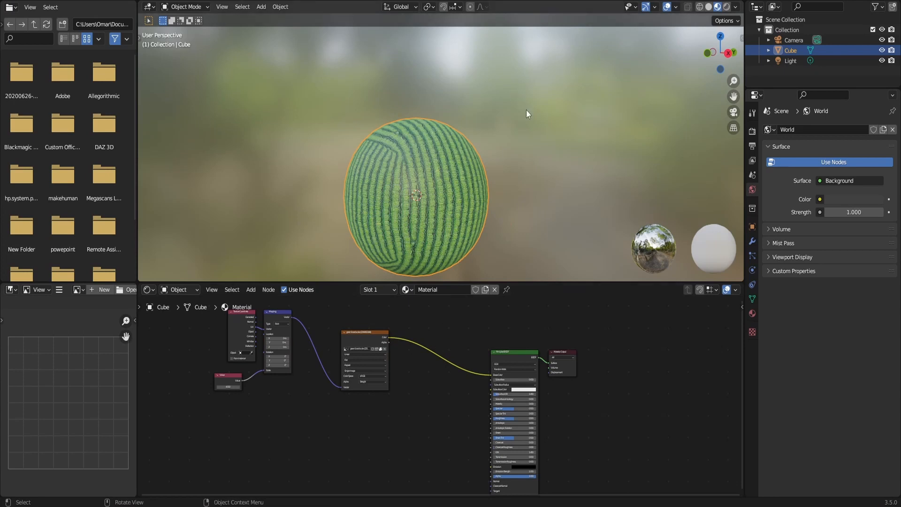
pyautogui.moveTo(602, 79)
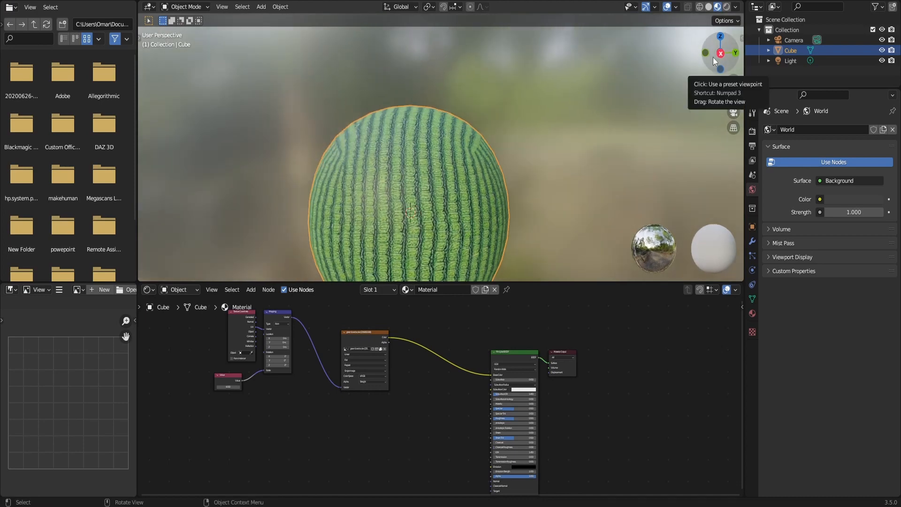
pyautogui.scroll(-3)
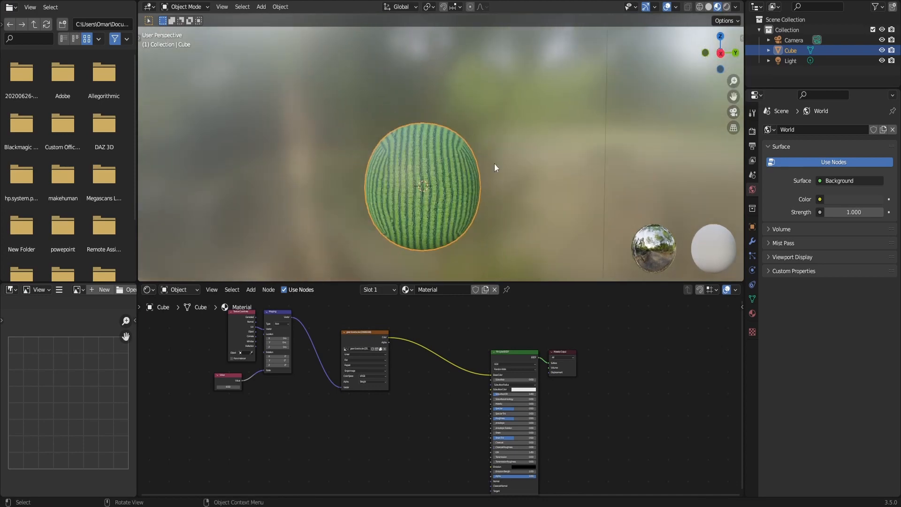
pyautogui.scroll(-3)
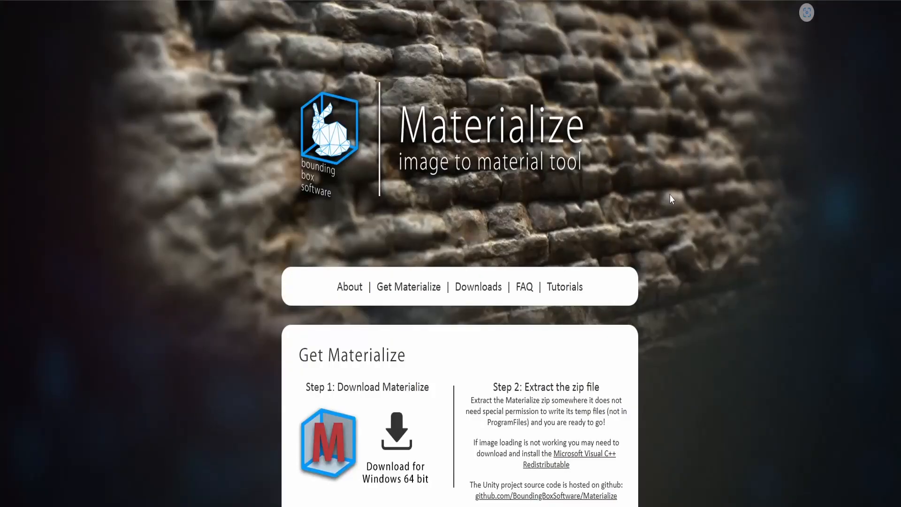
pyautogui.moveTo(540, 194)
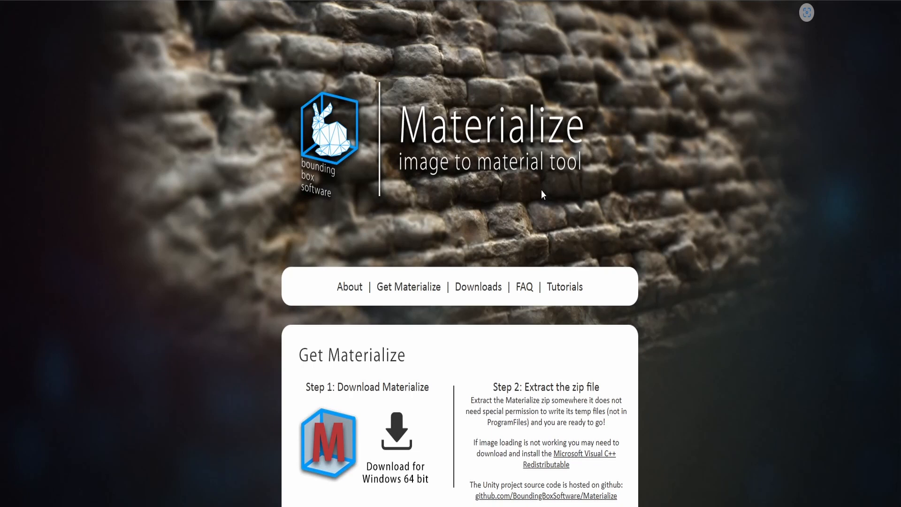
pyautogui.moveTo(724, 211)
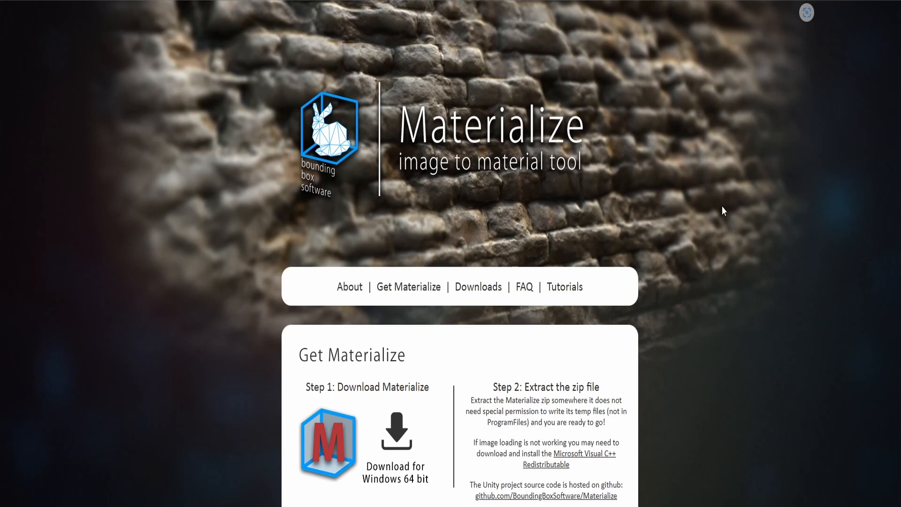
pyautogui.moveTo(573, 224)
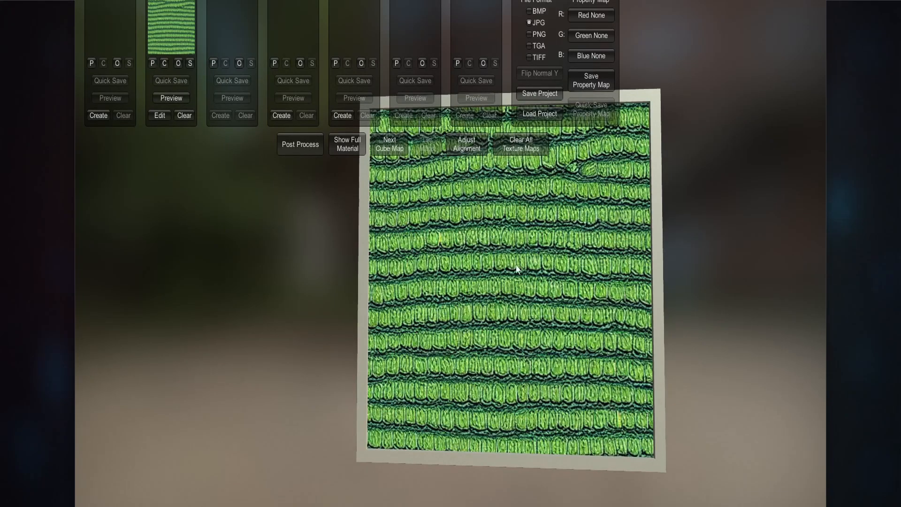
pyautogui.moveTo(479, 239)
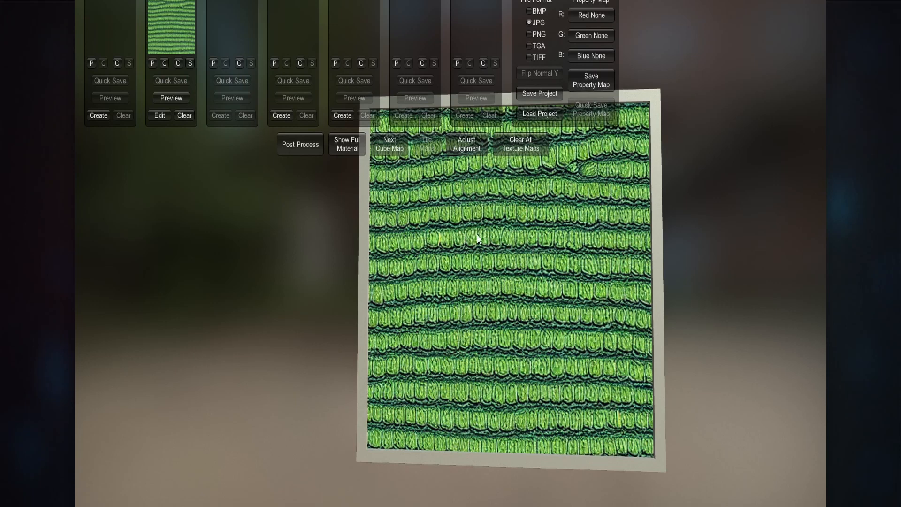
pyautogui.moveTo(155, 145)
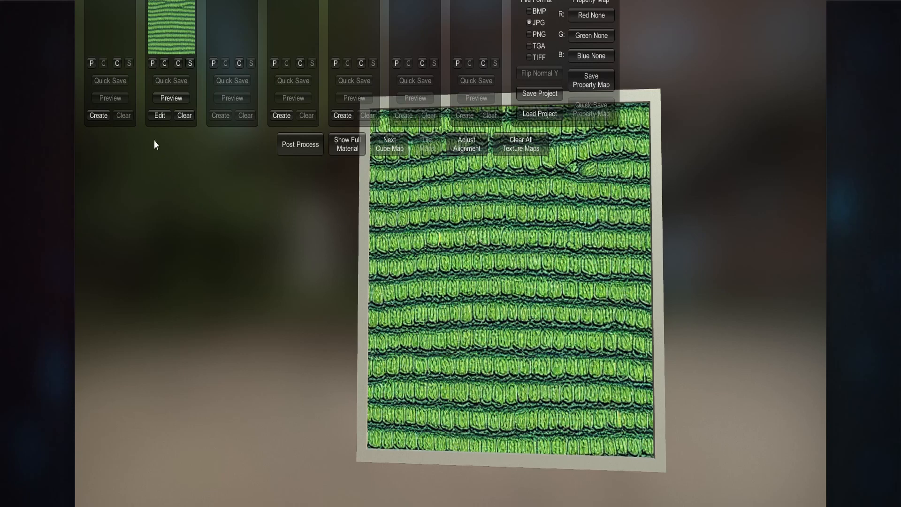
# Create a height map with raised final gain and contrast, then set it.
pyautogui.click(90, 63)
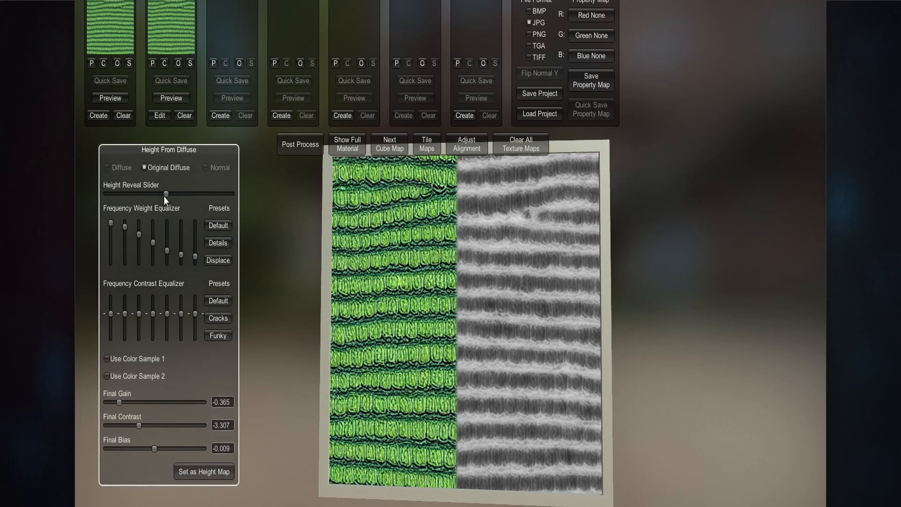
pyautogui.moveTo(150, 194); pyautogui.dragTo(164, 197)
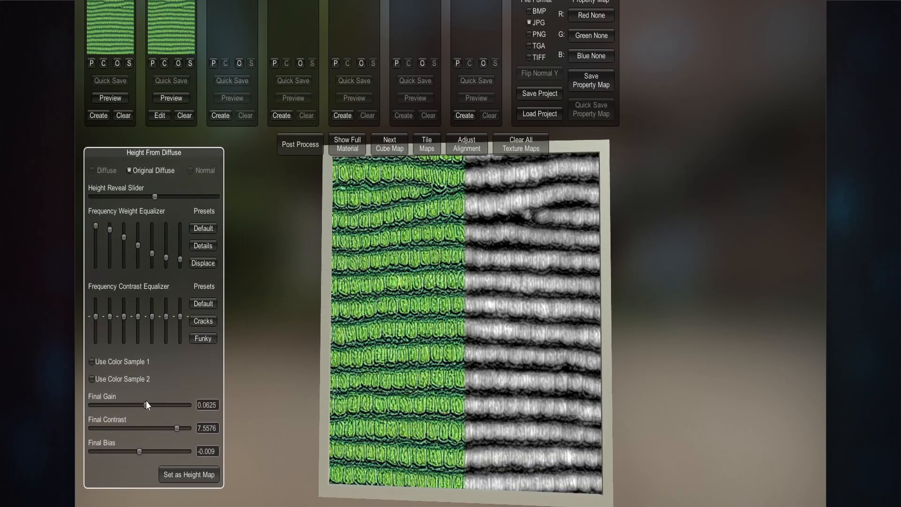
pyautogui.moveTo(516, 297)
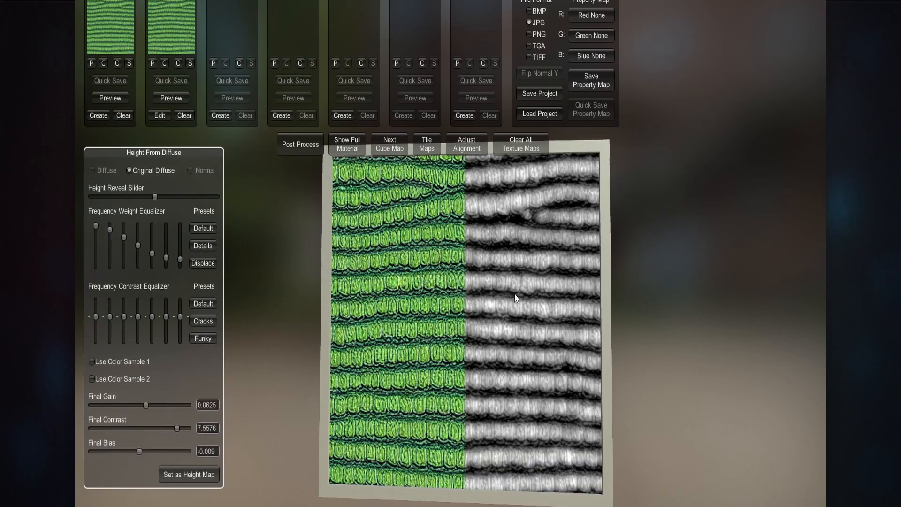
pyautogui.moveTo(503, 302)
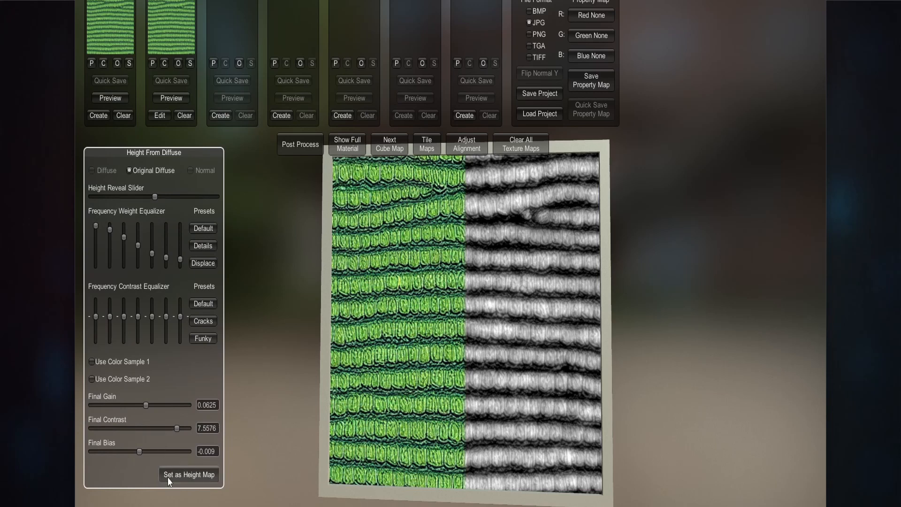
pyautogui.click(188, 474)
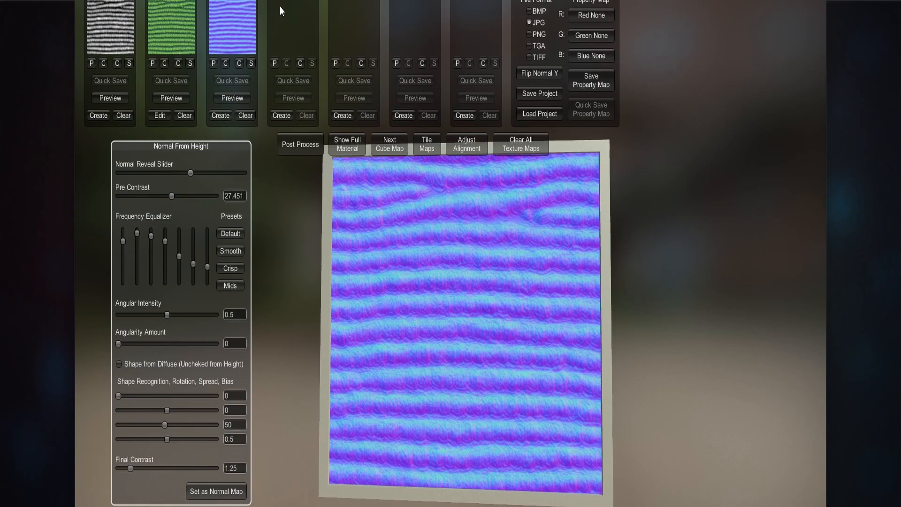
# Create the metallic map from the diffuse image and bring up its settings.
pyautogui.click(281, 115)
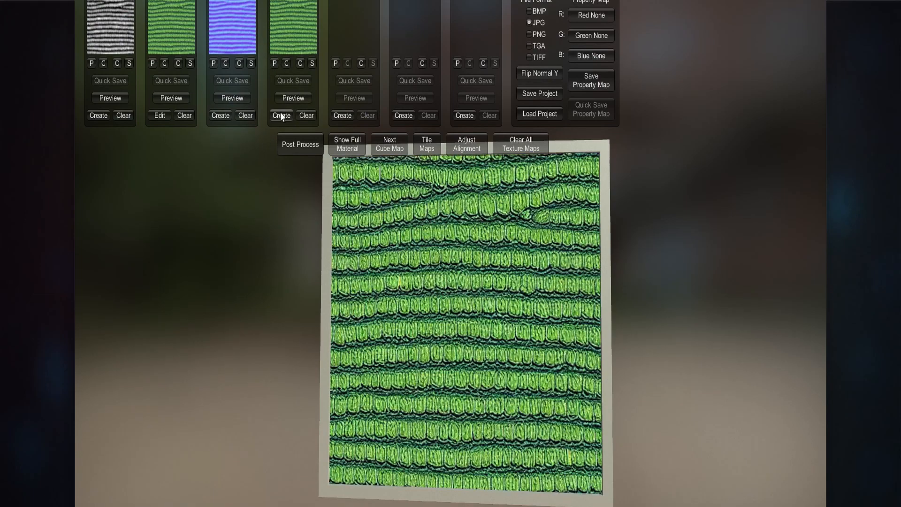
pyautogui.click(281, 115)
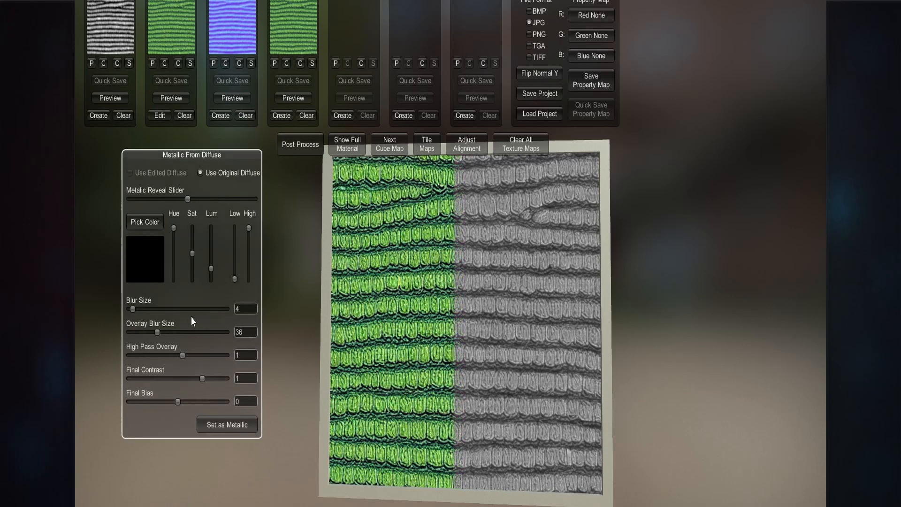
pyautogui.moveTo(181, 410)
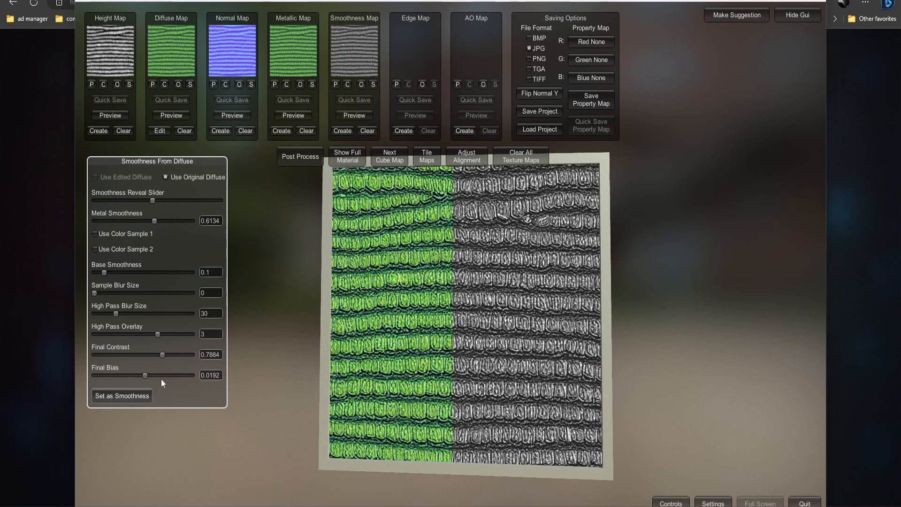
pyautogui.moveTo(346, 152)
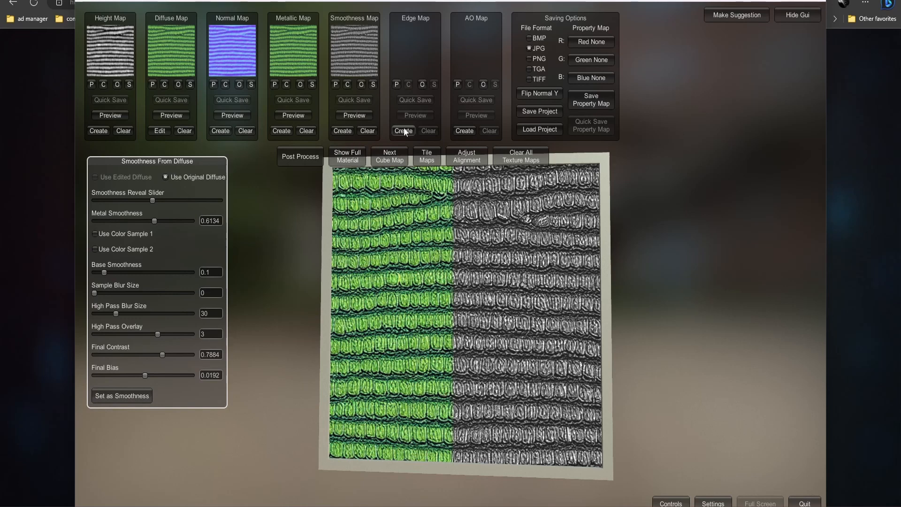
# Create the edge map and open its Edge from Normal settings.
pyautogui.click(402, 131)
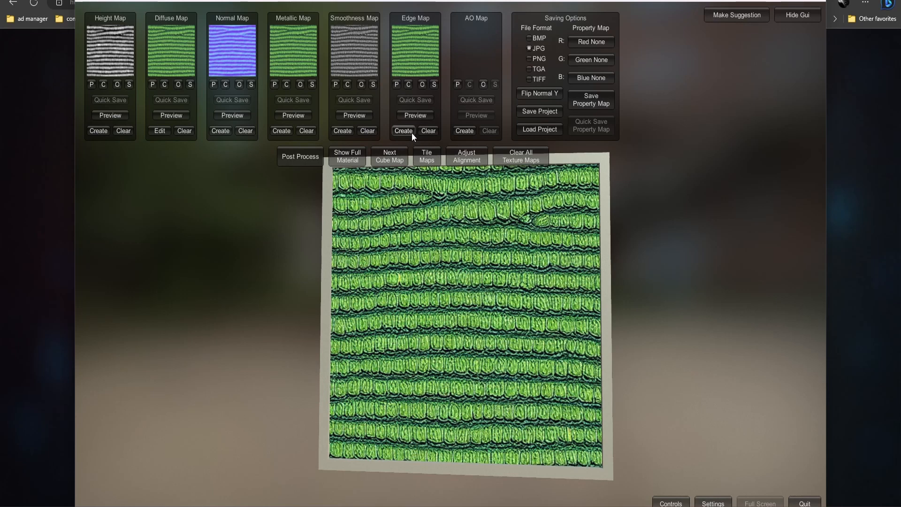
pyautogui.moveTo(432, 85)
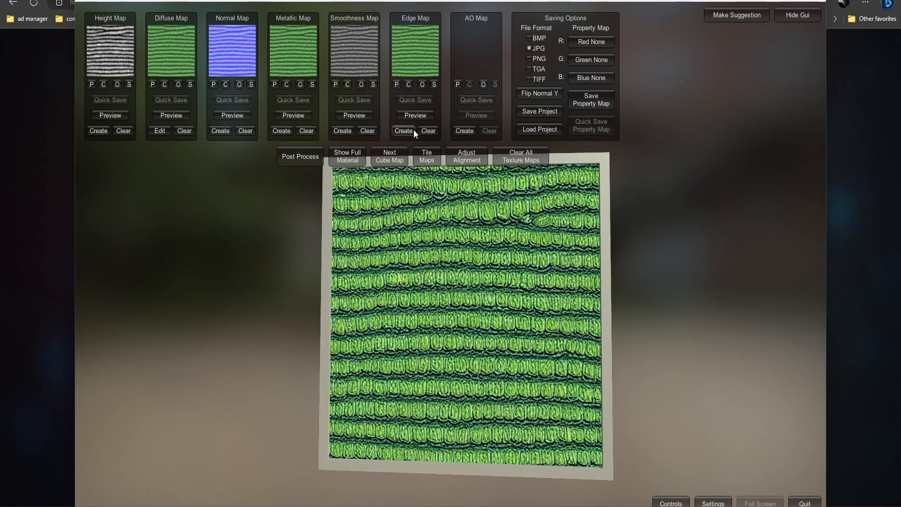
pyautogui.click(403, 131)
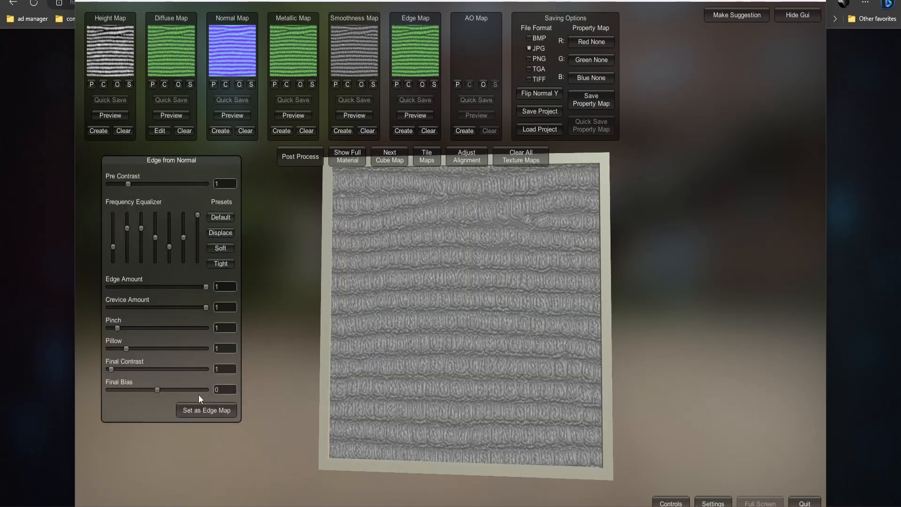
pyautogui.moveTo(429, 128)
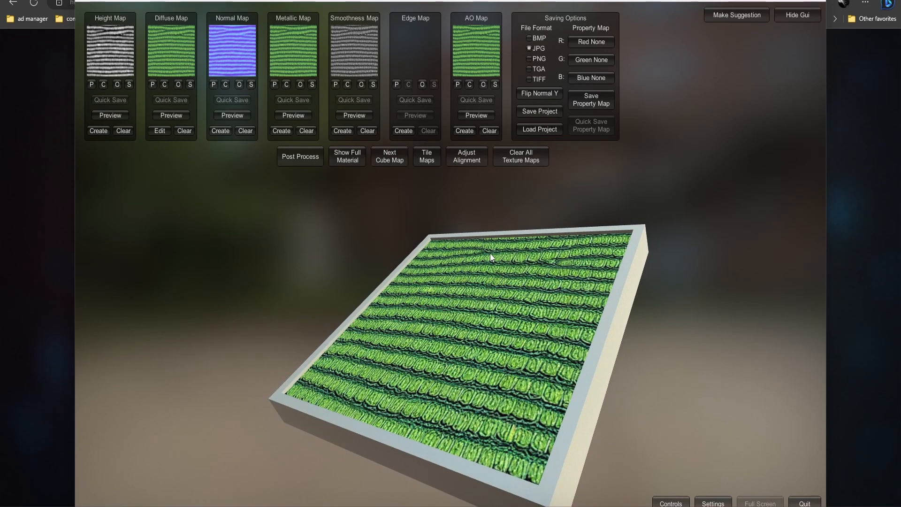
pyautogui.moveTo(467, 138)
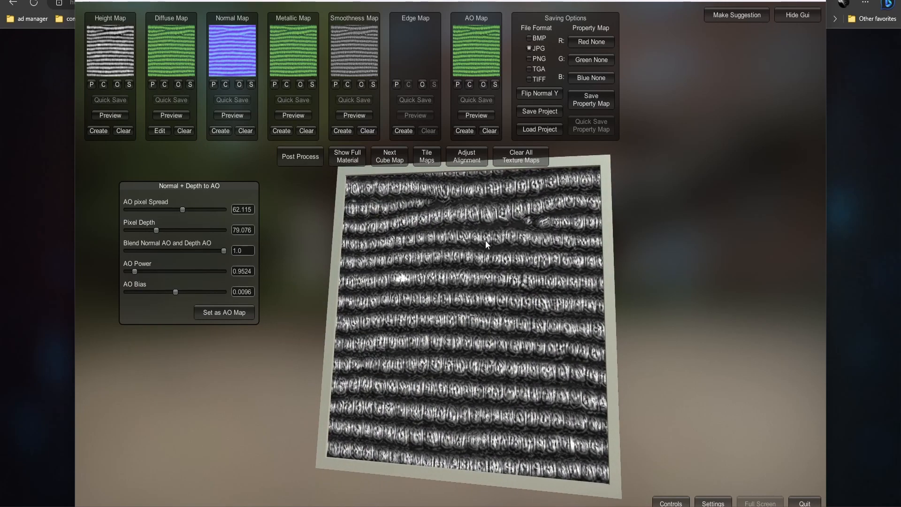
pyautogui.moveTo(178, 303)
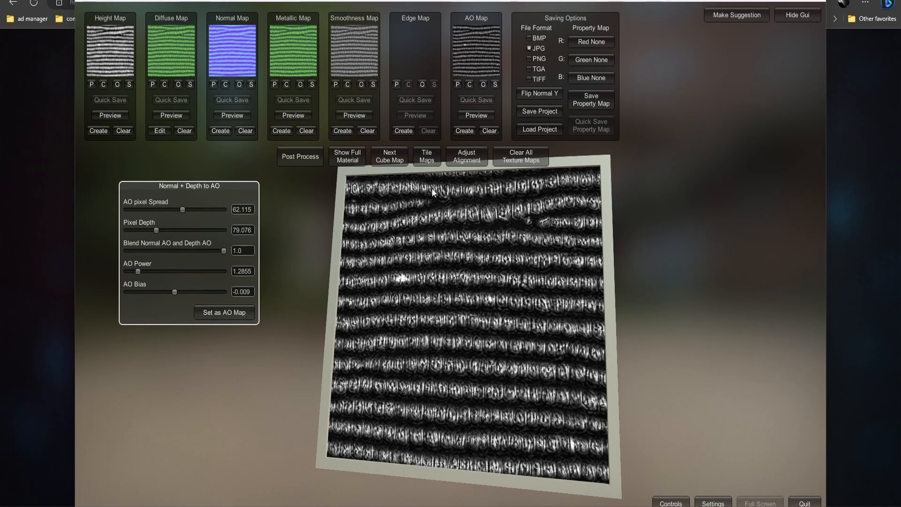
# Keep the strengthened ambient occlusion map as the AO map and save it.
pyautogui.click(346, 156)
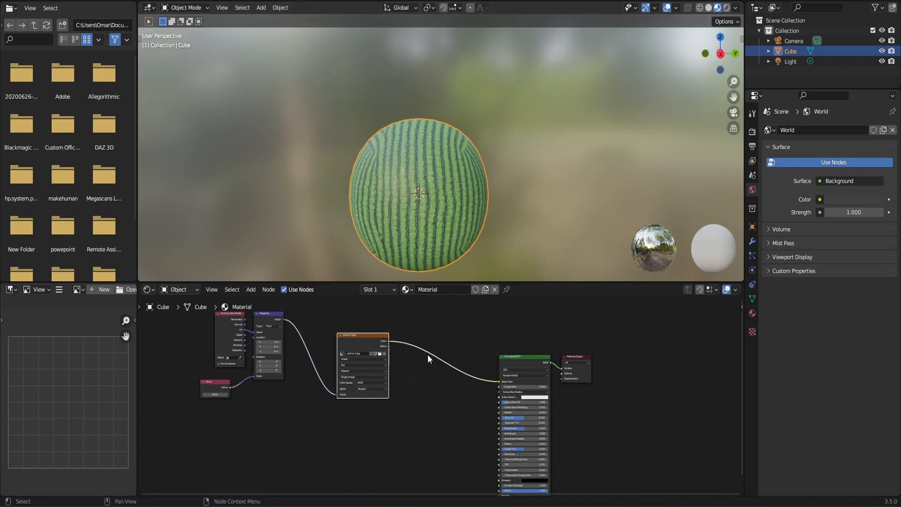
pyautogui.moveTo(435, 420)
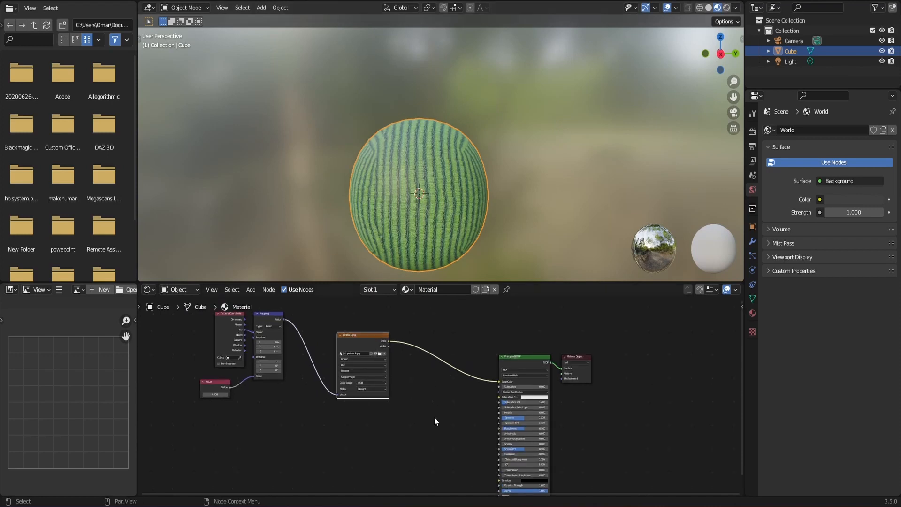
pyautogui.moveTo(372, 361)
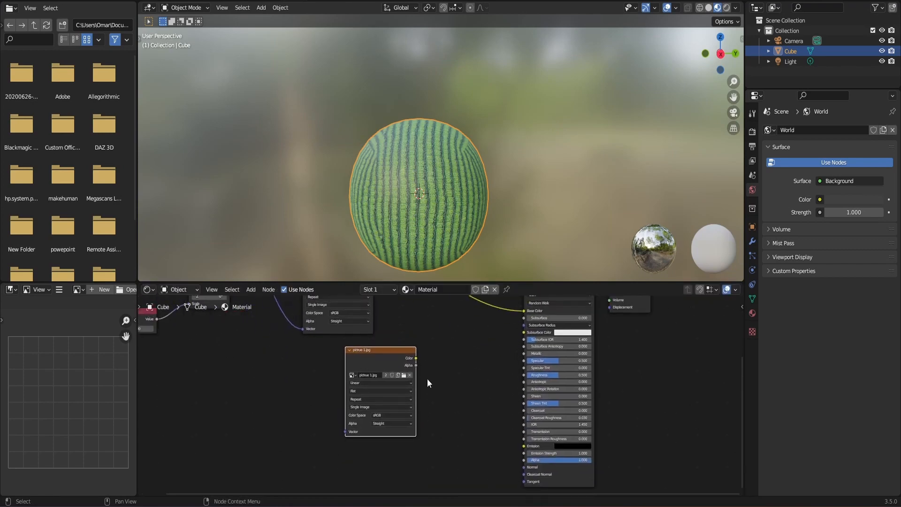
# Load ambient occlusion.jpg into the duplicated Image Texture node.
pyautogui.click(402, 374)
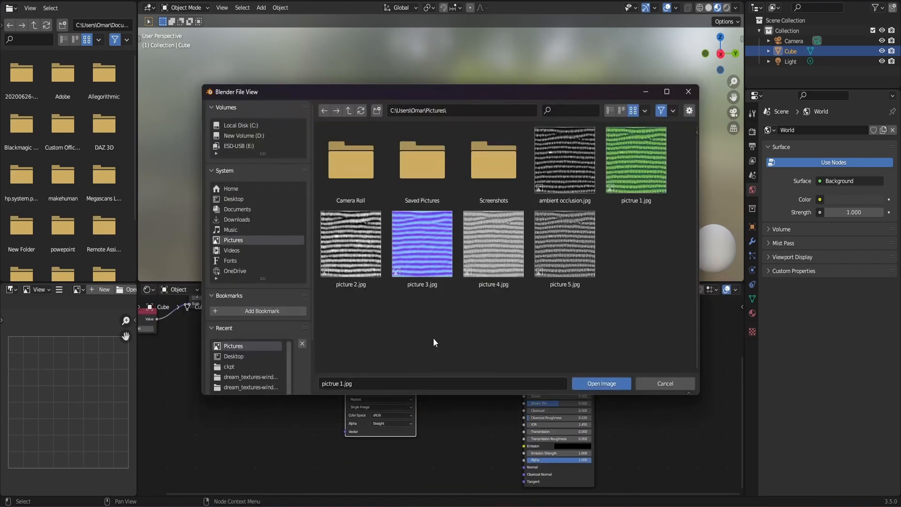
pyautogui.click(564, 161)
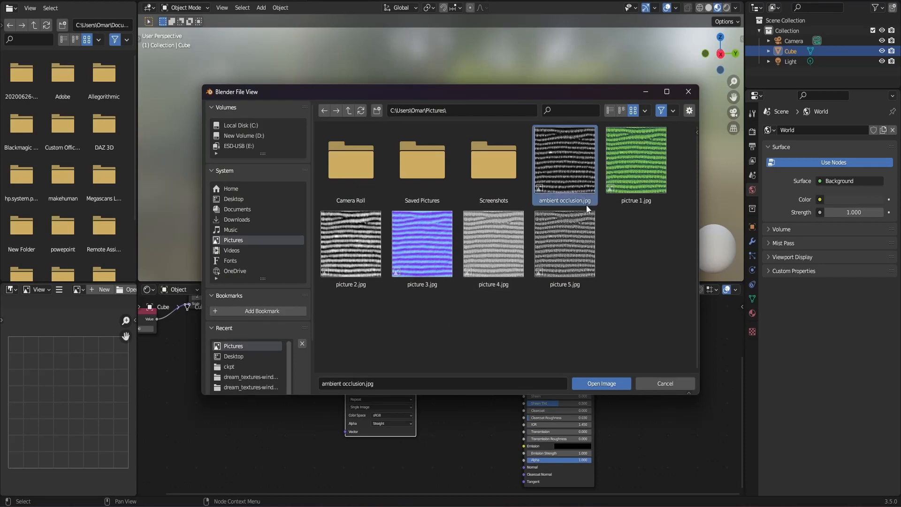
pyautogui.click(601, 384)
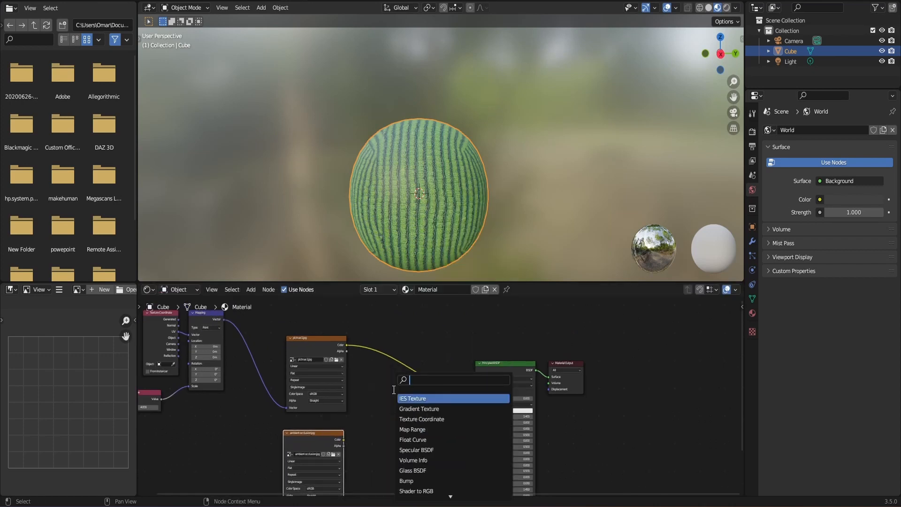
# Add a Mix node set to Multiply, combining the AO and colour textures.
pyautogui.write('mix')
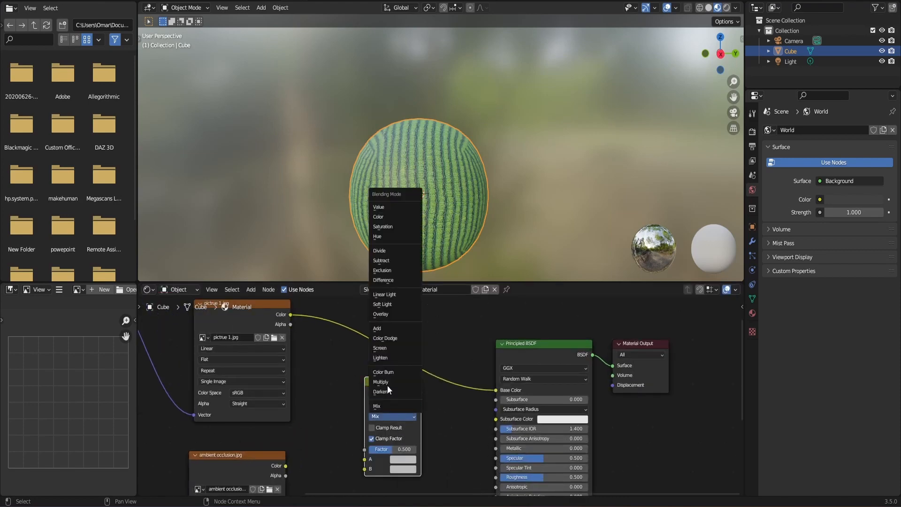
pyautogui.click(381, 381)
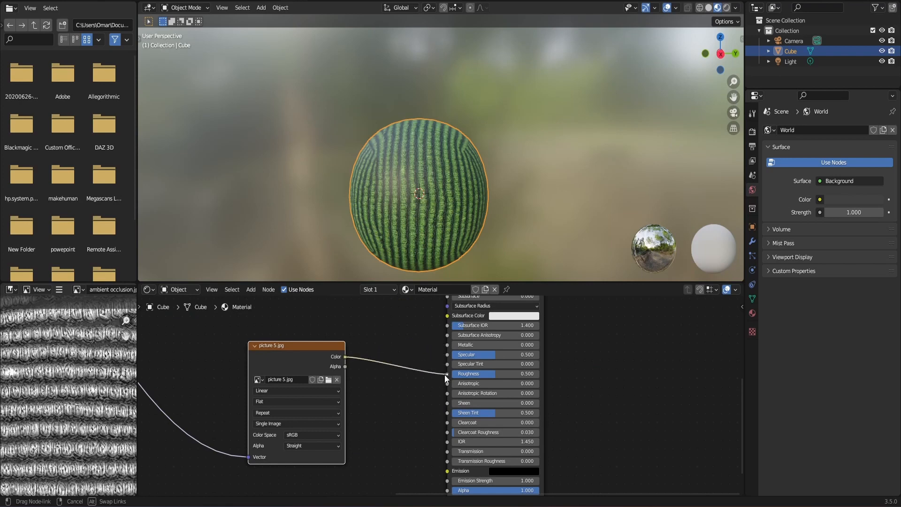
# Set the picture 5.jpg roughness texture's colour space to Non-Color.
pyautogui.click(310, 434)
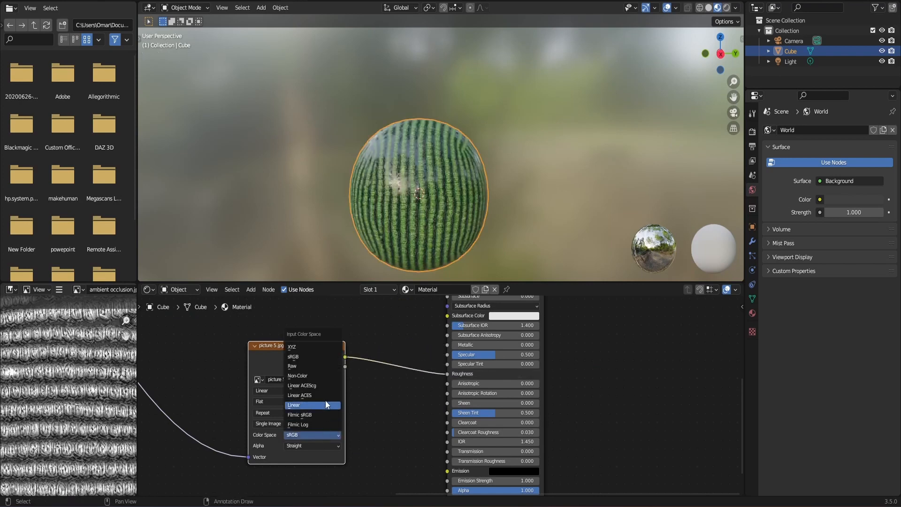
pyautogui.click(297, 376)
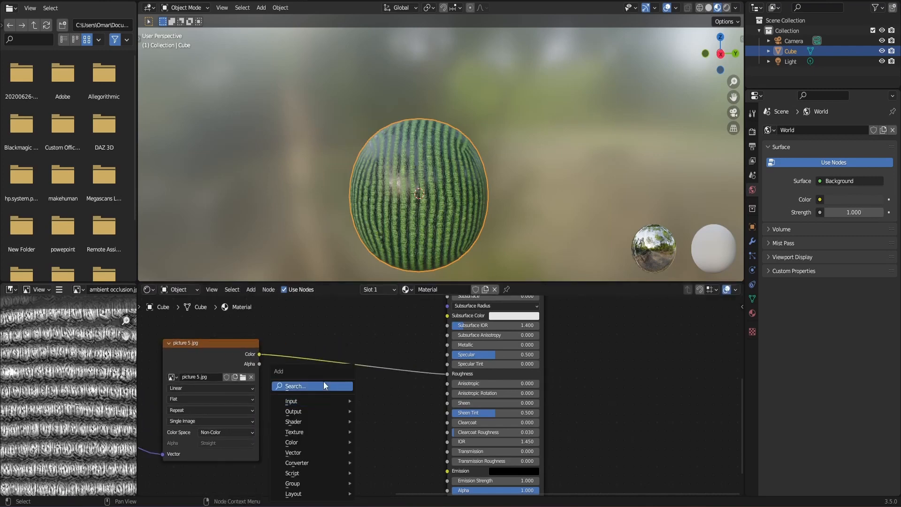
# Insert a ColorRamp on the roughness link with its black stop at 0.136.
pyautogui.write('colo')
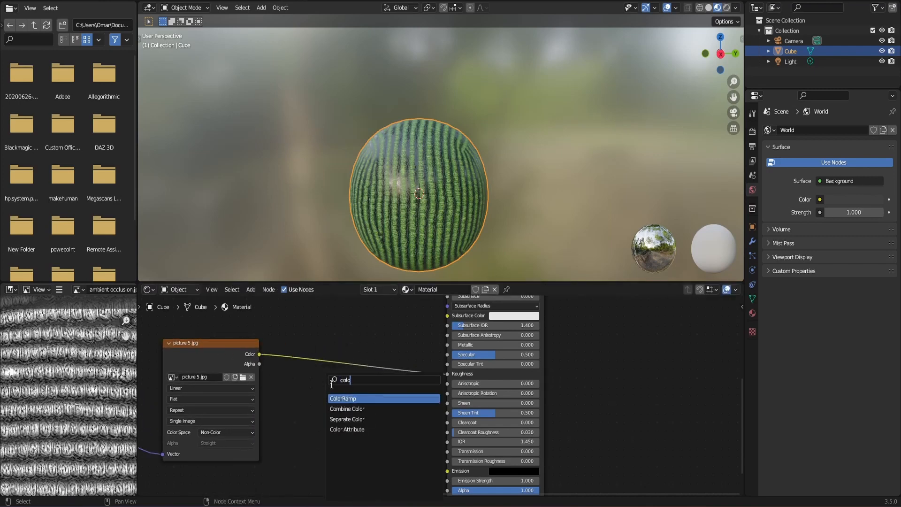
pyautogui.click(343, 397)
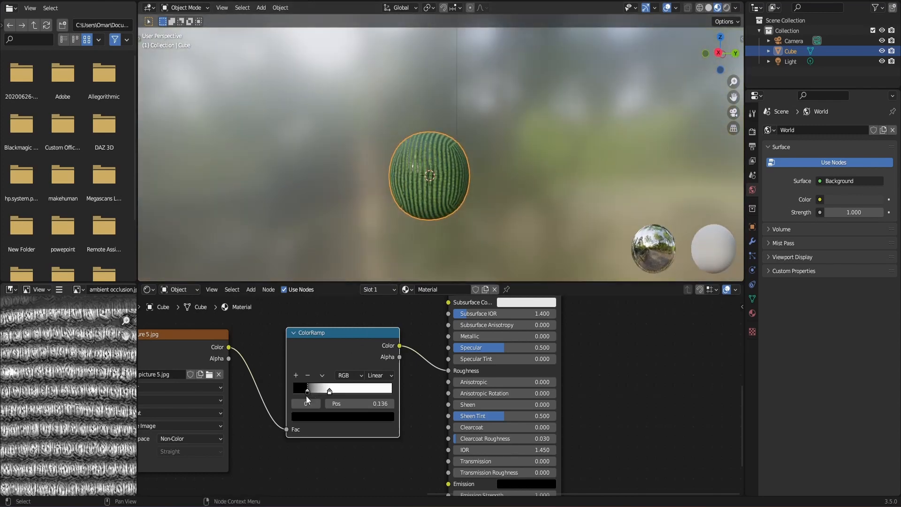
pyautogui.click(307, 391)
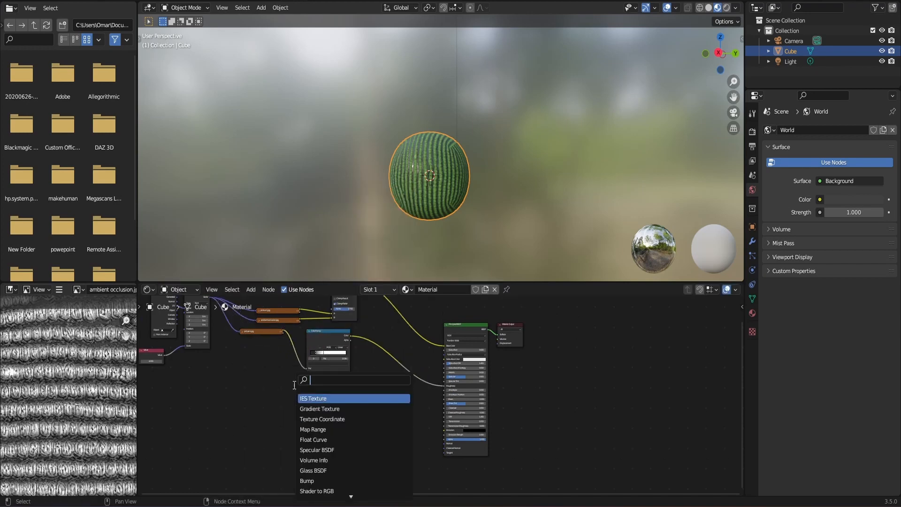
# Add a Normal Map node fed by picture 3.jpg as Non-Color data.
pyautogui.write('no')
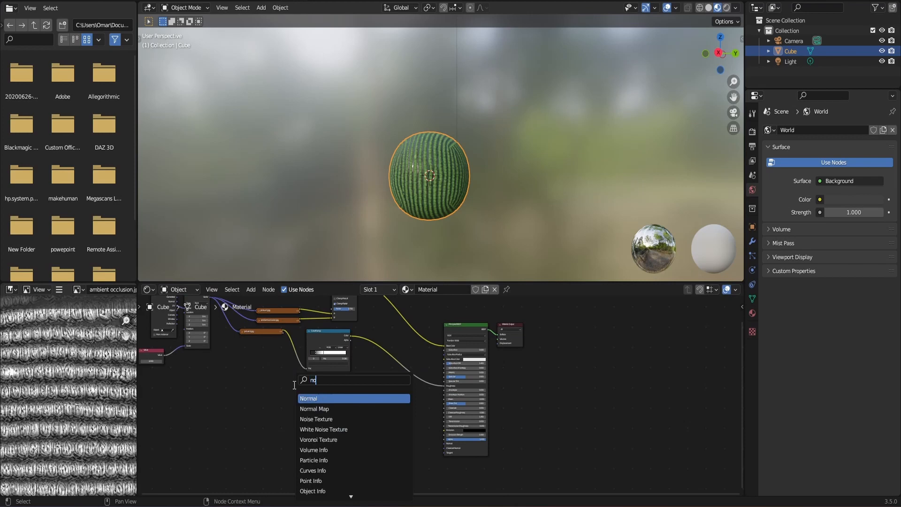
pyautogui.click(309, 398)
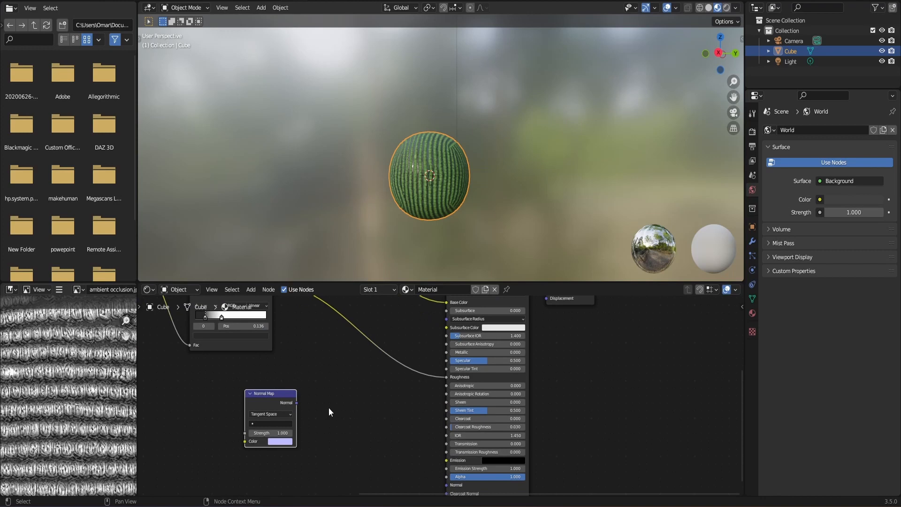
pyautogui.moveTo(297, 406)
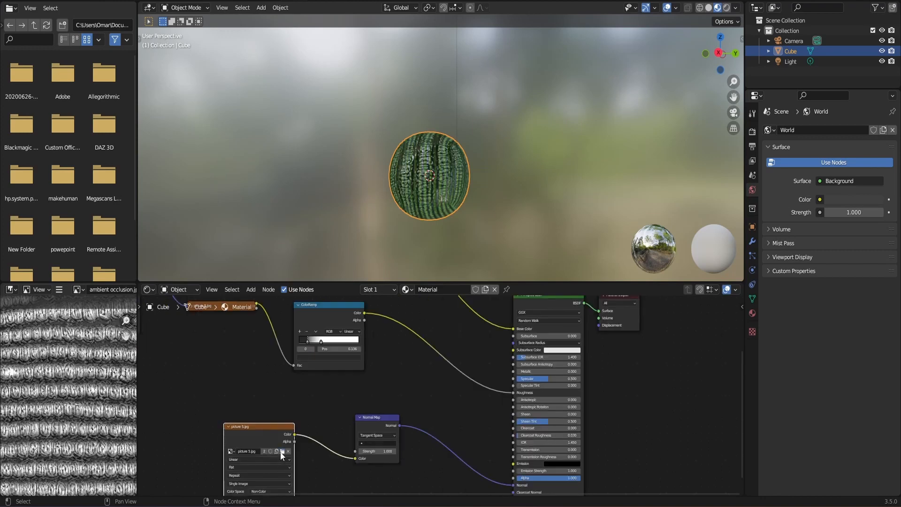
pyautogui.click(282, 451)
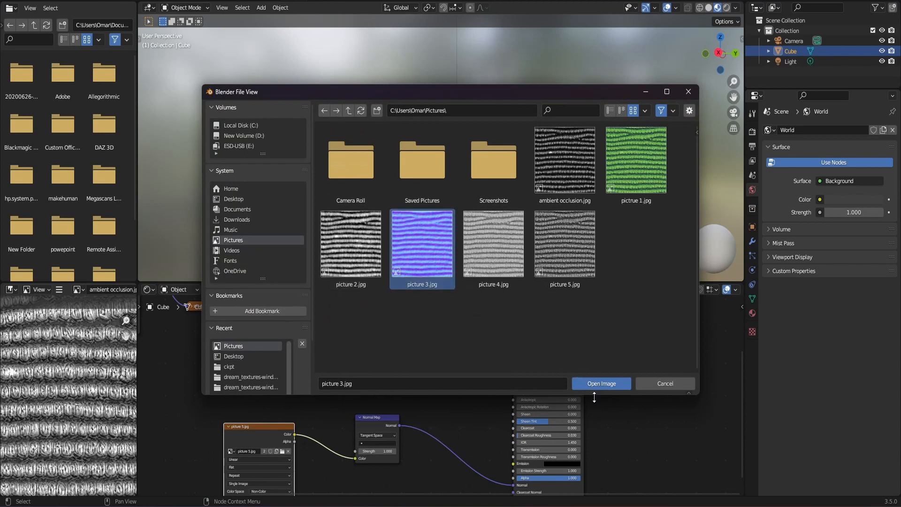
pyautogui.click(601, 383)
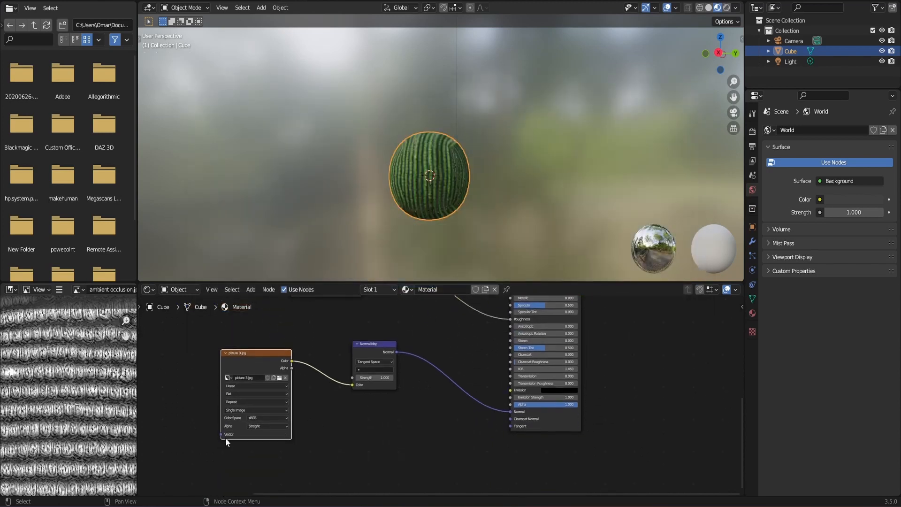
pyautogui.click(265, 417)
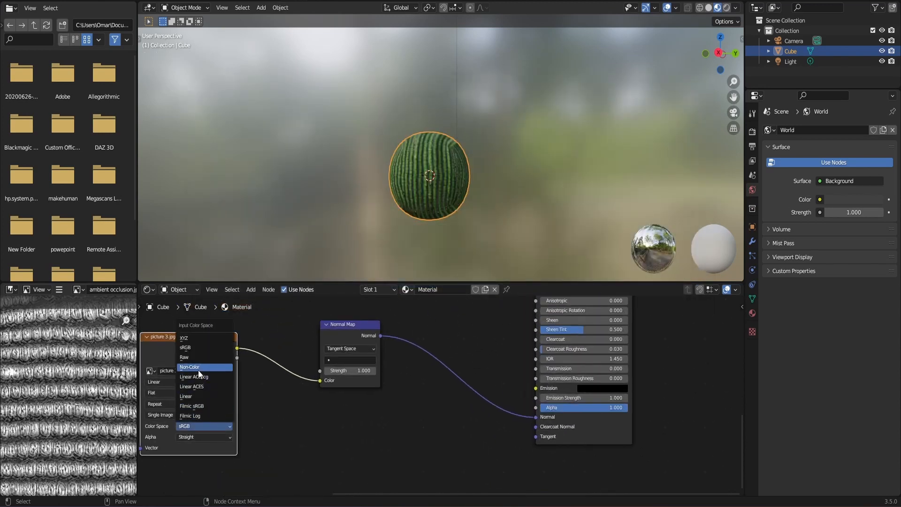
pyautogui.click(189, 367)
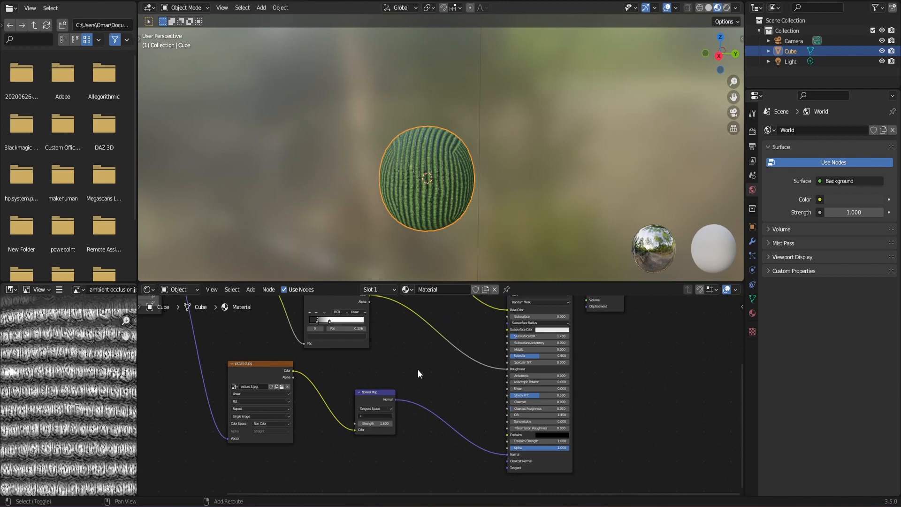
# Add a Bump node with picture 2.jpg height, Invert off, strength 0.55.
pyautogui.write('bum')
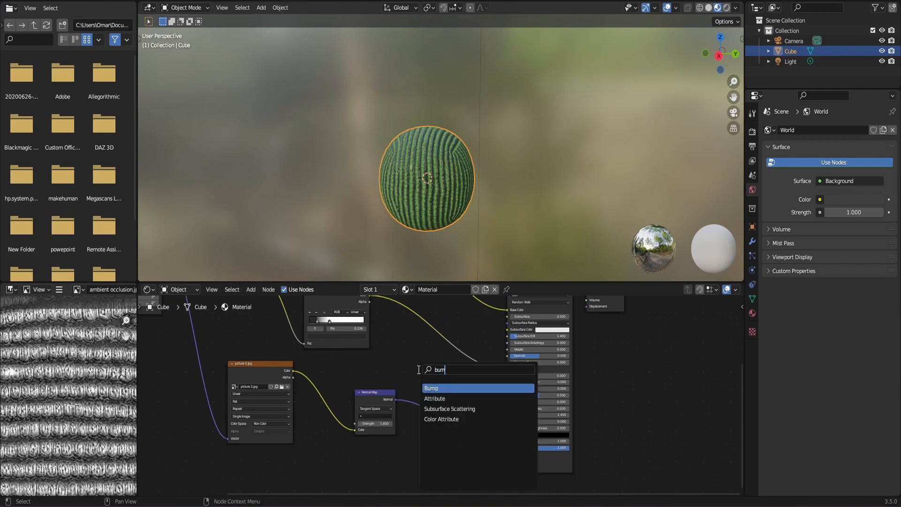
pyautogui.click(430, 388)
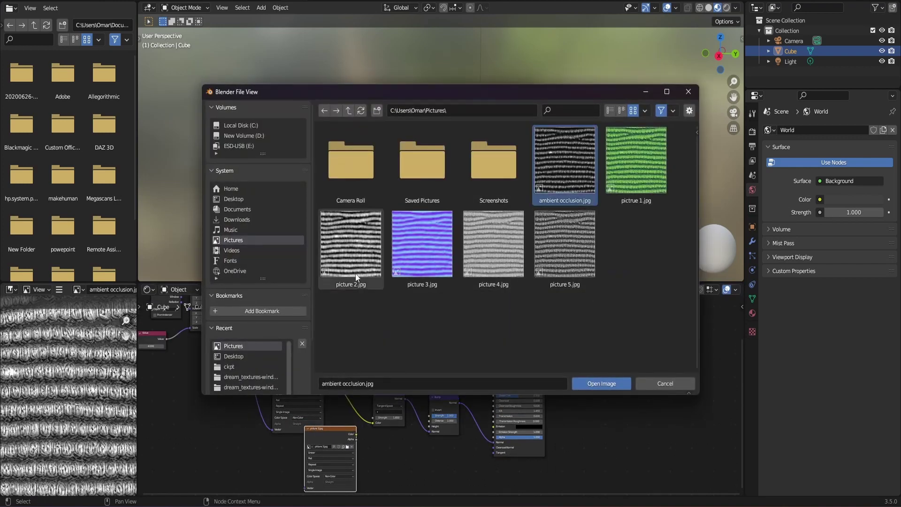
pyautogui.click(600, 383)
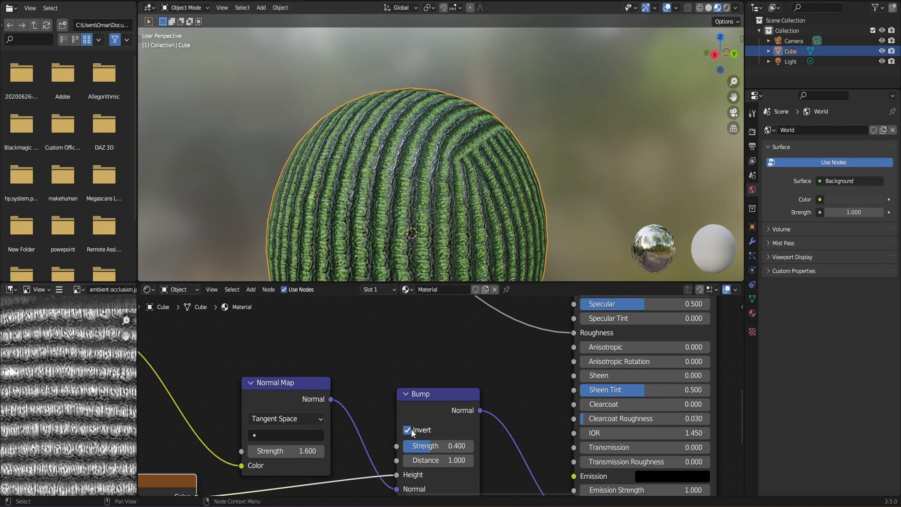
pyautogui.click(407, 430)
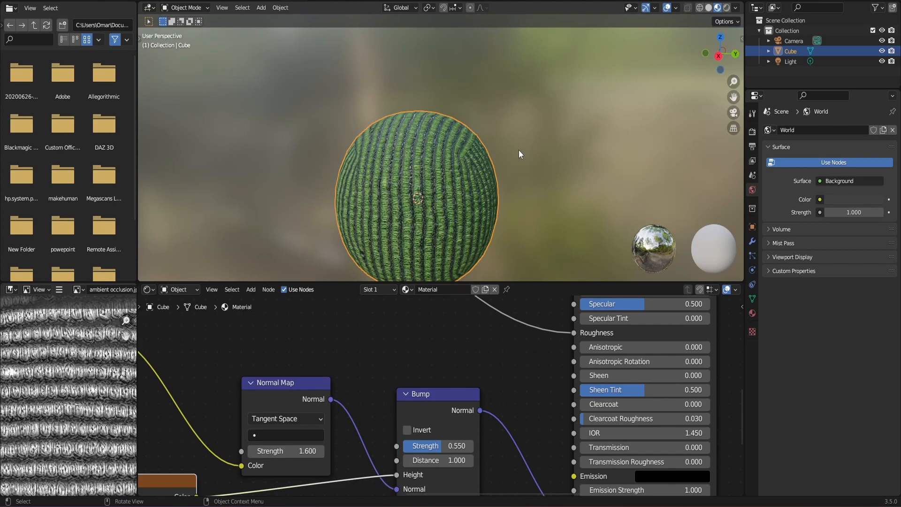
pyautogui.moveTo(523, 144)
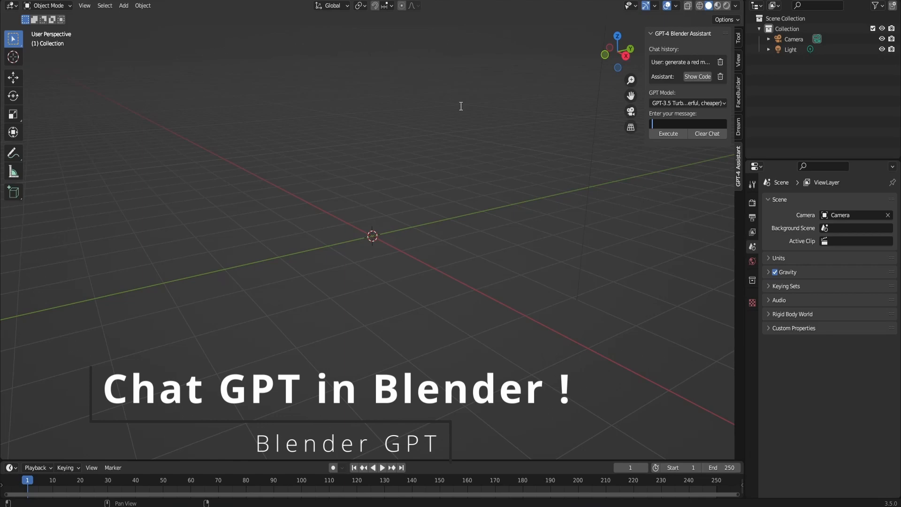
pyautogui.moveTo(675, 119)
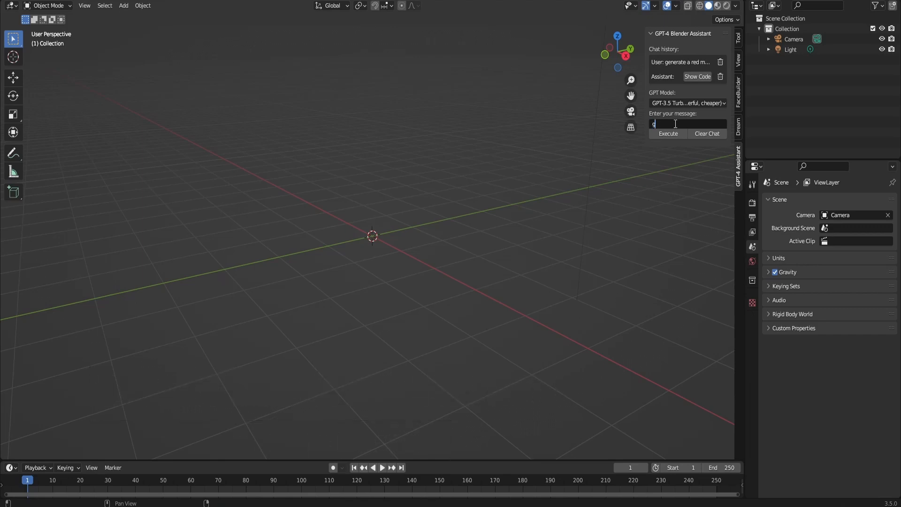
# Submit 'generate a pink monkey' to the GPT-4 Assistant.
pyautogui.write('genera')
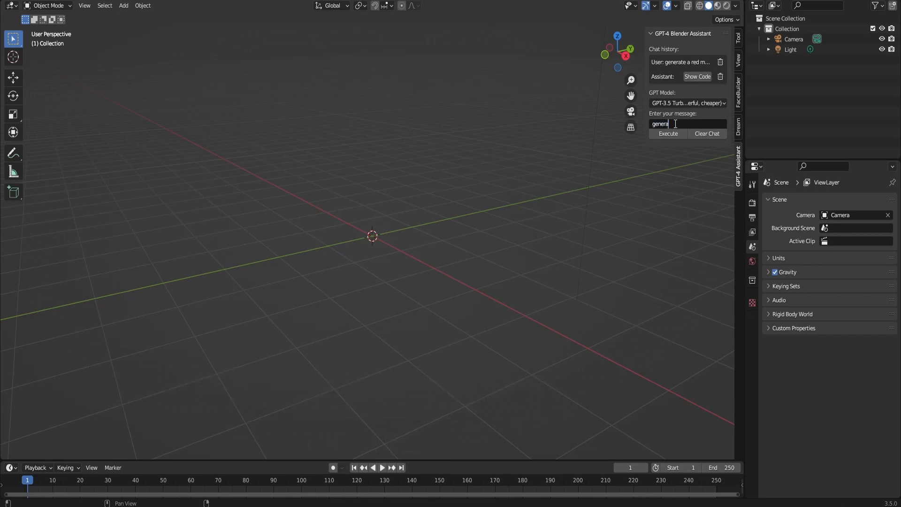
pyautogui.write('generate a p')
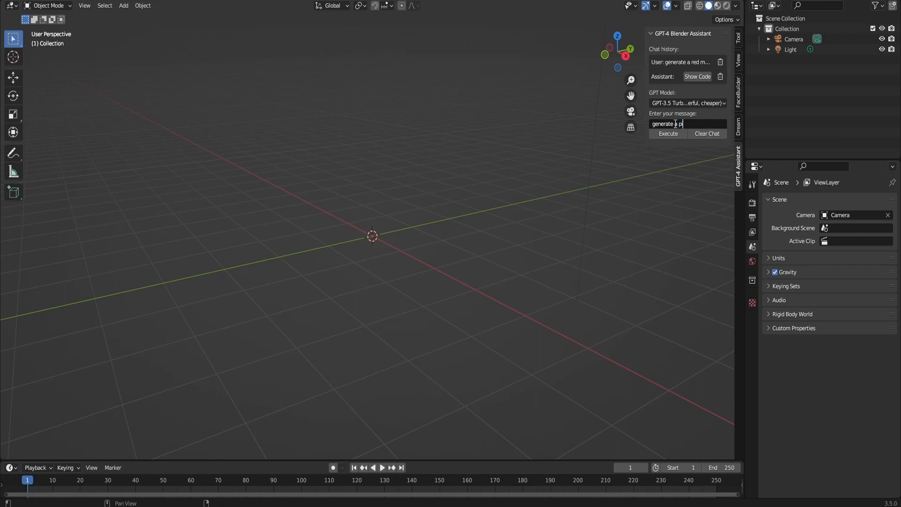
pyautogui.write('ink monk')
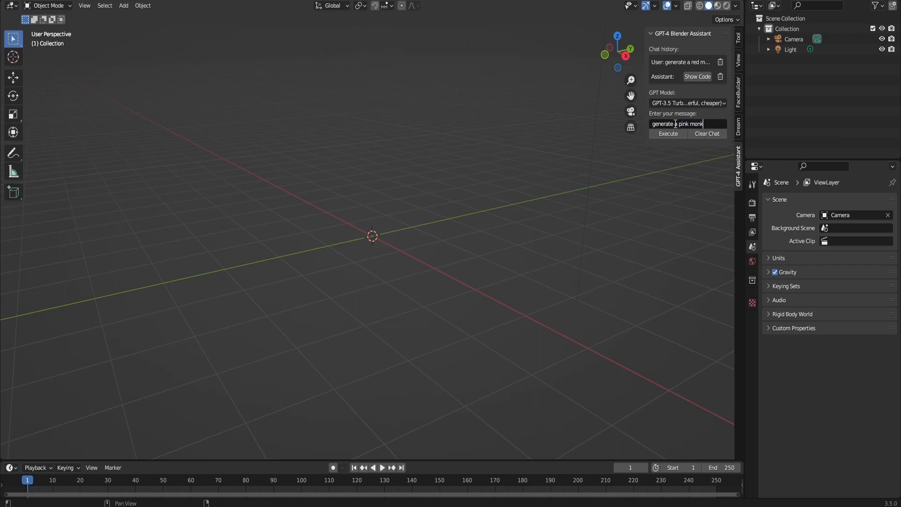
pyautogui.write('ey')
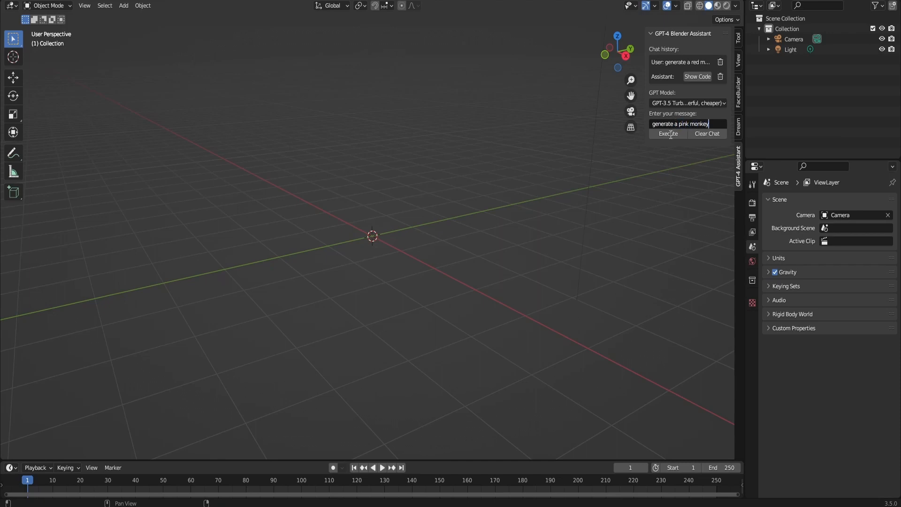
pyautogui.click(668, 133)
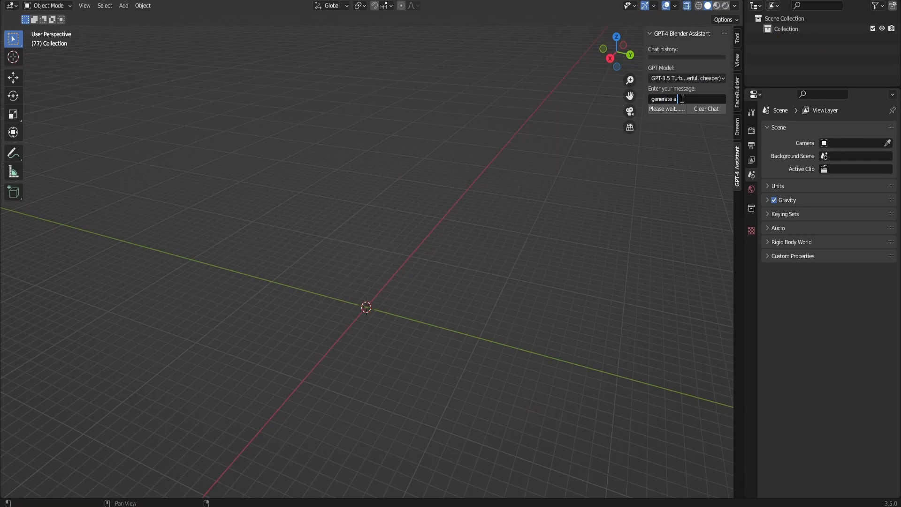
# Request a doughnut from the assistant and shade the generated torus smooth.
pyautogui.write('du')
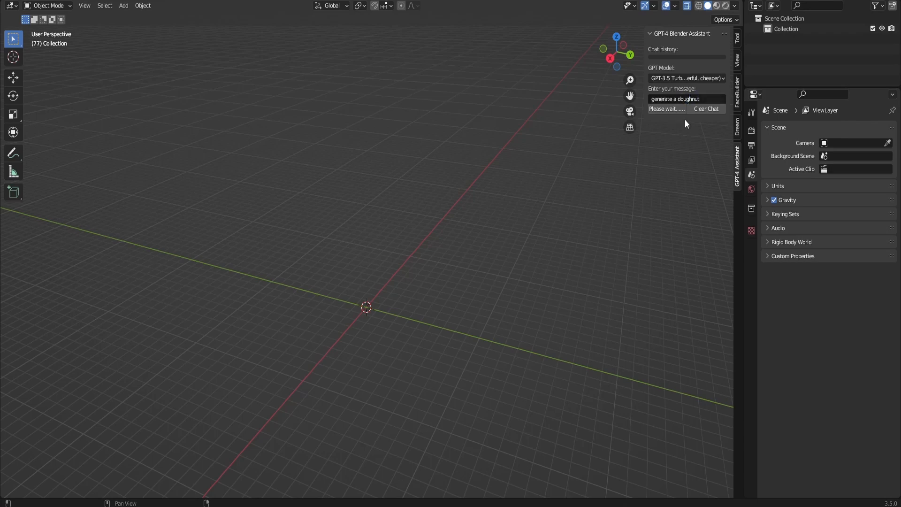
pyautogui.moveTo(678, 163)
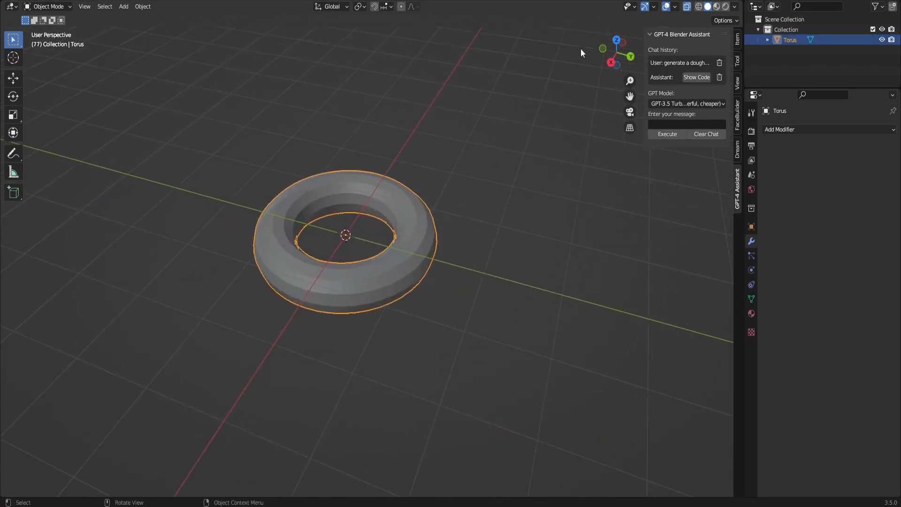
pyautogui.rightClick(345, 235)
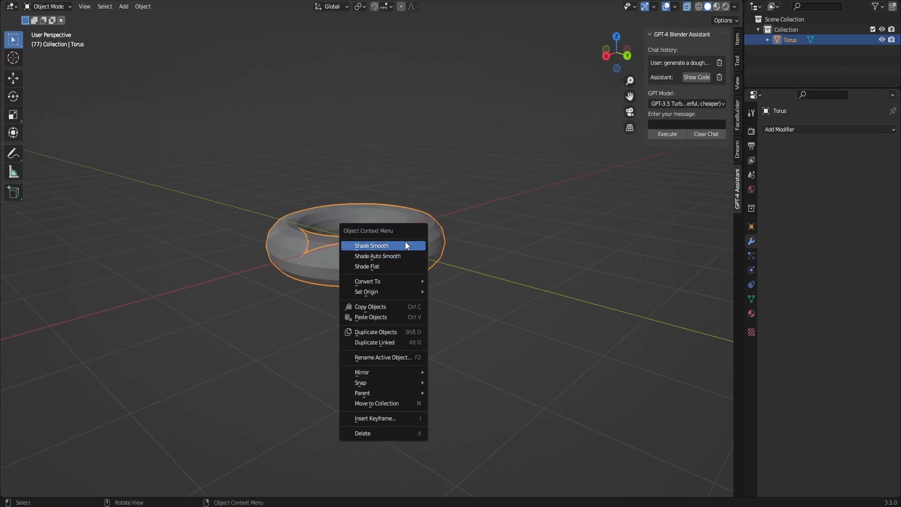
pyautogui.click(371, 245)
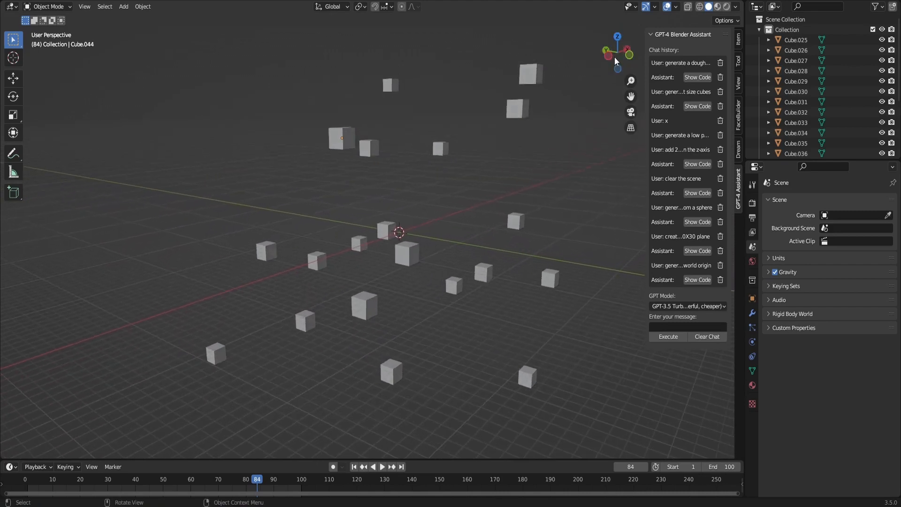
pyautogui.moveTo(420, 159)
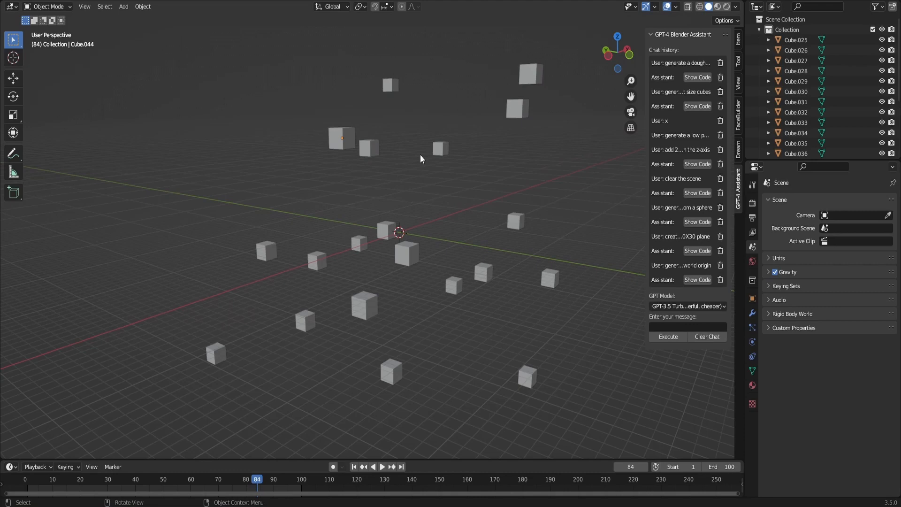
pyautogui.moveTo(596, 258)
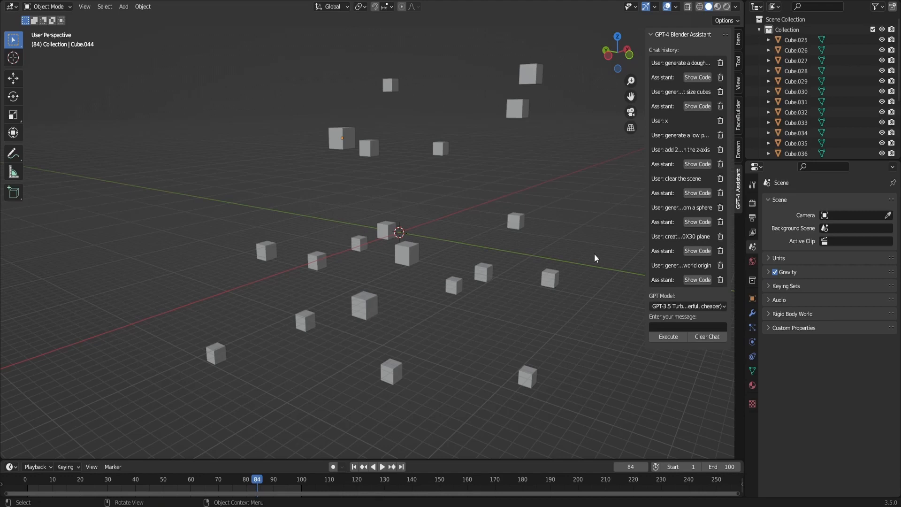
# Activate the assistant's message field after generating the scattered cubes.
pyautogui.click(687, 326)
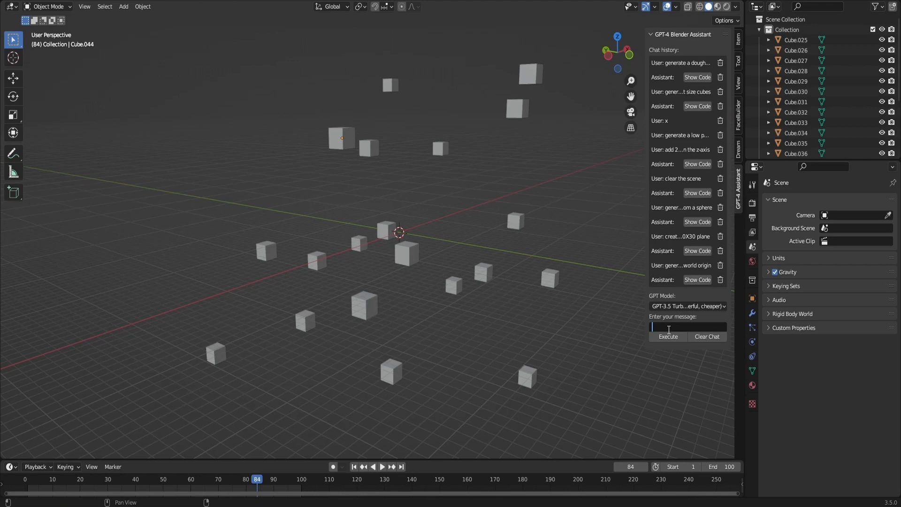
# Write 'now give them random sizes' as the next GPT-4 assistant message.
pyautogui.write('now')
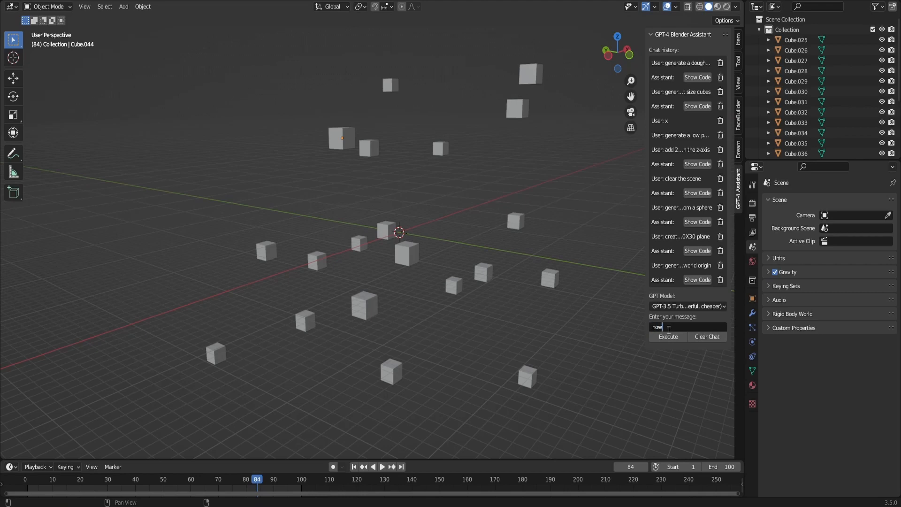
pyautogui.write('go')
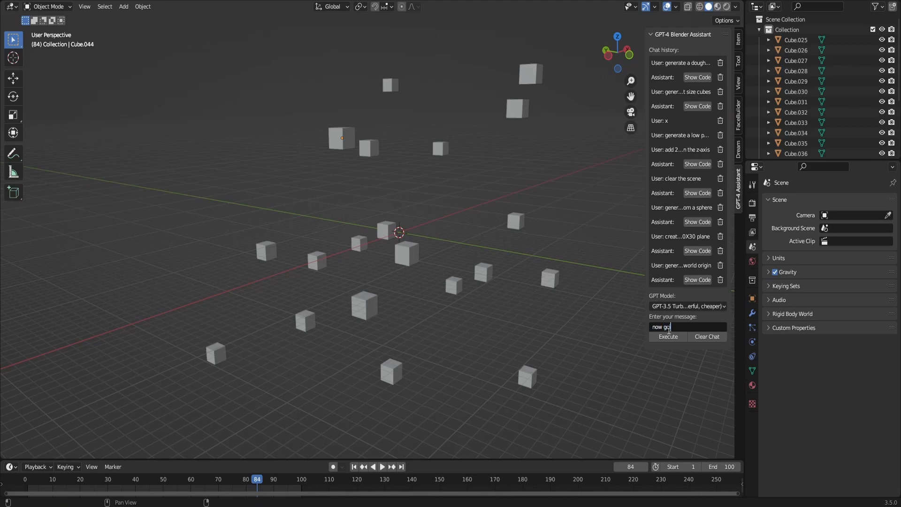
pyautogui.write('ive them')
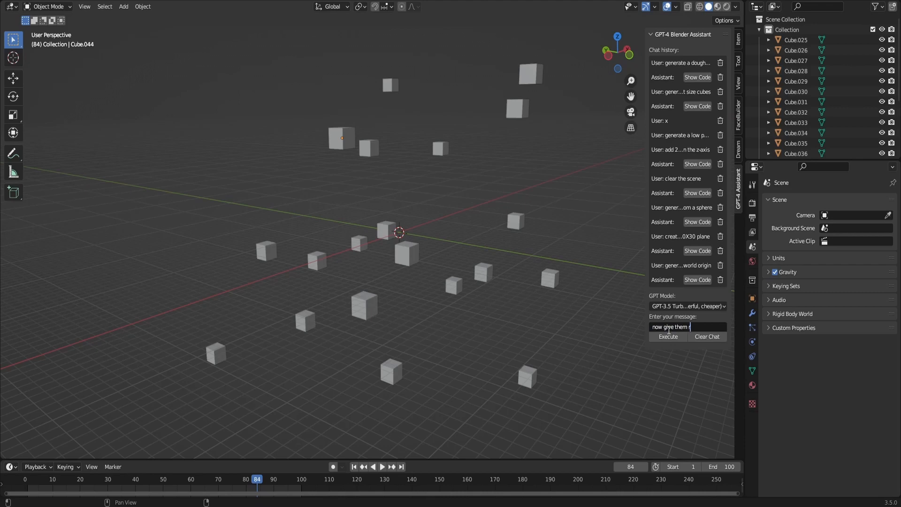
pyautogui.write('random siz')
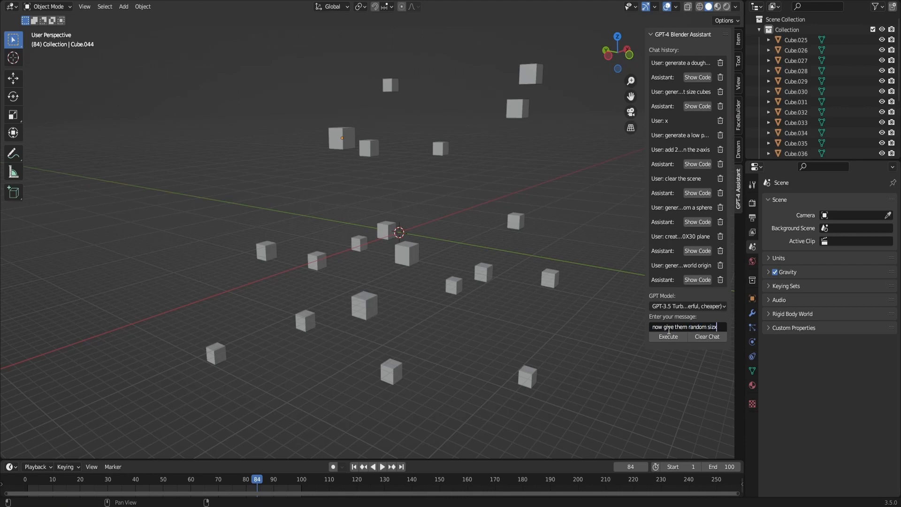
pyautogui.write('s')
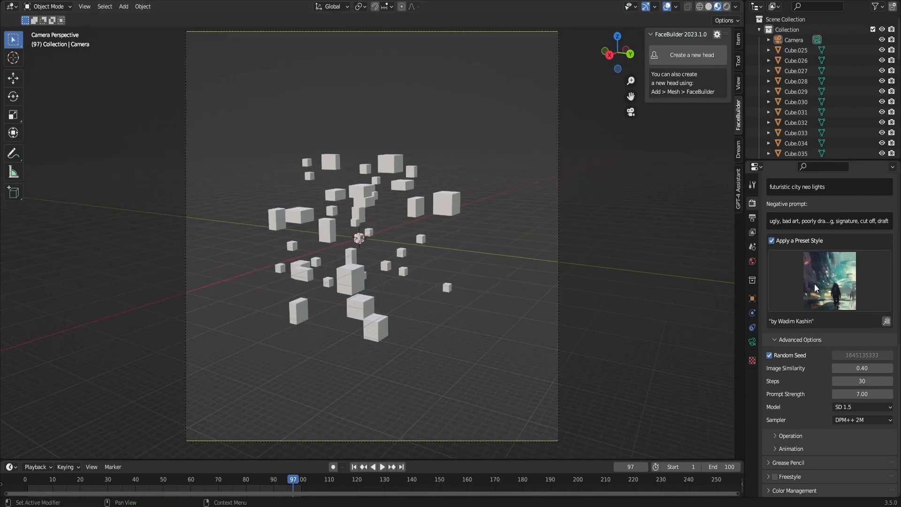
# Scroll Render Properties to the Dream Textures 'futuristic city neo lights' prompt section.
pyautogui.scroll(3)
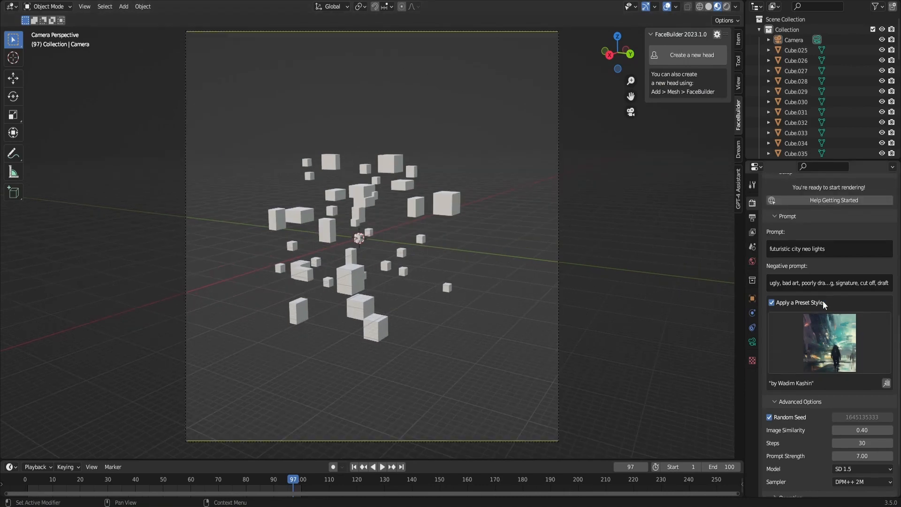
pyautogui.scroll(3)
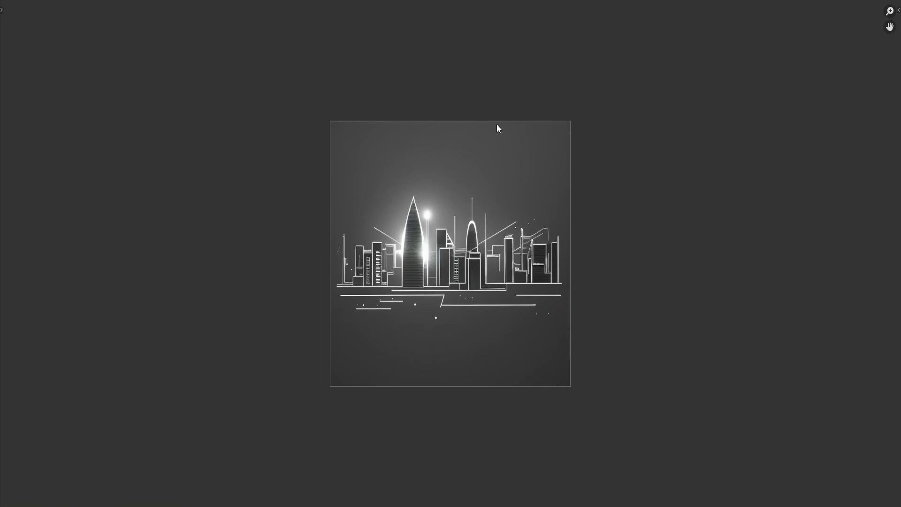
pyautogui.moveTo(462, 321)
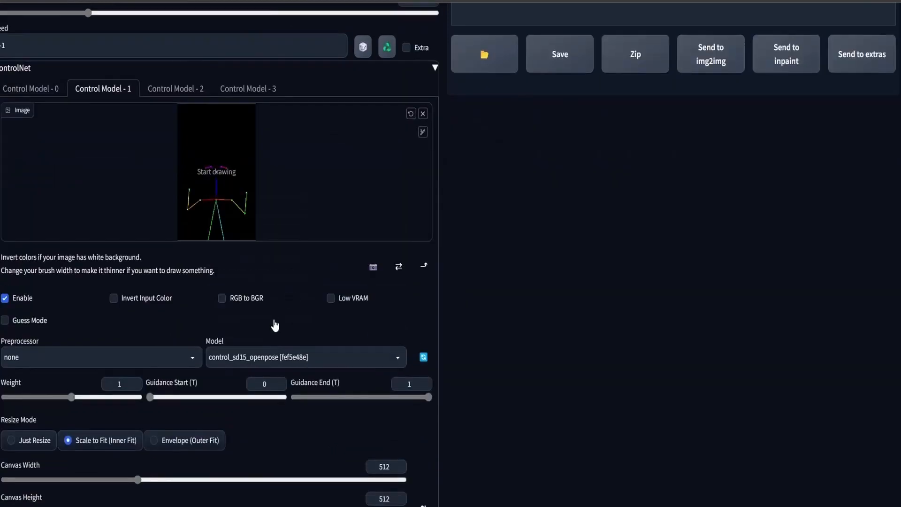
# Enter 'add rigid body physics to them' in the GPT-4 Assistant message field.
pyautogui.scroll(3)
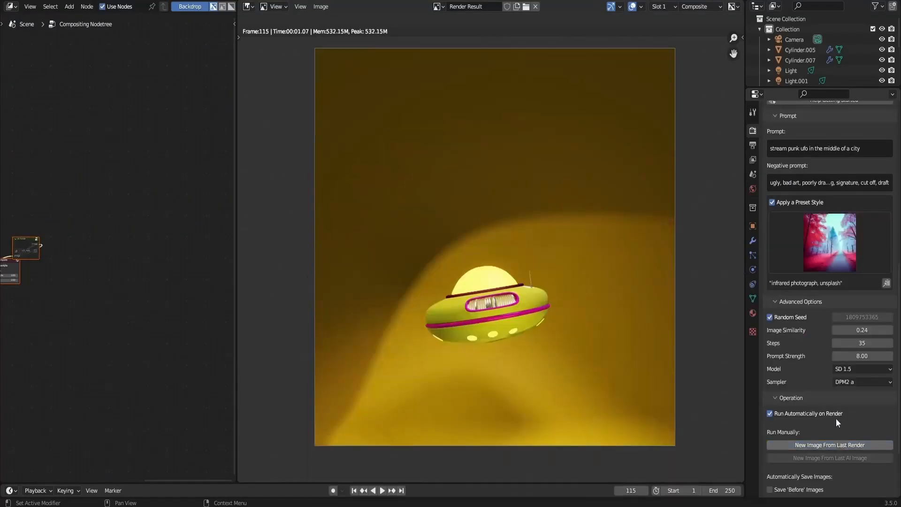
pyautogui.click(829, 444)
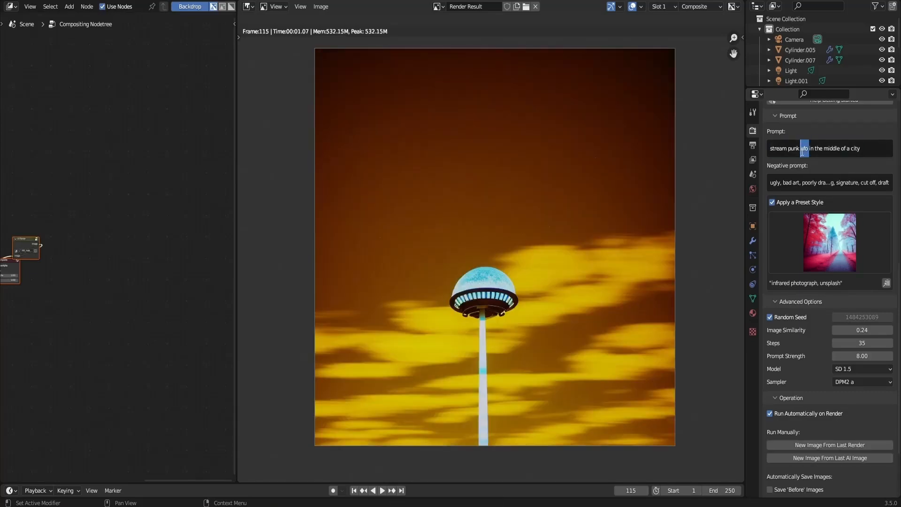
pyautogui.click(829, 445)
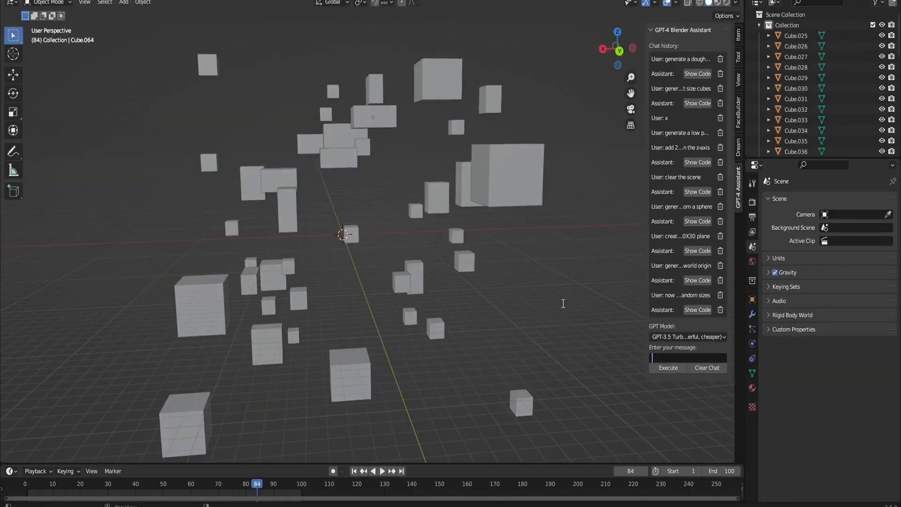
pyautogui.write('add rigid body physics to them')
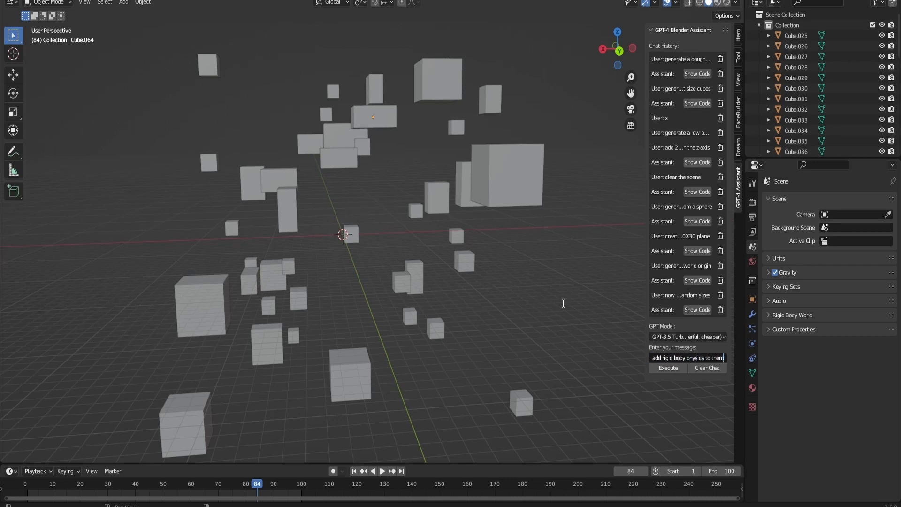